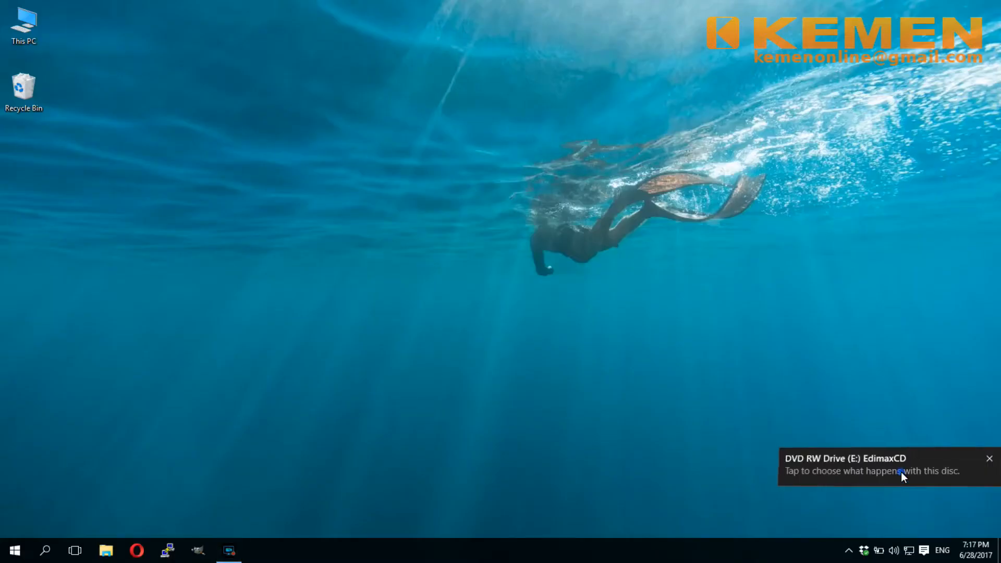
# - Run the inserted Edimax disc, decline Media Player, and reach the PS-1205MF folder via Router & Print Server
pyautogui.click(872, 470)
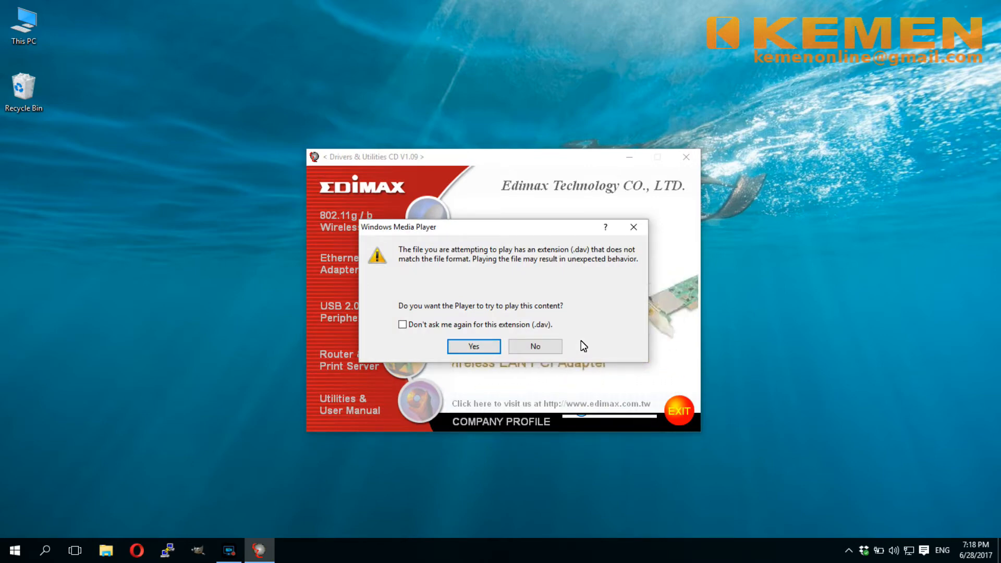
pyautogui.click(534, 346)
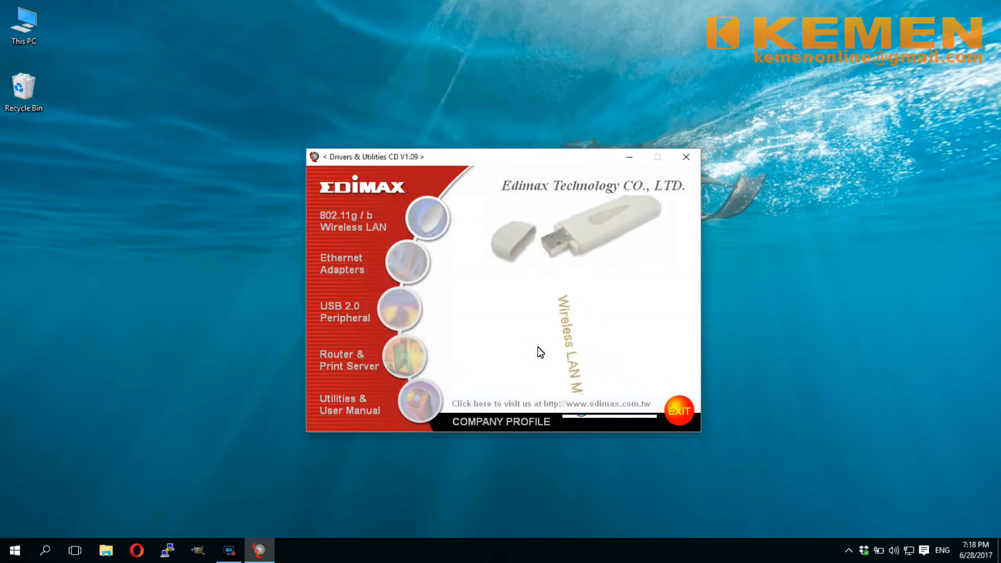
pyautogui.click(348, 360)
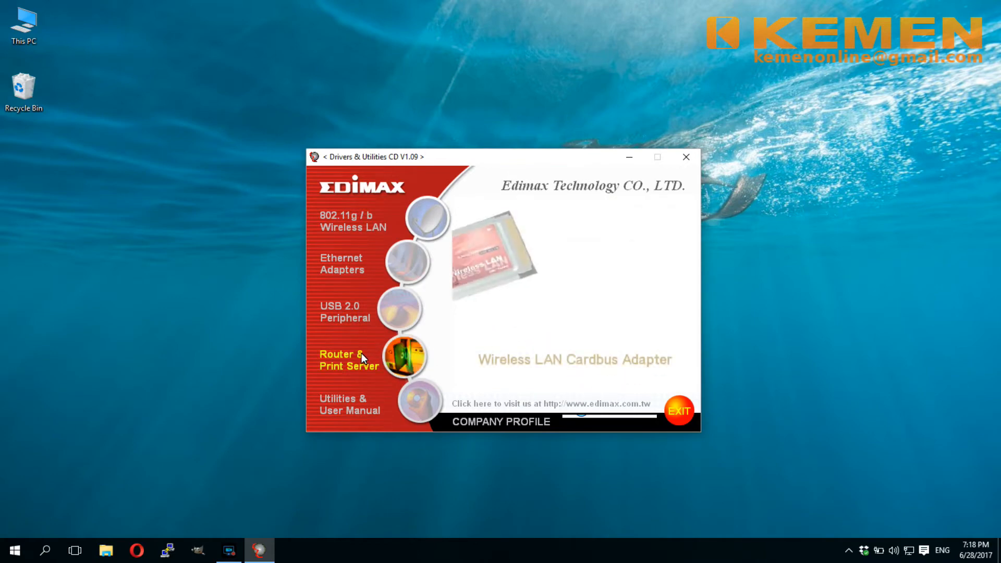
pyautogui.click(348, 360)
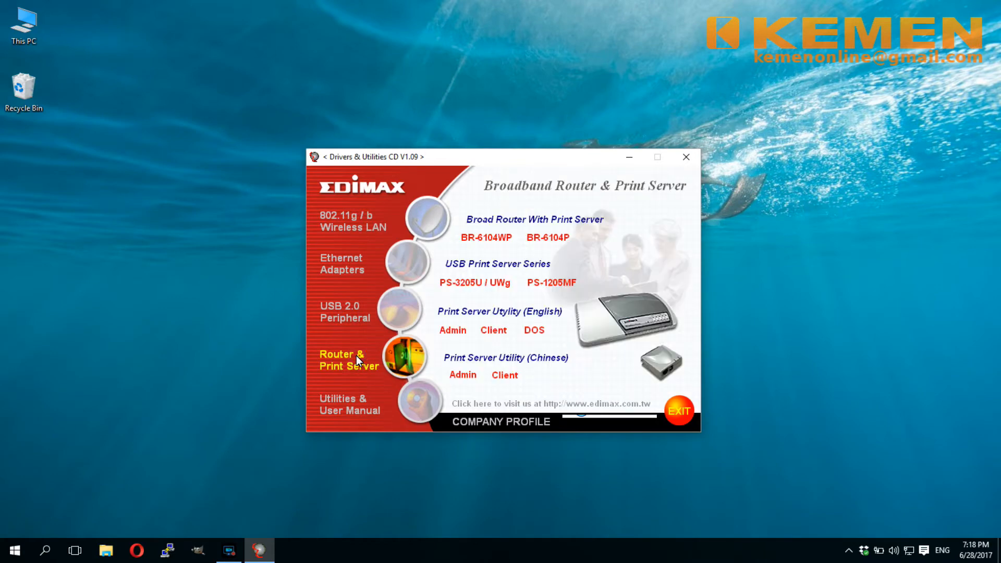
pyautogui.moveTo(397, 317)
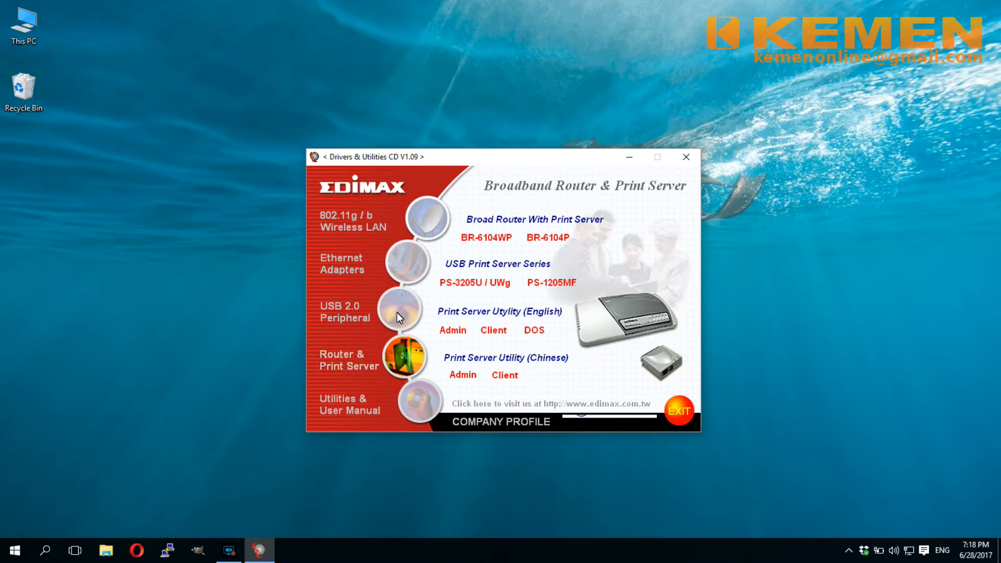
pyautogui.moveTo(550, 282)
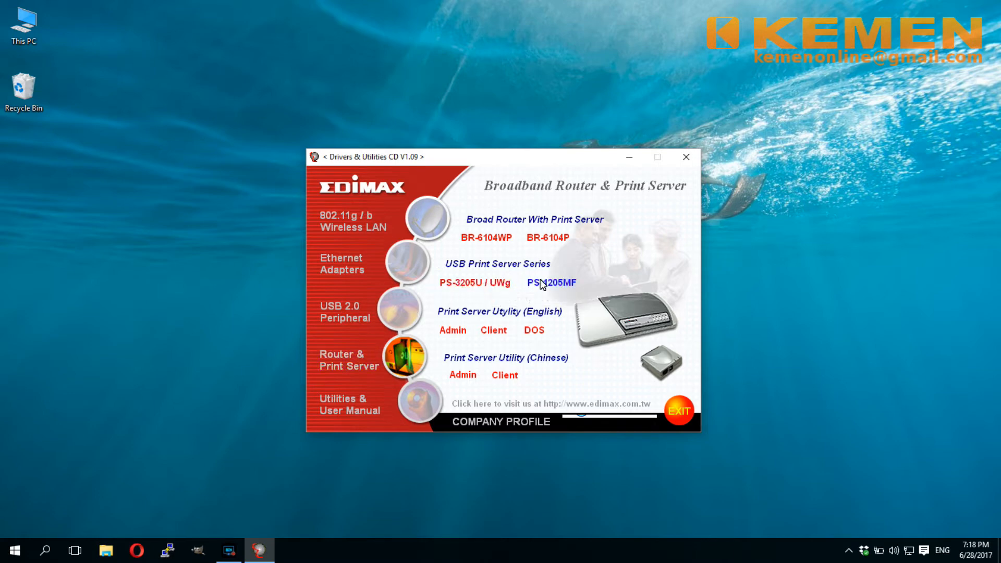
pyautogui.moveTo(551, 283)
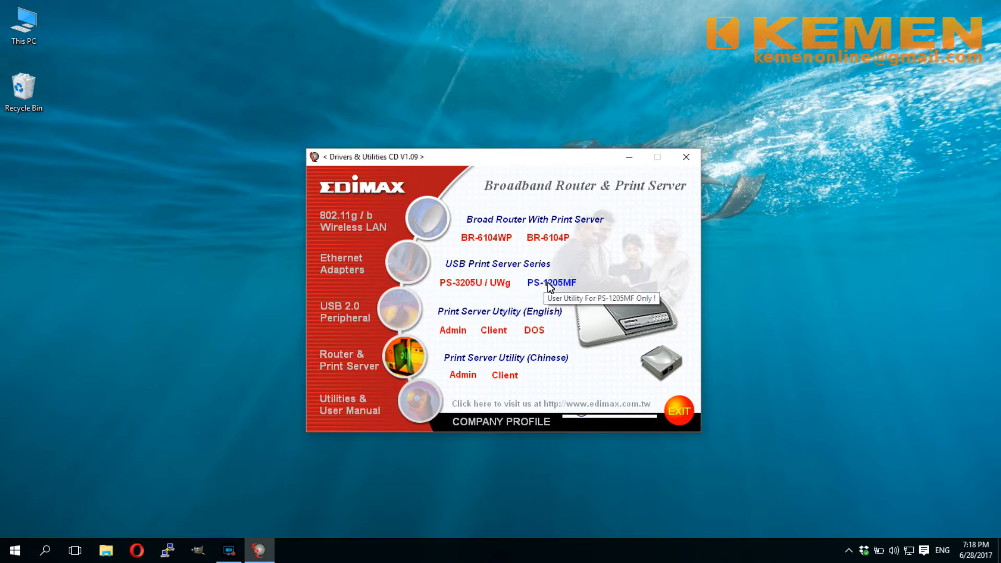
pyautogui.click(551, 283)
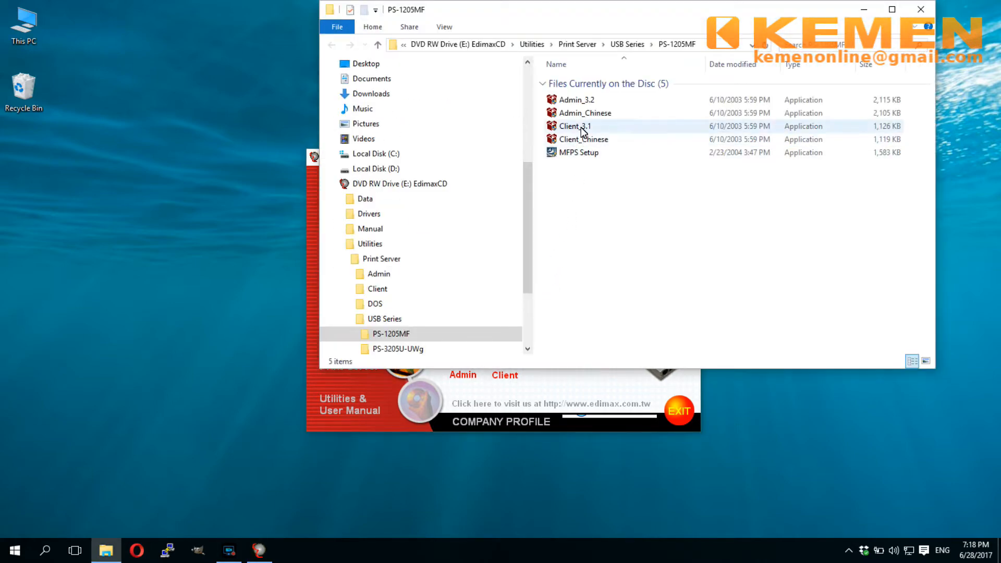
# - Run the Client_3.1 installer through to Finish with the default folder and PrintServer Utilities group
pyautogui.click(576, 126)
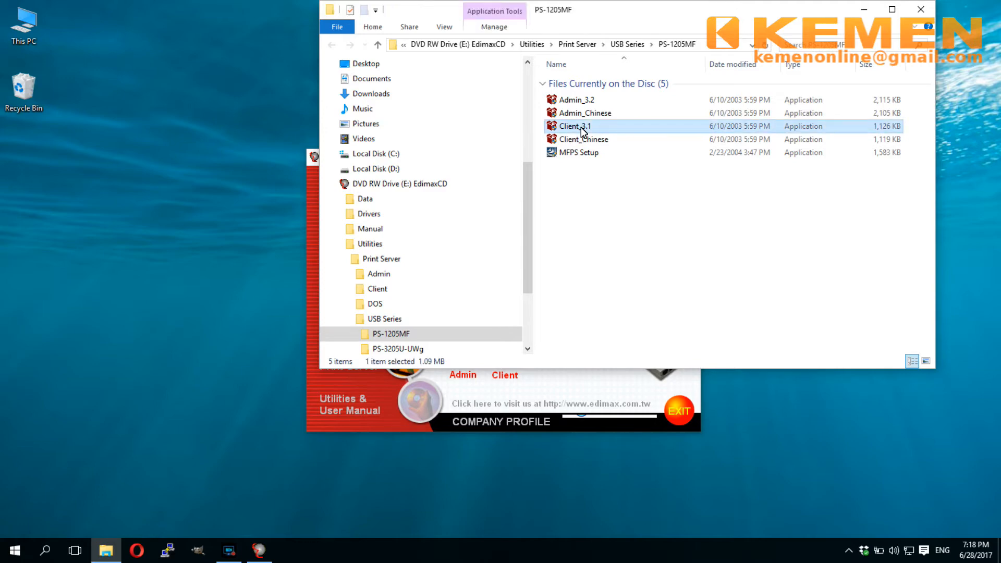
pyautogui.doubleClick(576, 126)
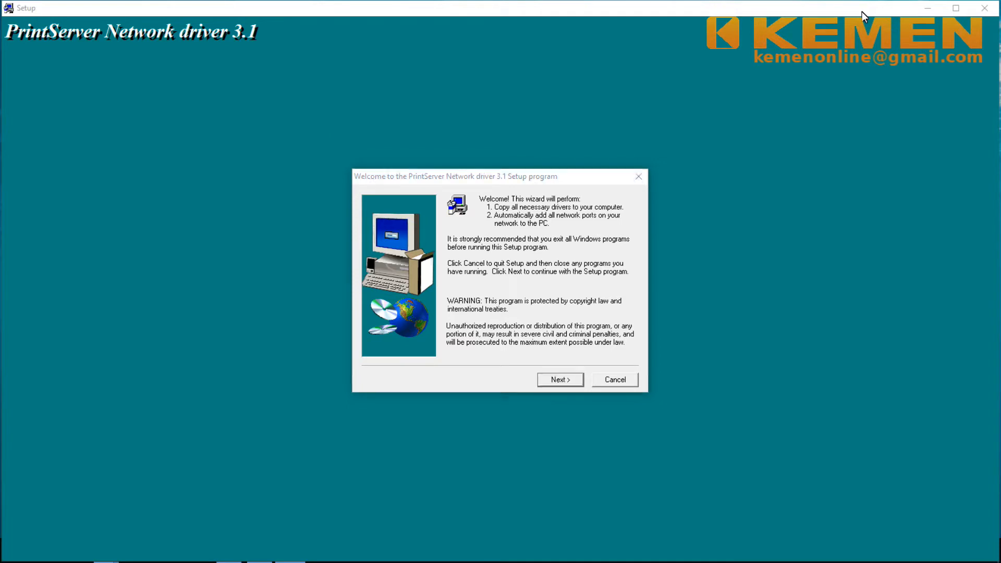
pyautogui.click(559, 379)
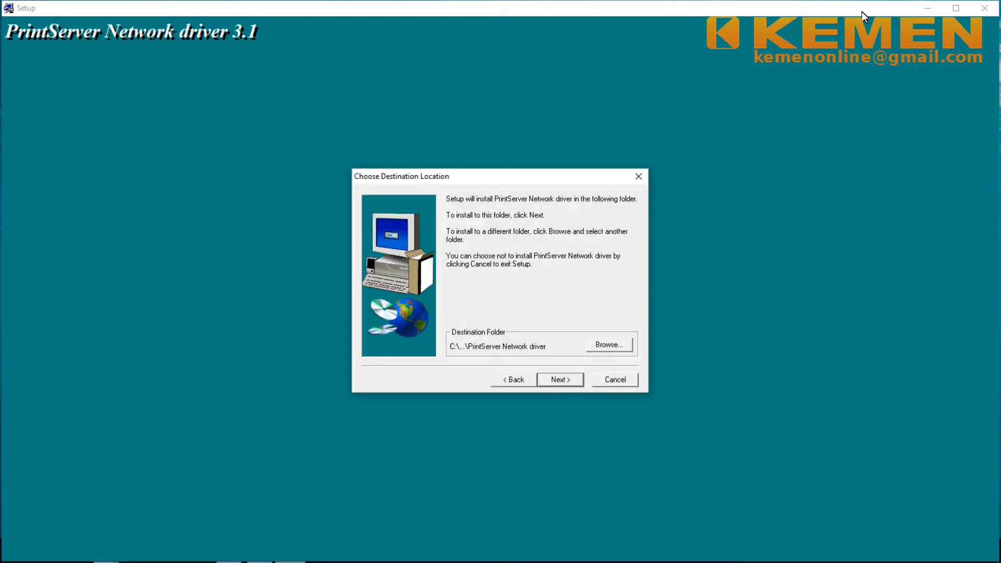
pyautogui.click(558, 379)
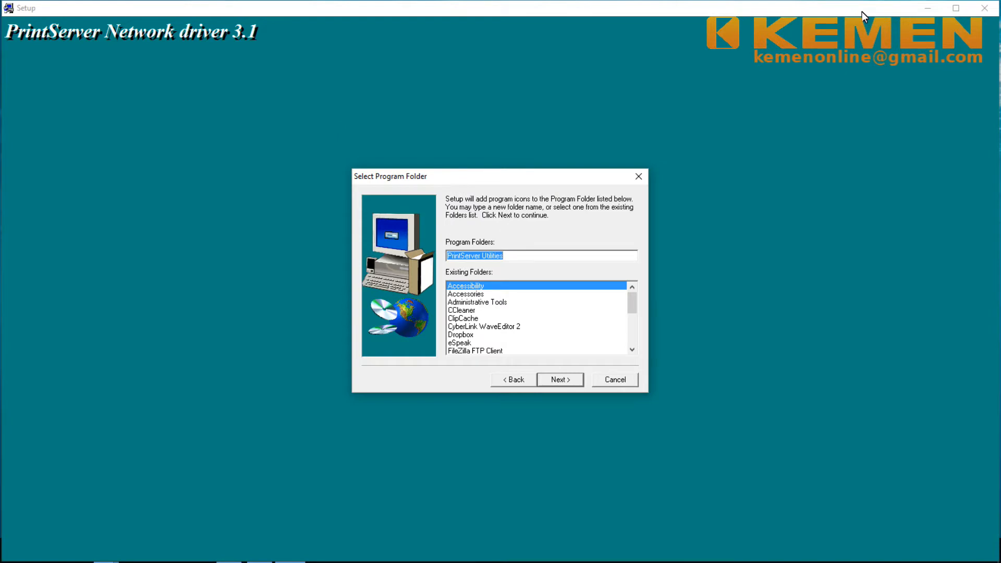
pyautogui.click(559, 379)
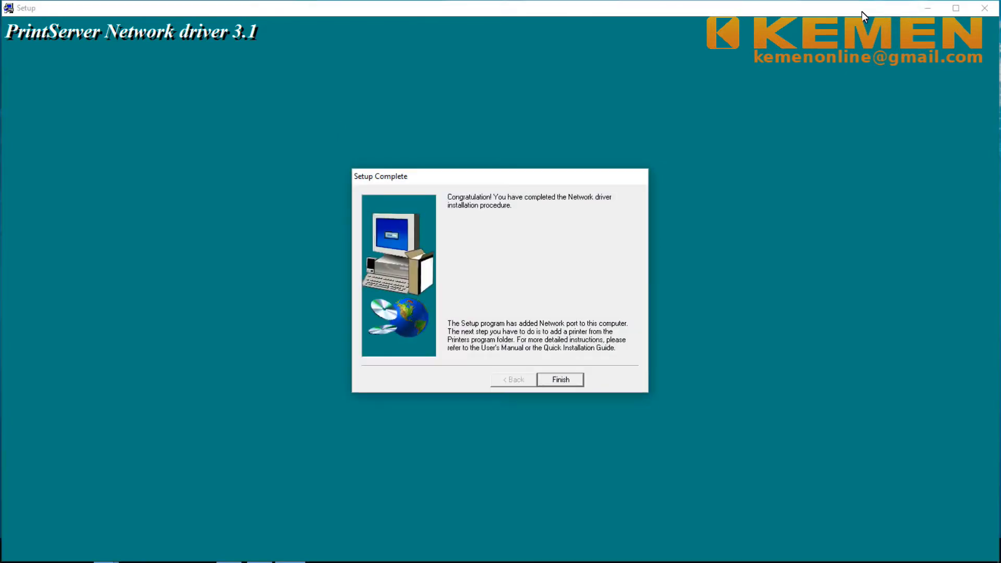
pyautogui.click(559, 379)
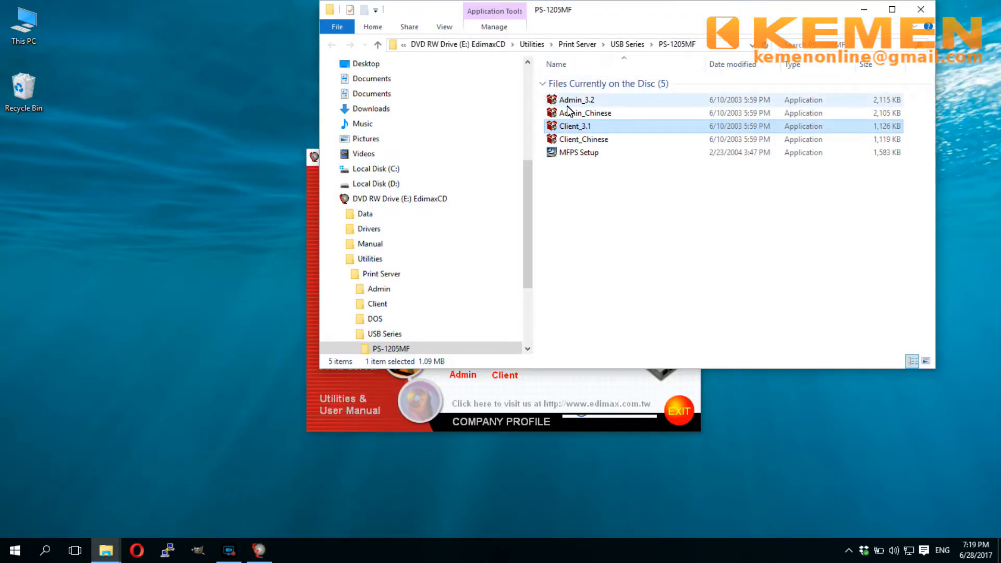
# - Run the Admin_3.2 installer with all four components, resuming past the exit prompt, through to Finish
pyautogui.click(577, 100)
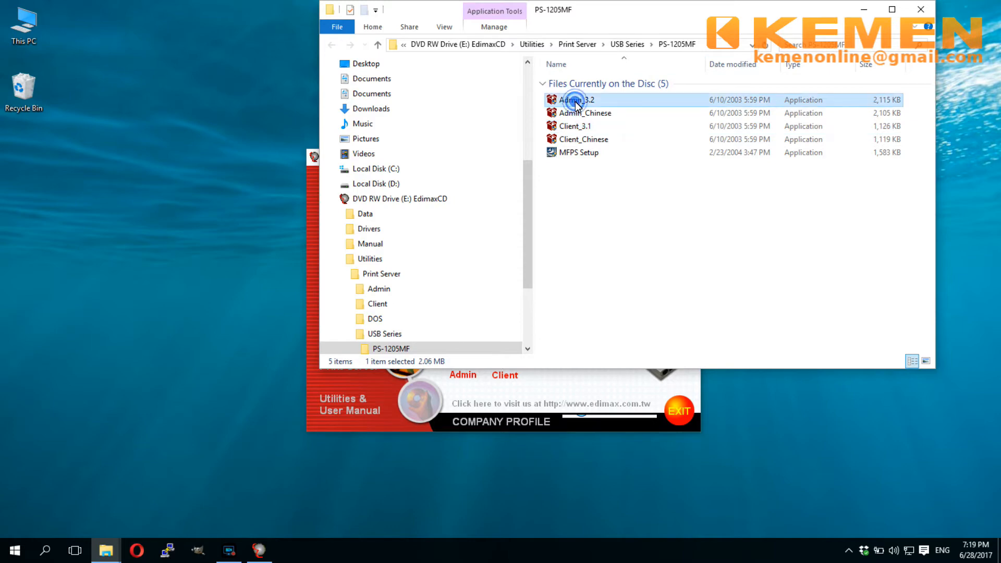
pyautogui.doubleClick(577, 100)
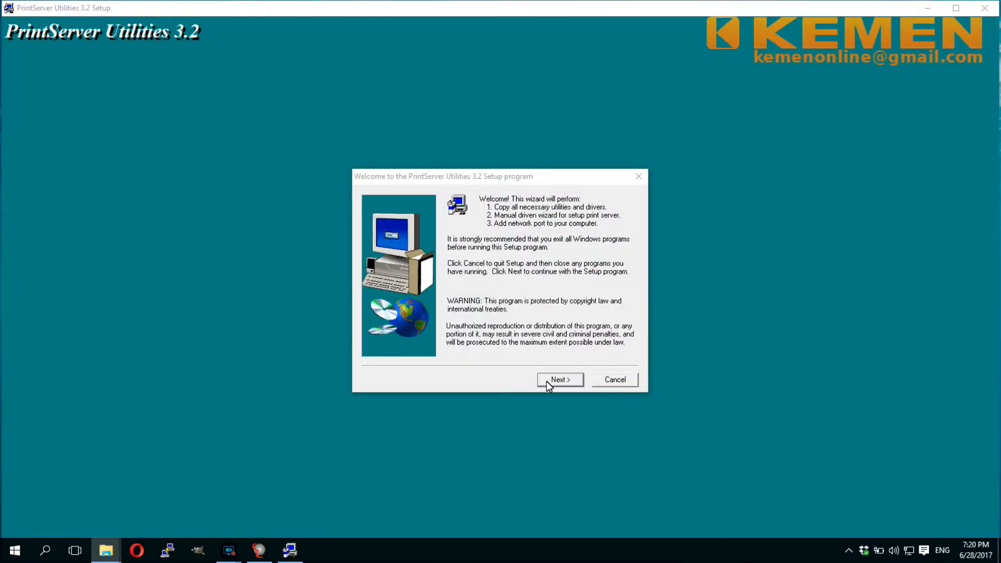
pyautogui.click(559, 379)
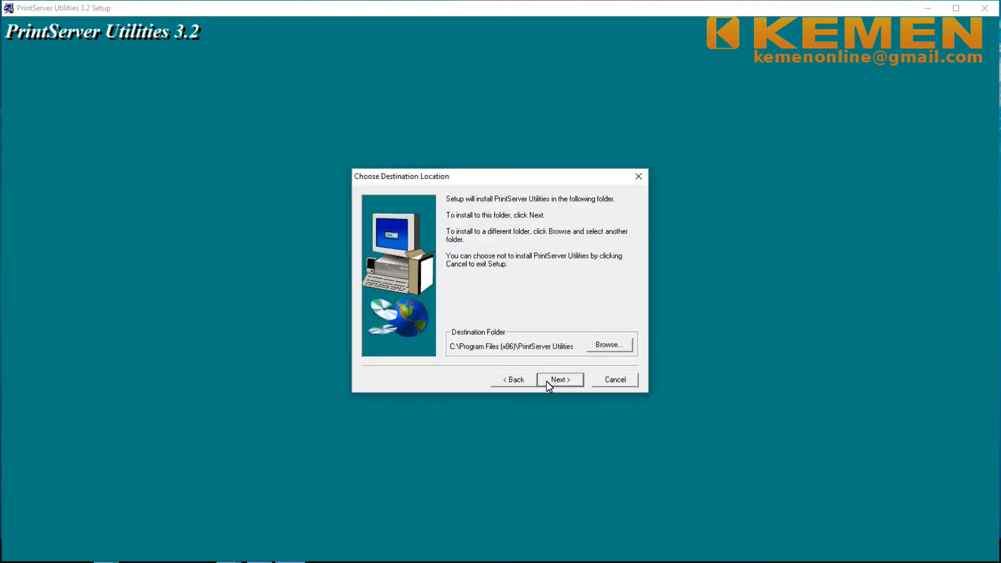
pyautogui.click(559, 379)
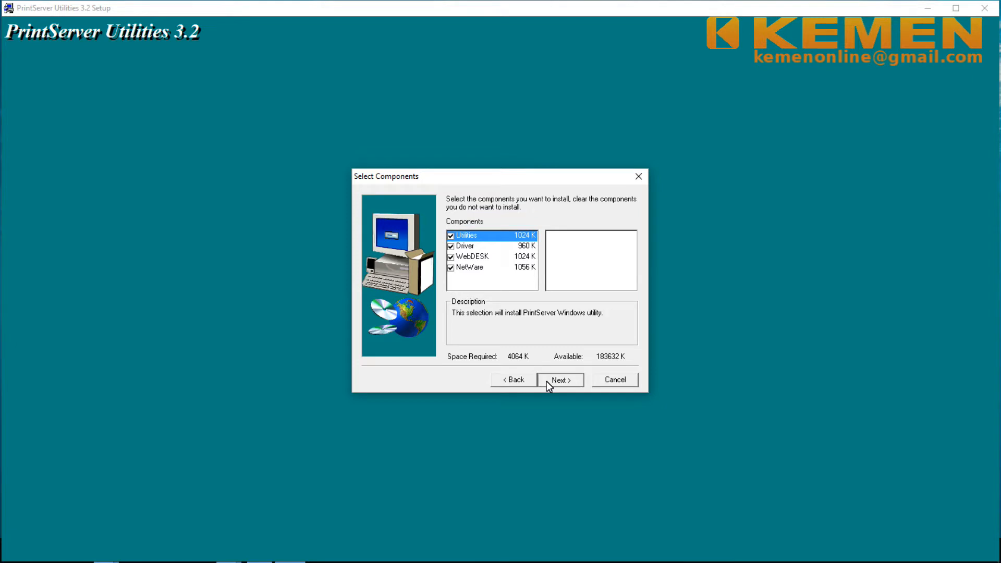
pyautogui.click(559, 380)
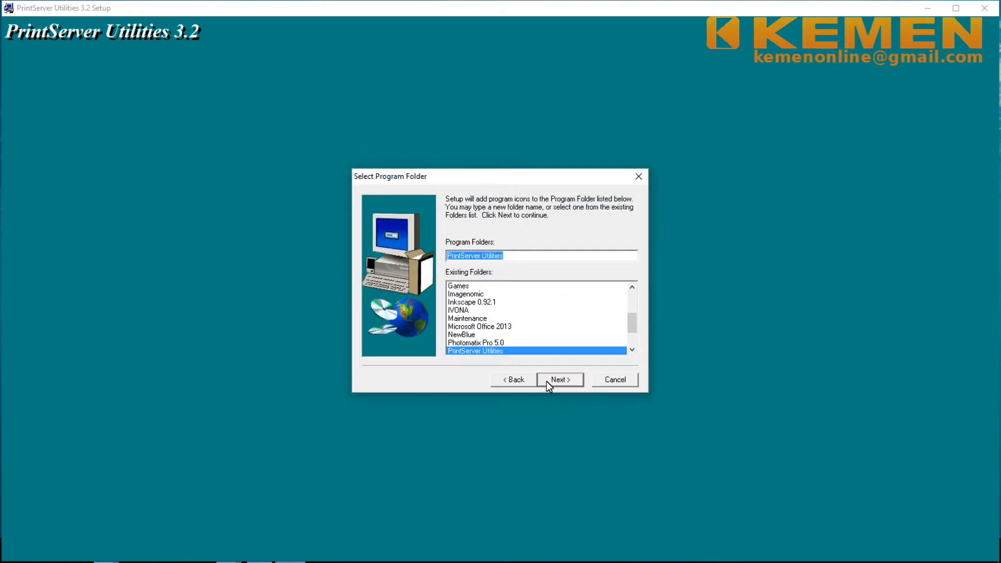
pyautogui.click(558, 380)
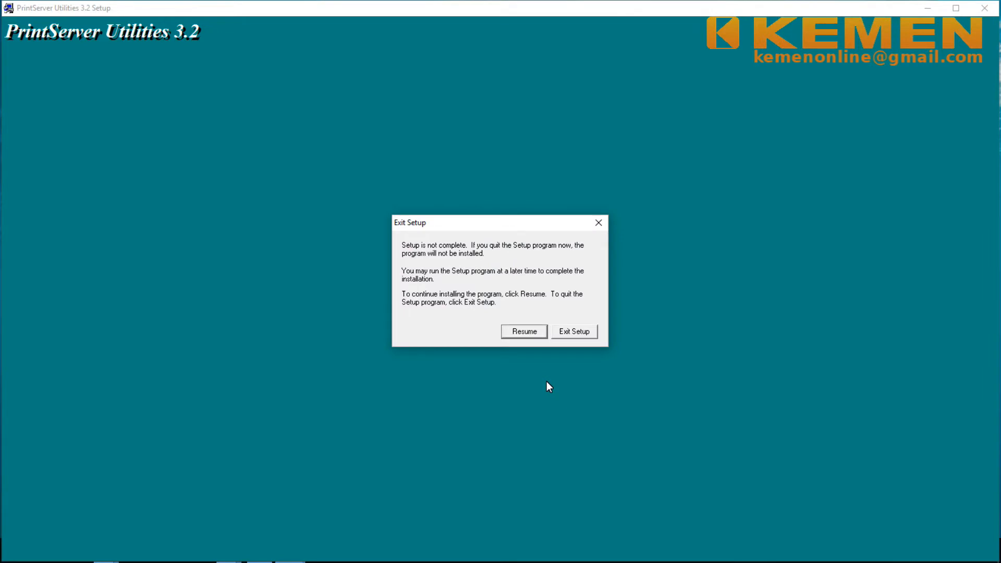
pyautogui.click(523, 331)
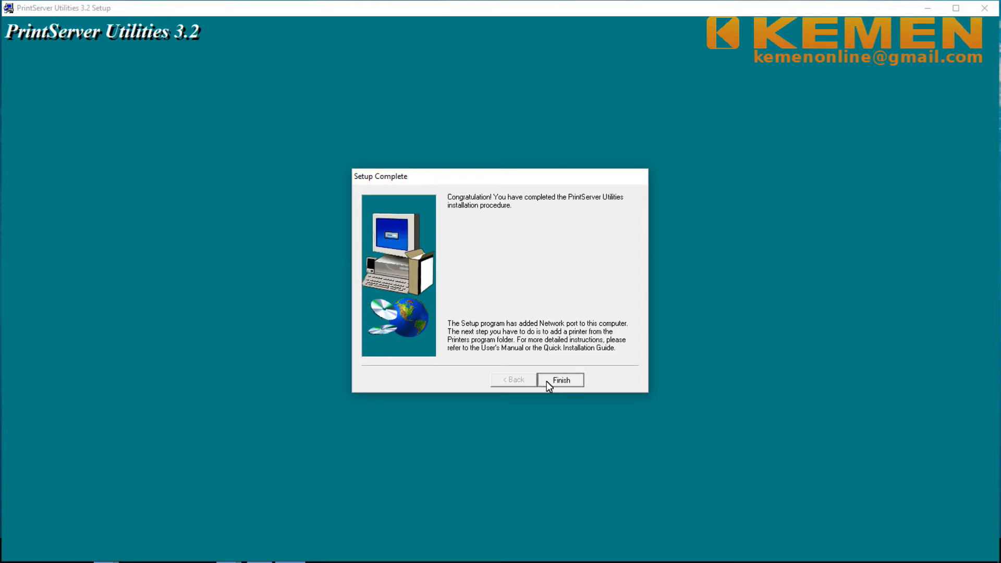
pyautogui.click(559, 379)
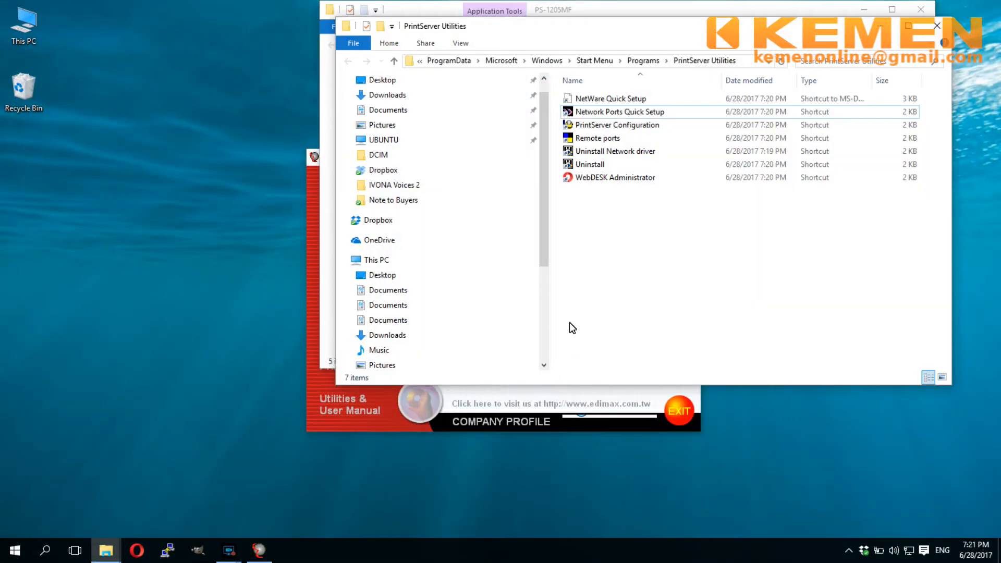
pyautogui.moveTo(937, 27)
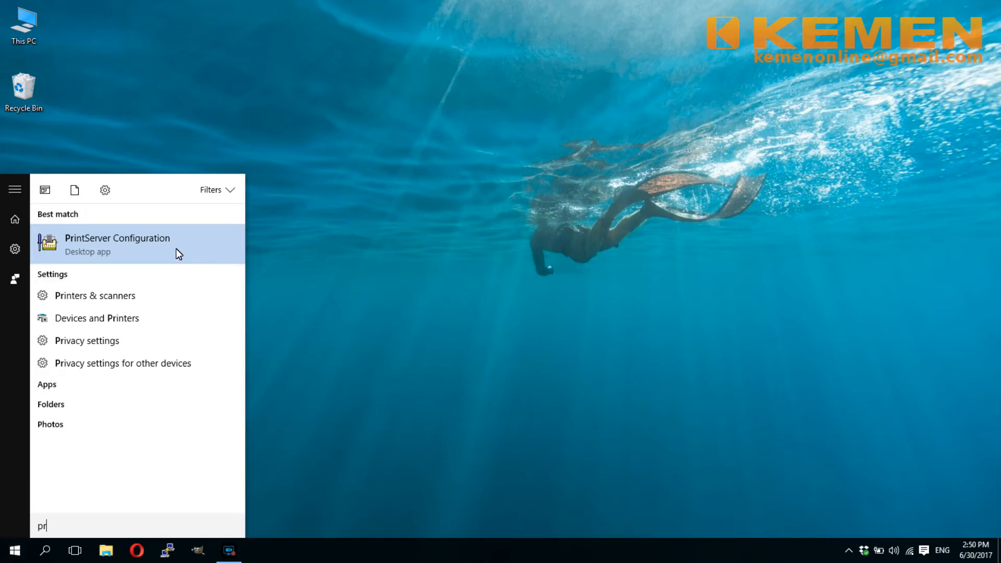
# - Launch PrintServer Configuration on PS4A4EF8 and close the Network Ports Quick Setup 3.0 window
pyautogui.click(117, 242)
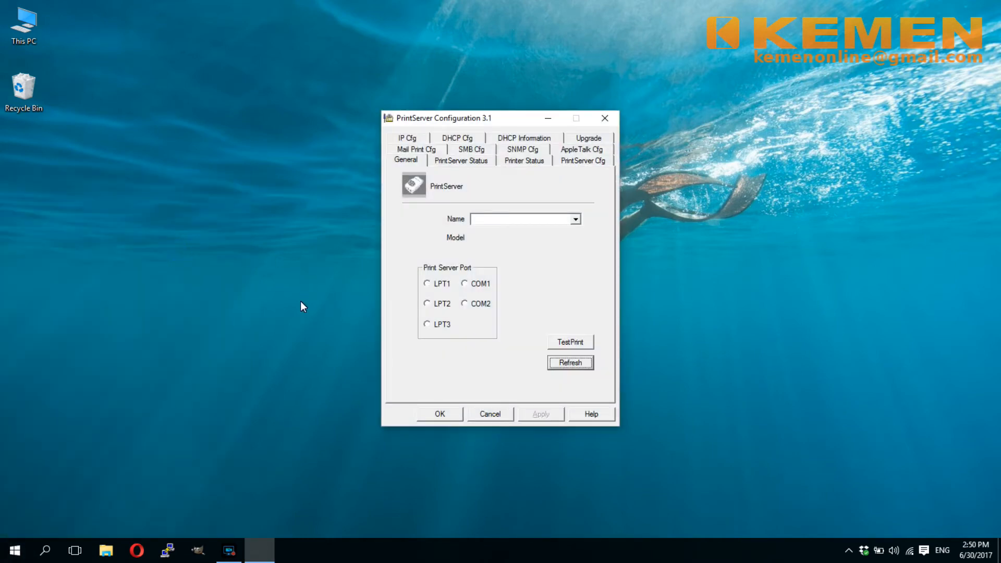
pyautogui.click(569, 362)
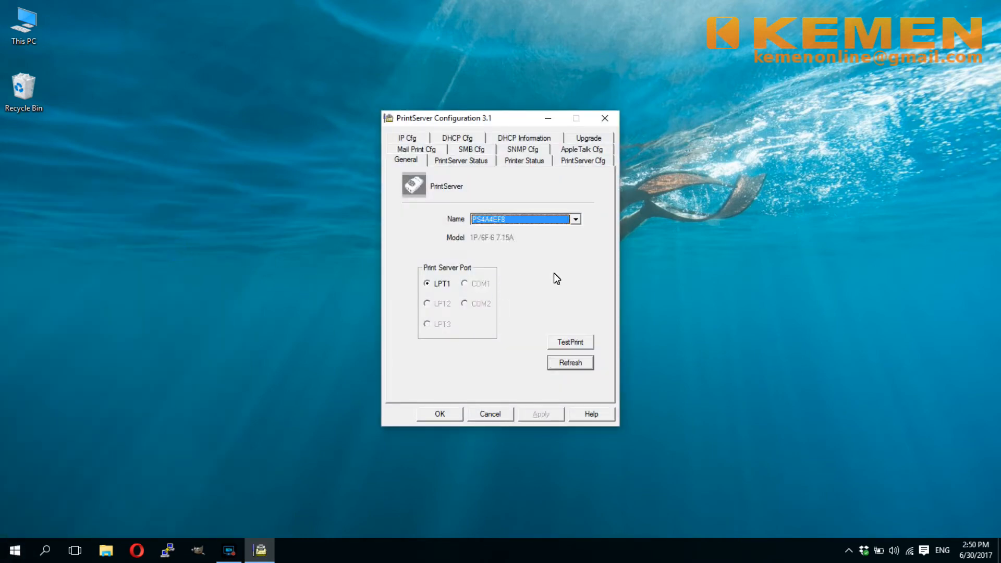
pyautogui.moveTo(507, 228)
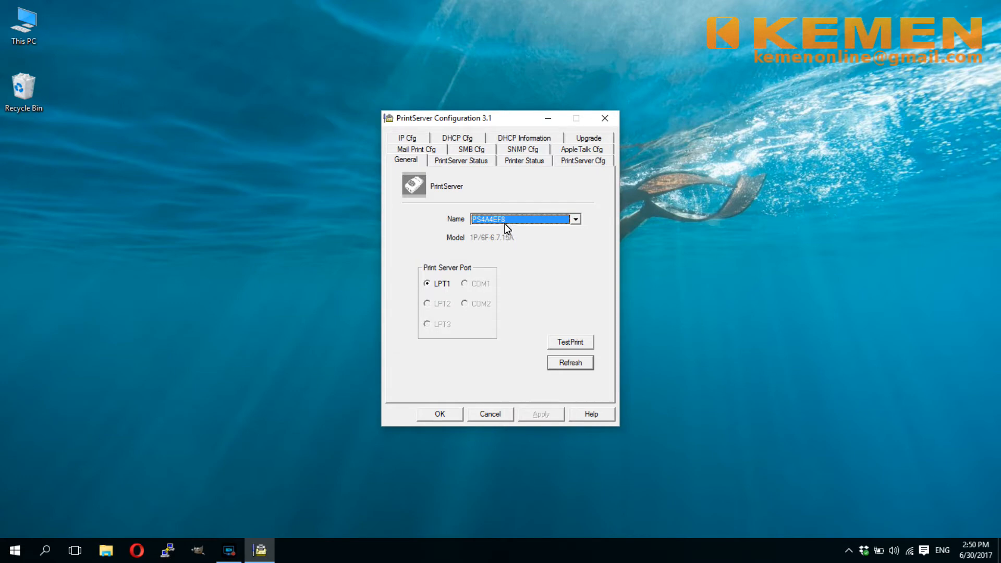
pyautogui.moveTo(9, 545)
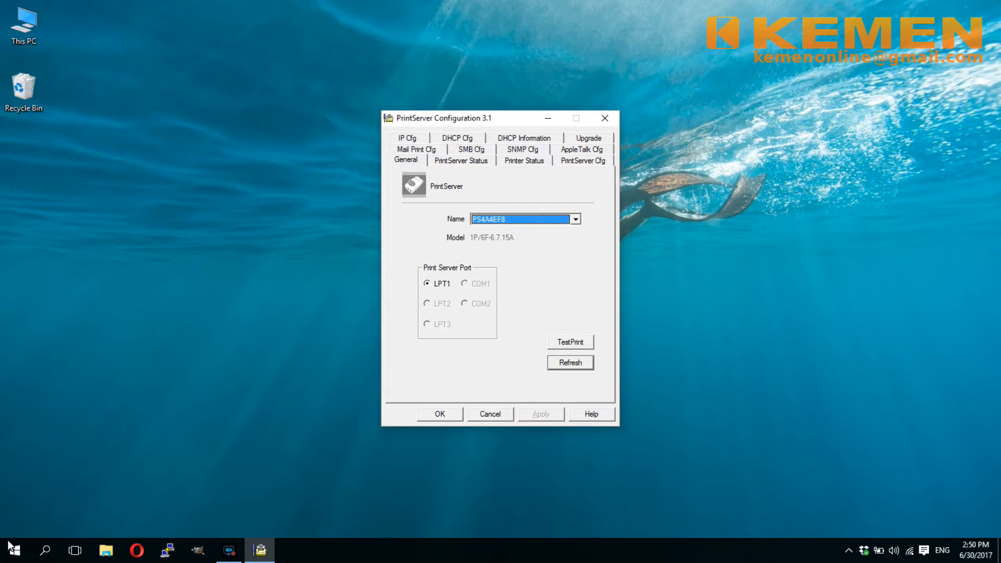
pyautogui.click(12, 549)
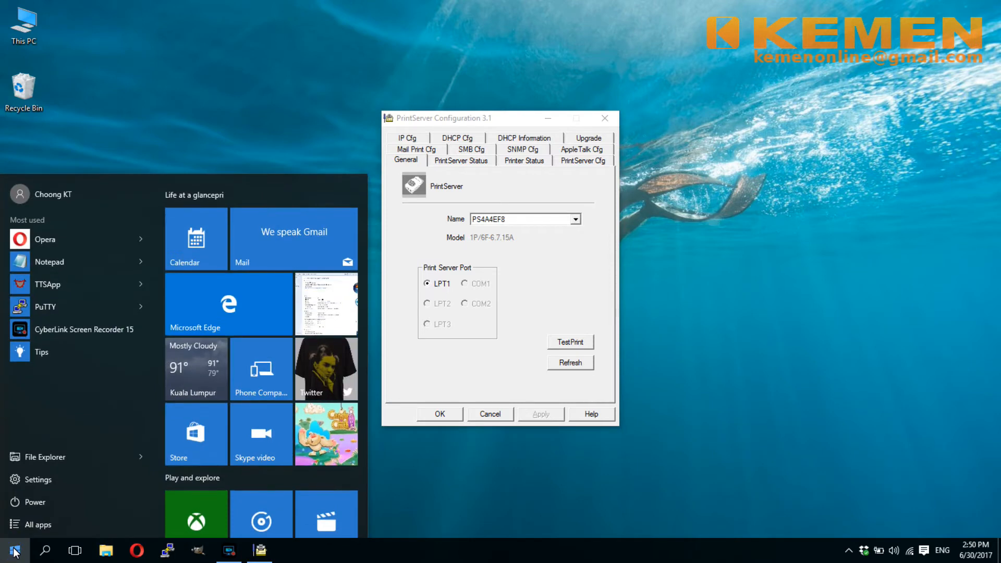
pyautogui.click(39, 524)
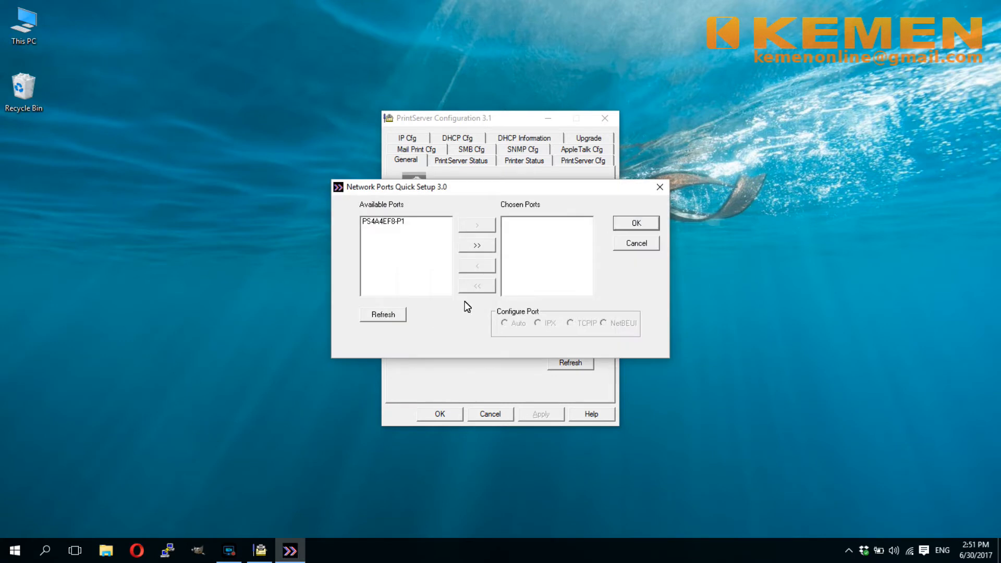
pyautogui.moveTo(457, 206)
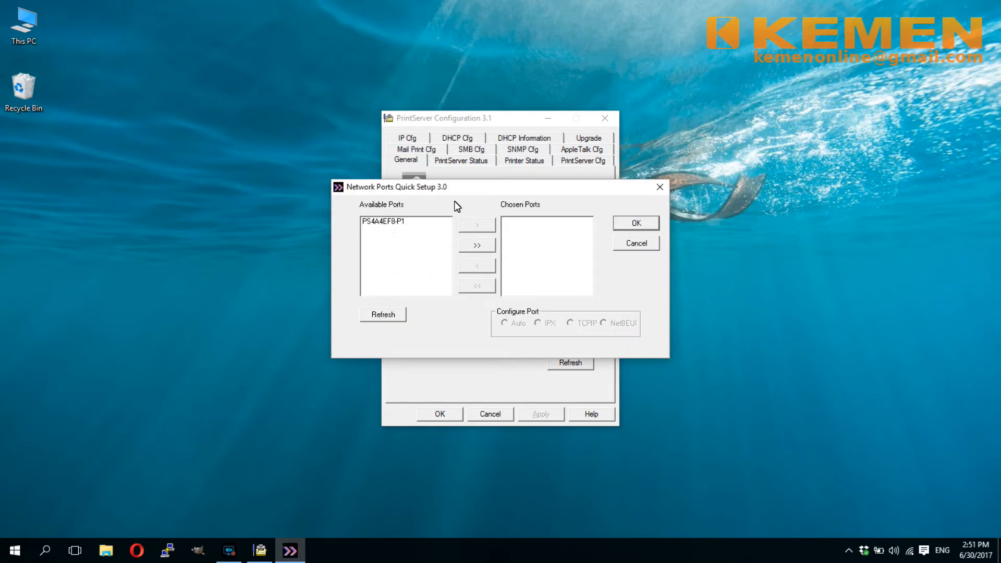
pyautogui.moveTo(393, 187); pyautogui.dragTo(109, 178)
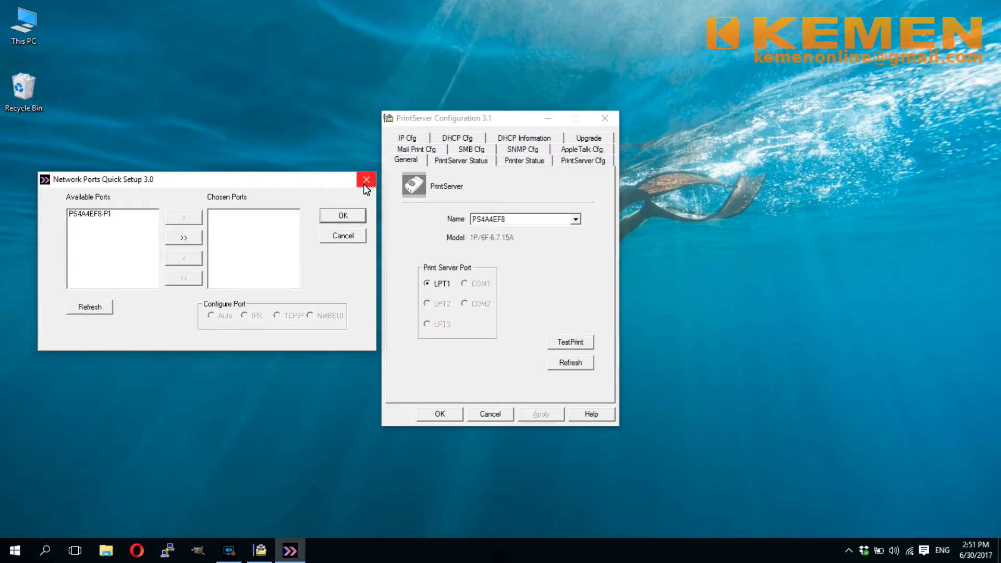
pyautogui.click(366, 179)
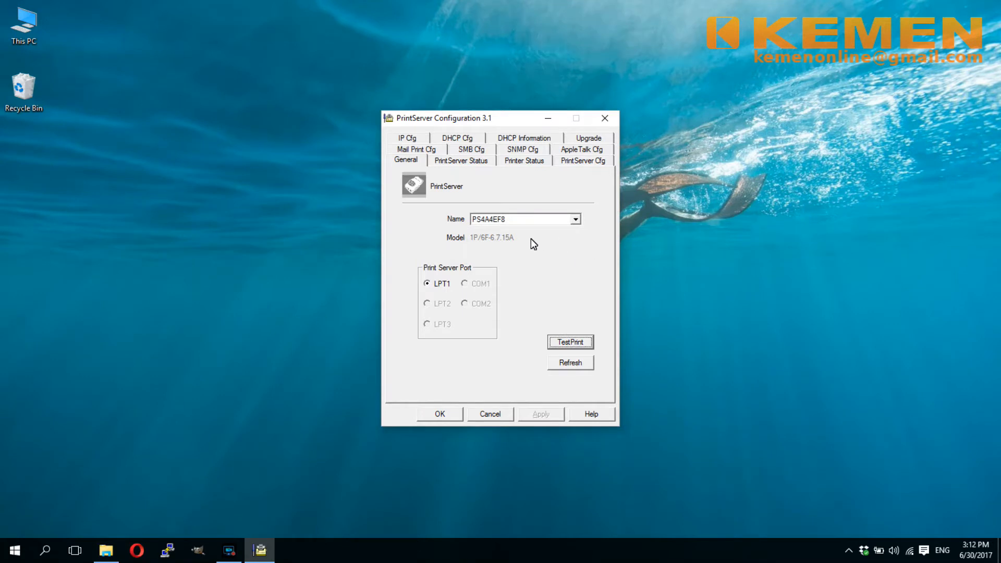
pyautogui.moveTo(570, 342)
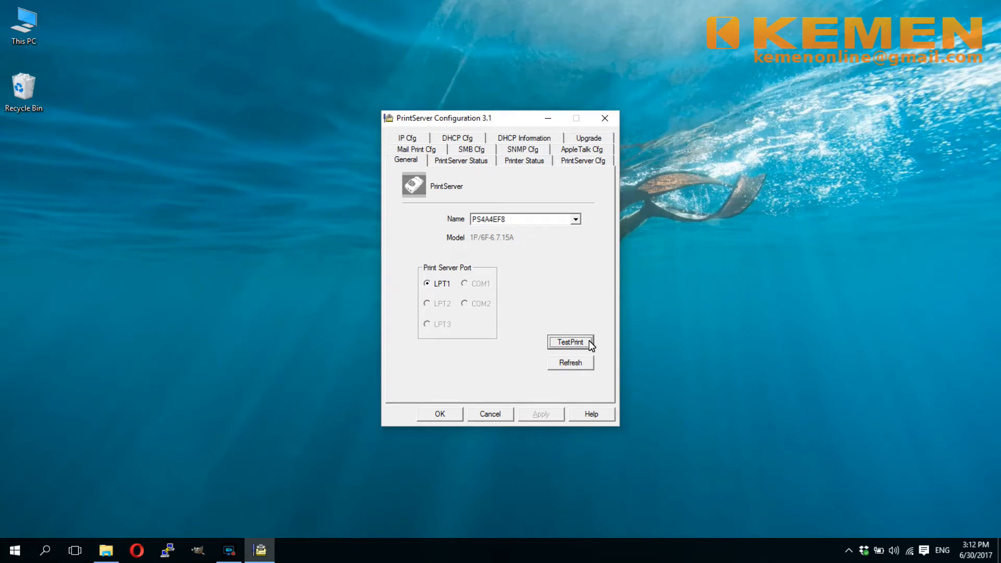
pyautogui.moveTo(534, 167)
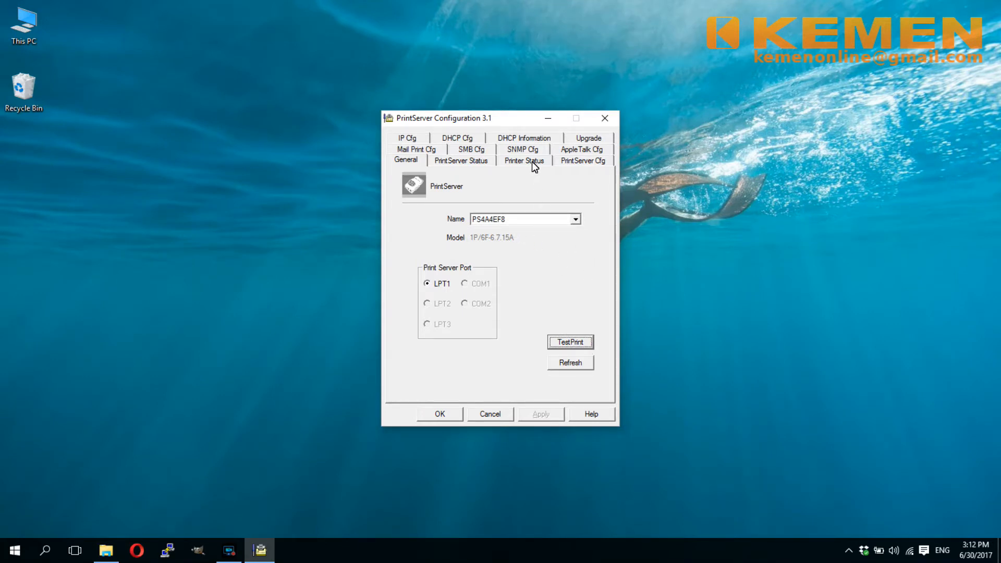
# - View the Printer Status showing an EPSON LQ-300+ ready on LPT1, then return to general settings
pyautogui.click(523, 160)
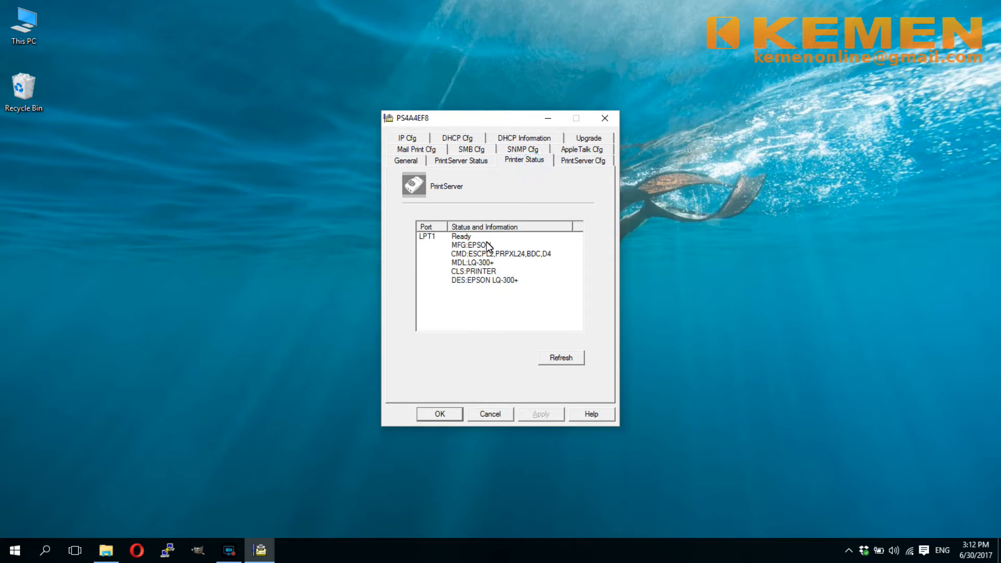
pyautogui.moveTo(456, 178)
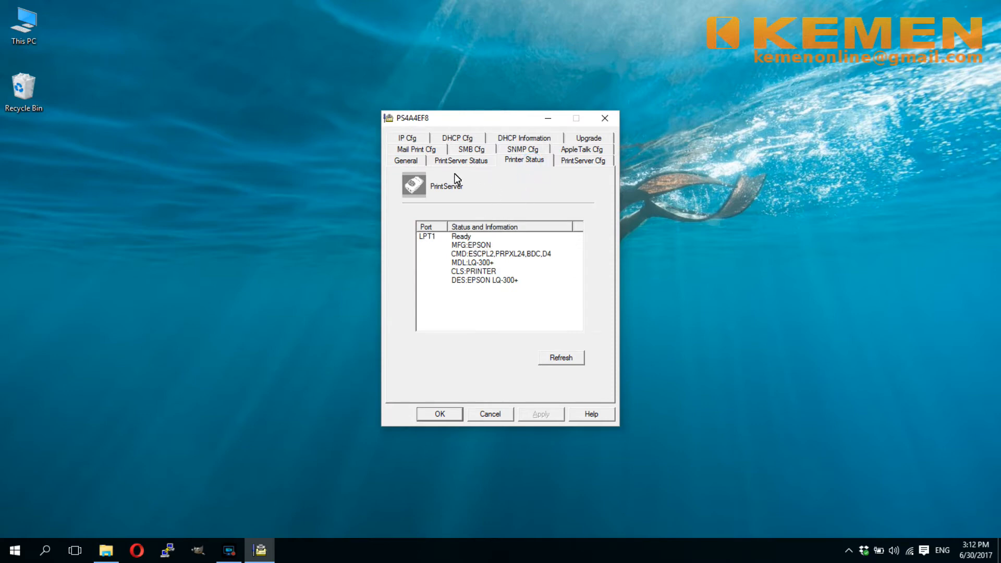
pyautogui.click(406, 160)
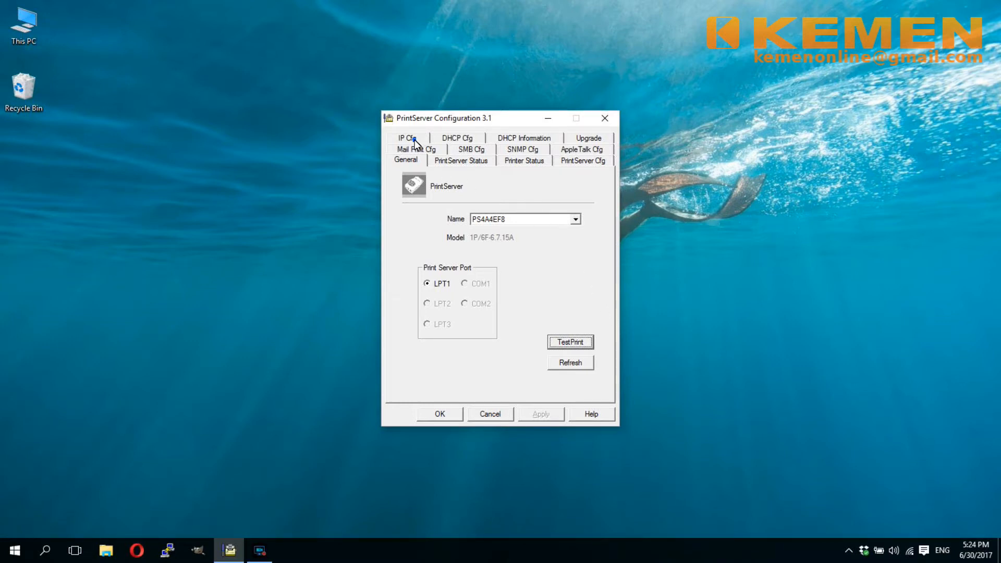
# - Switch the TCP/IP settings to Manual and enter IP address 192.168.1.106
pyautogui.click(407, 138)
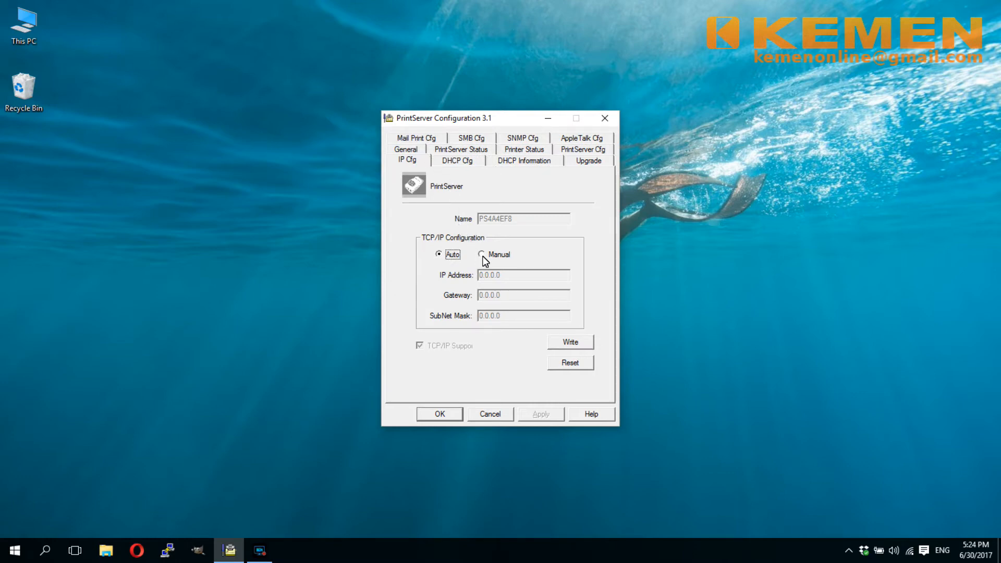
pyautogui.click(482, 255)
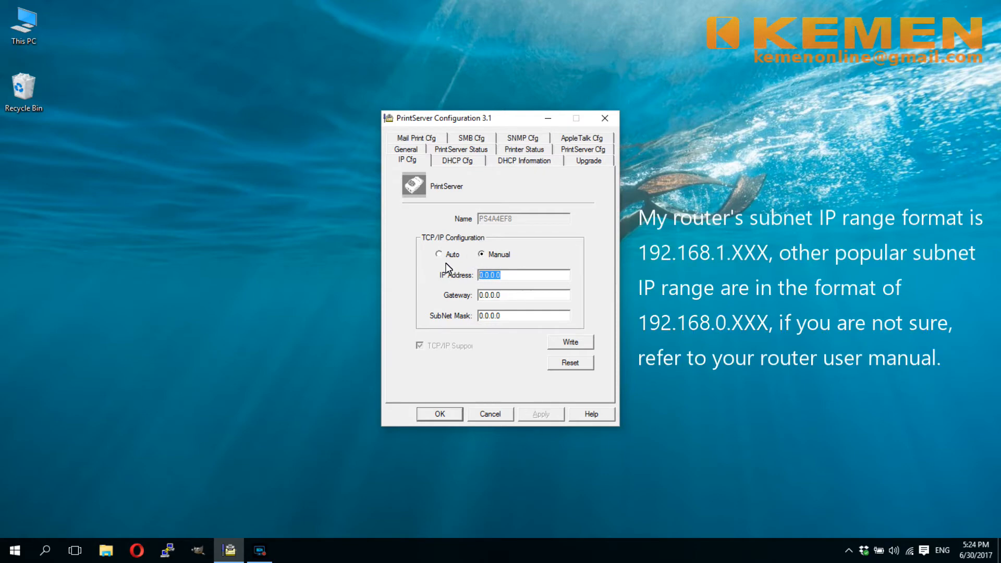
pyautogui.write('192')
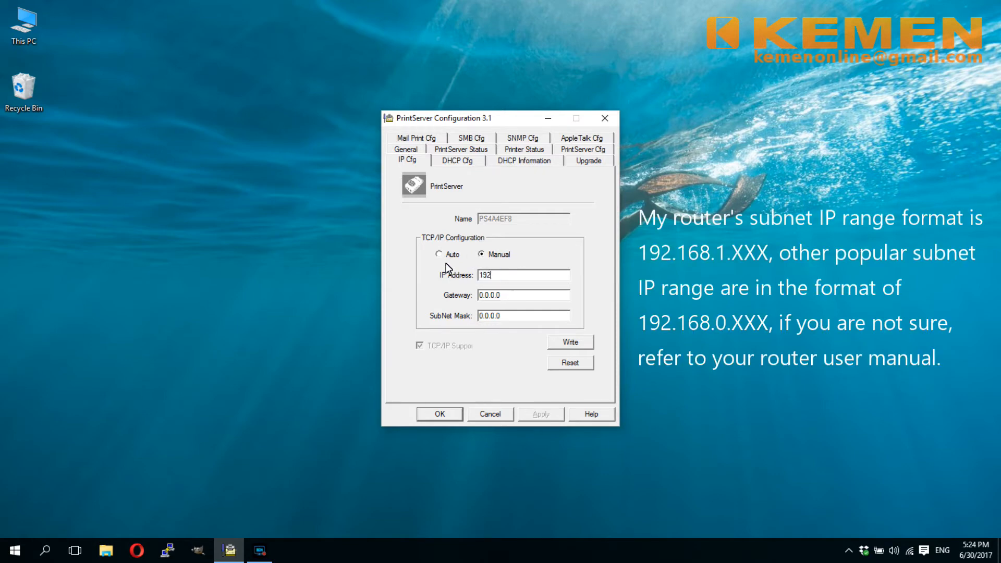
pyautogui.write('.168')
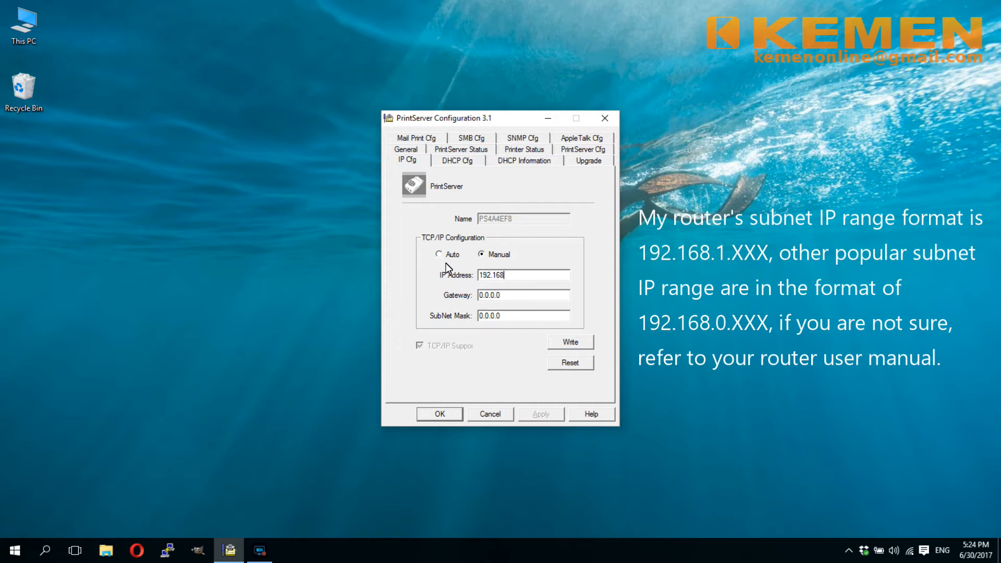
pyautogui.write('.1.')
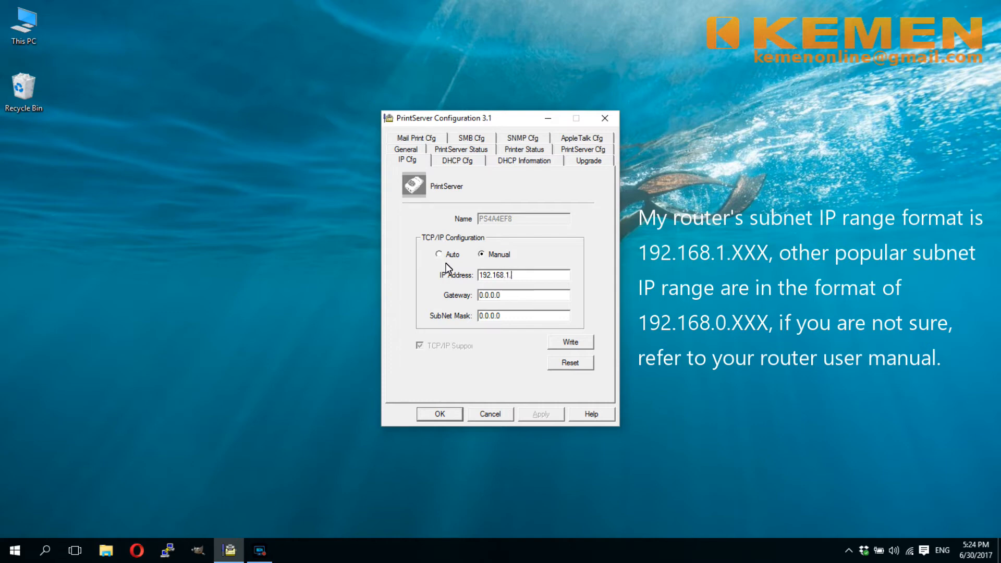
pyautogui.write('106')
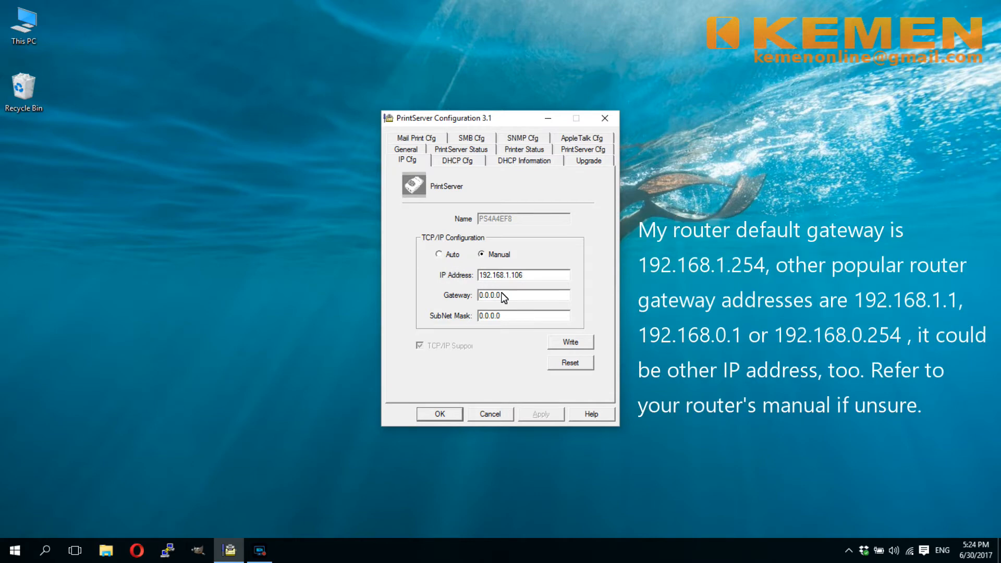
# - Enter gateway 192.168.1.254 and subnet mask 255.255.255.0
pyautogui.tripleClick(522, 294)
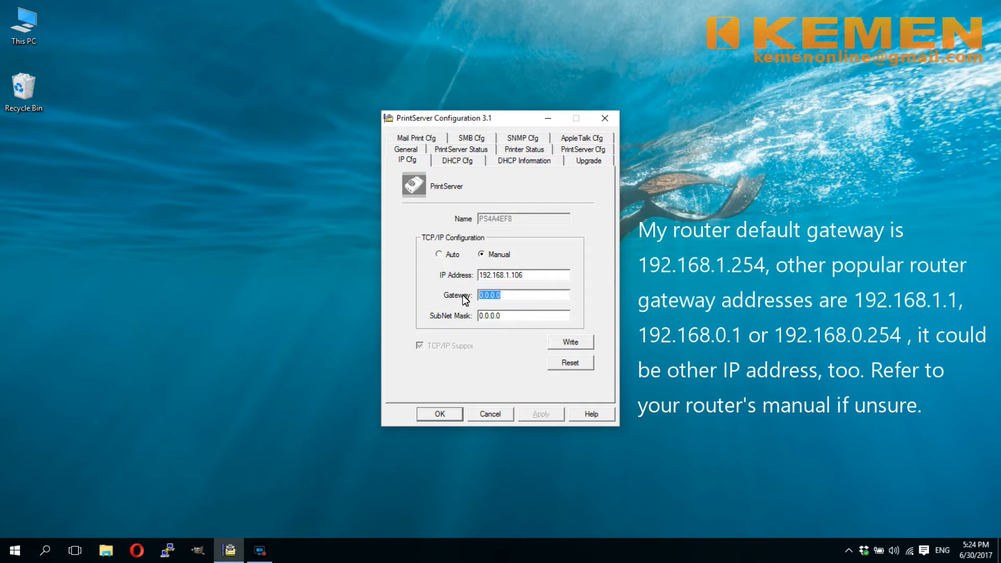
pyautogui.write('192.168')
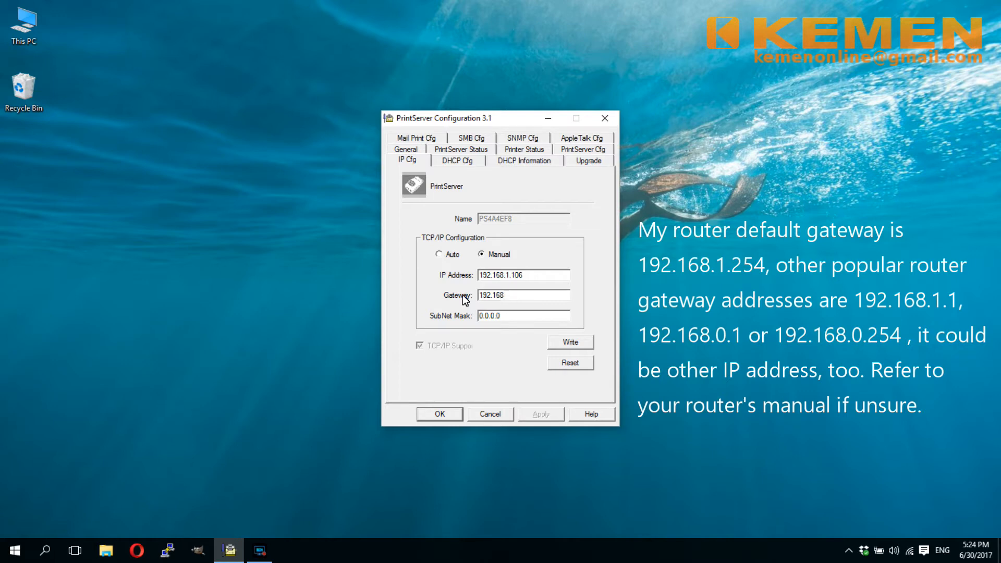
pyautogui.write('.1.2')
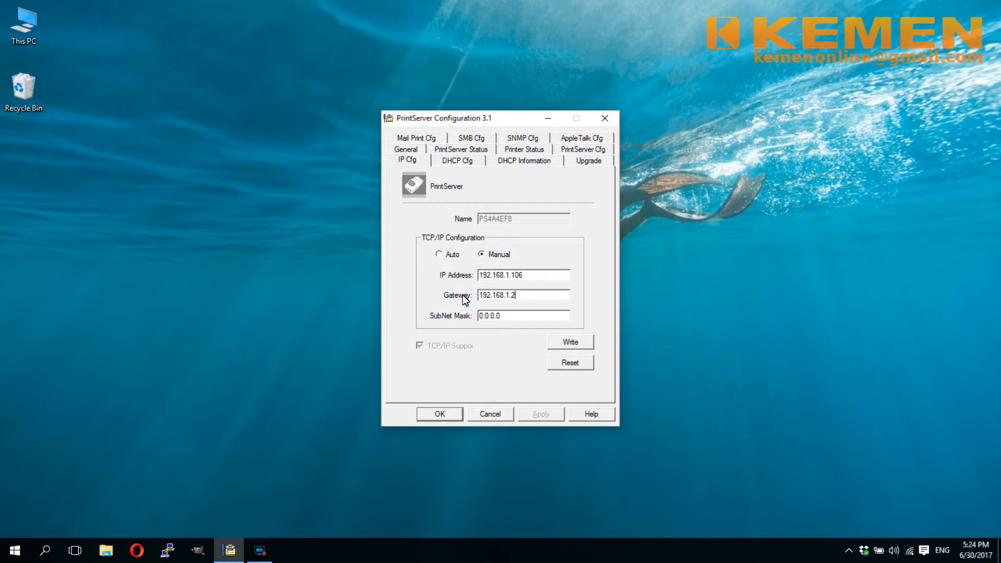
pyautogui.write('54')
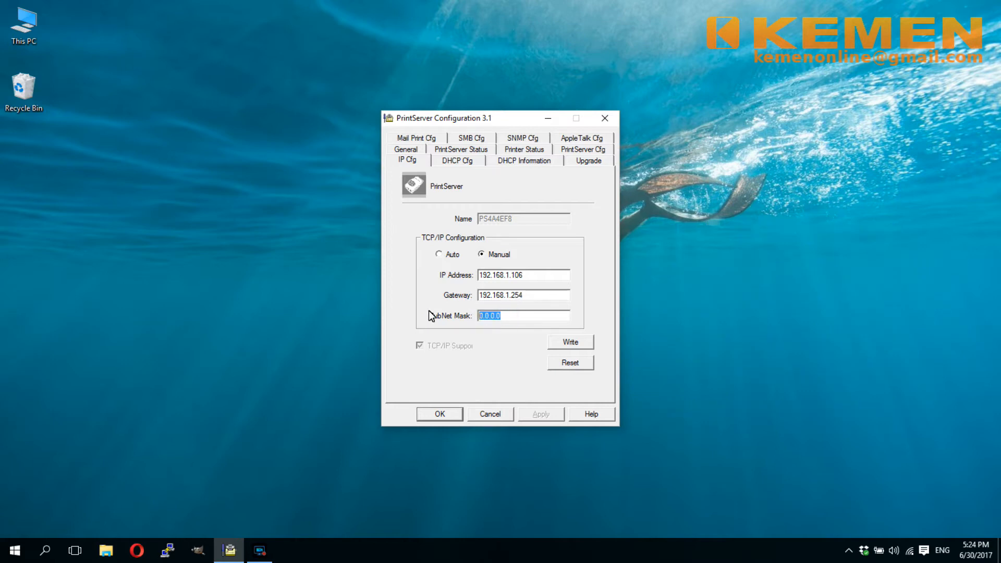
pyautogui.write('255')
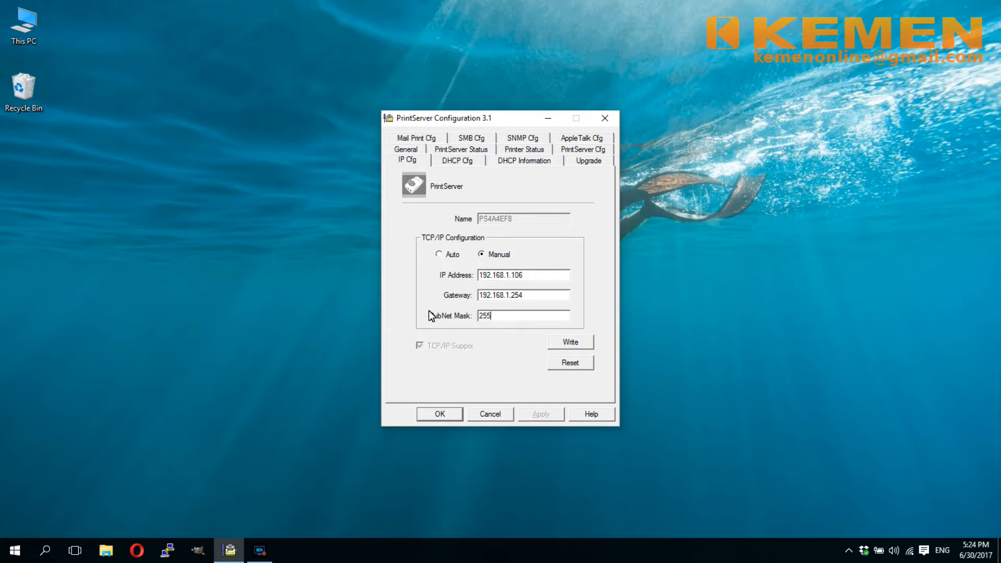
pyautogui.write('.255')
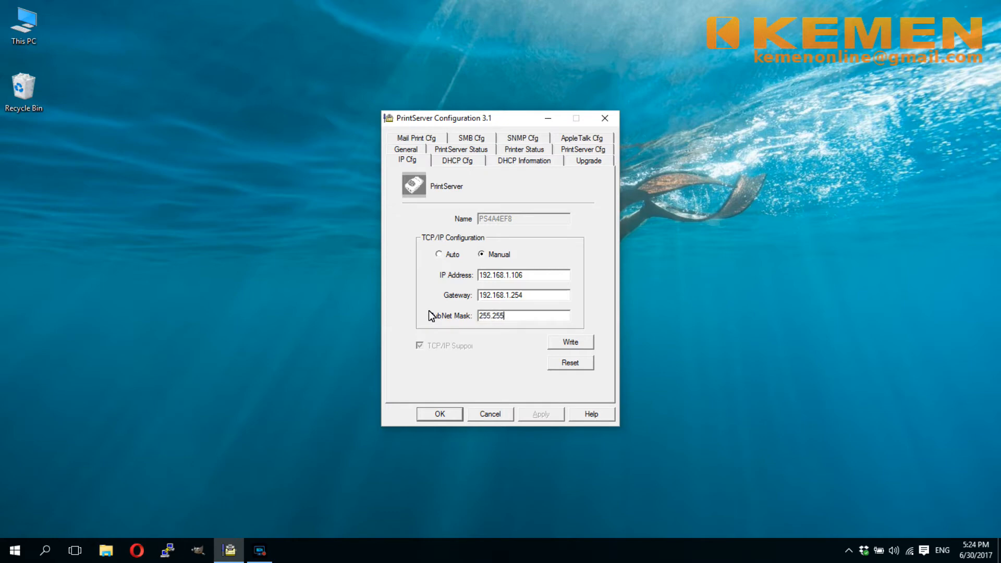
pyautogui.write('.255')
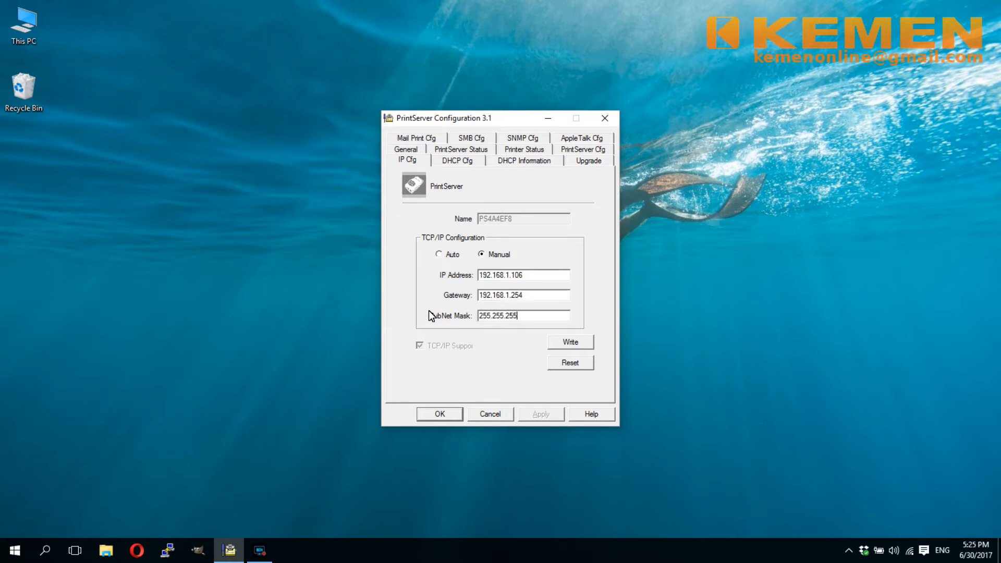
pyautogui.write('0')
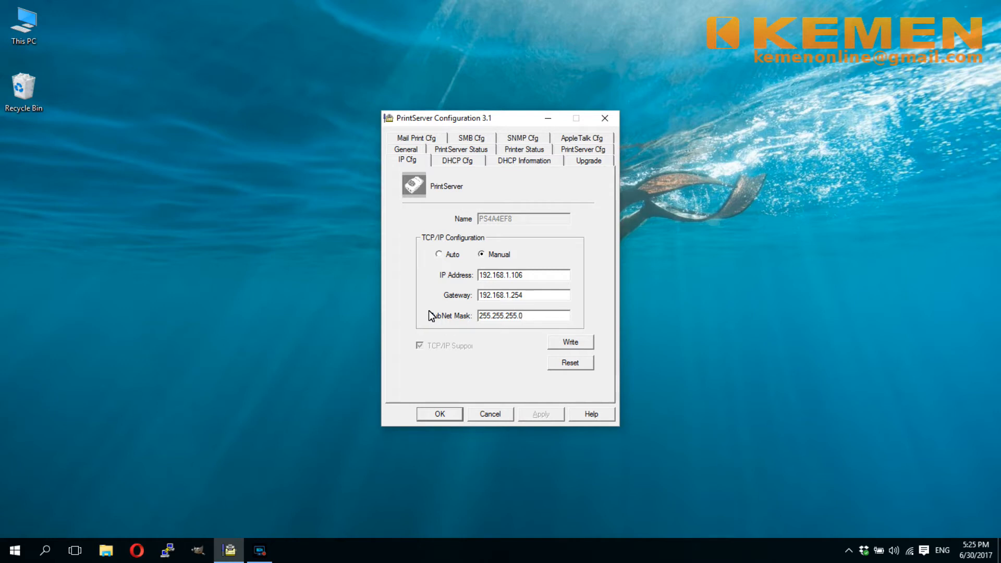
pyautogui.moveTo(538, 307)
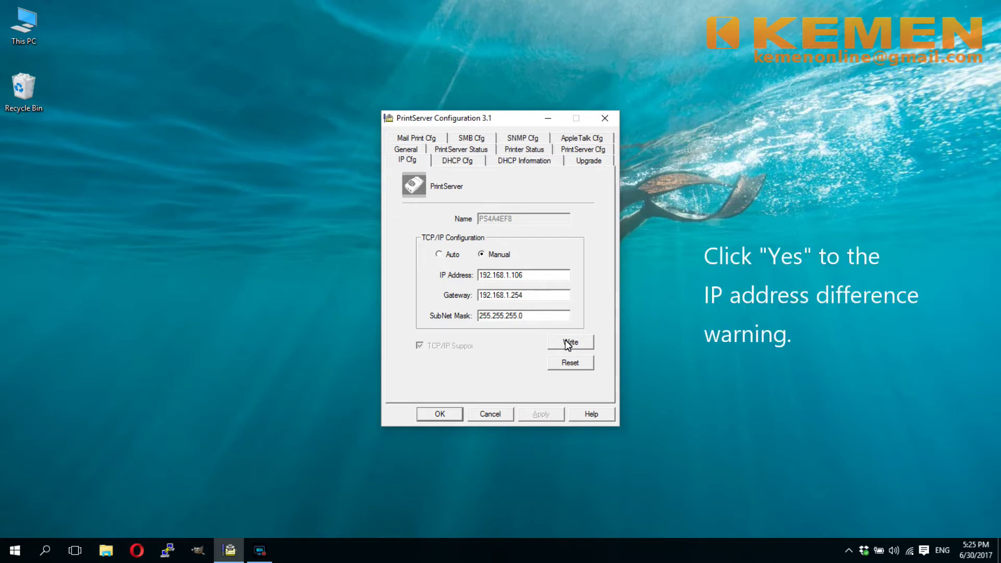
# - Write the manual IP settings to the print server, confirming the different-network warning
pyautogui.click(570, 342)
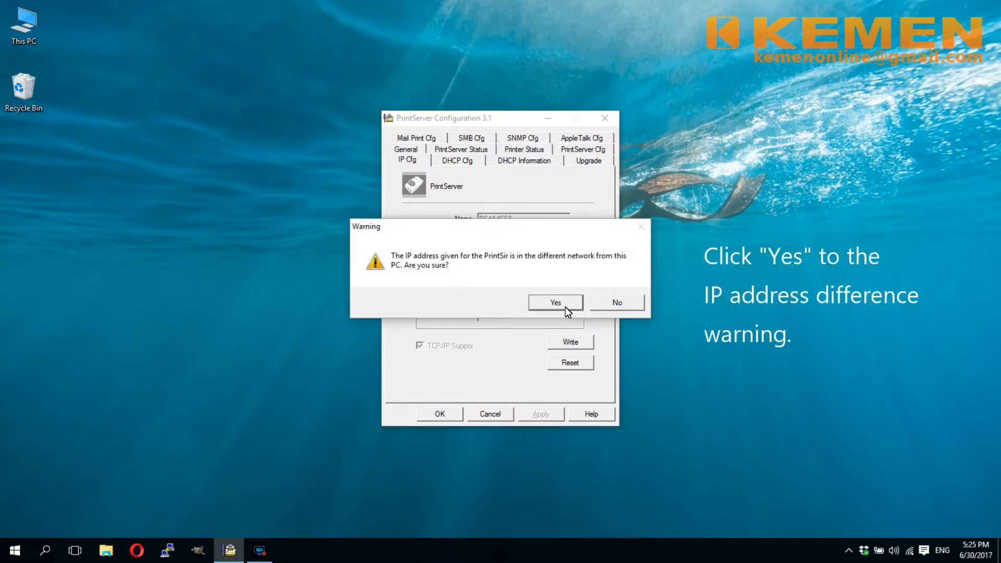
pyautogui.click(554, 303)
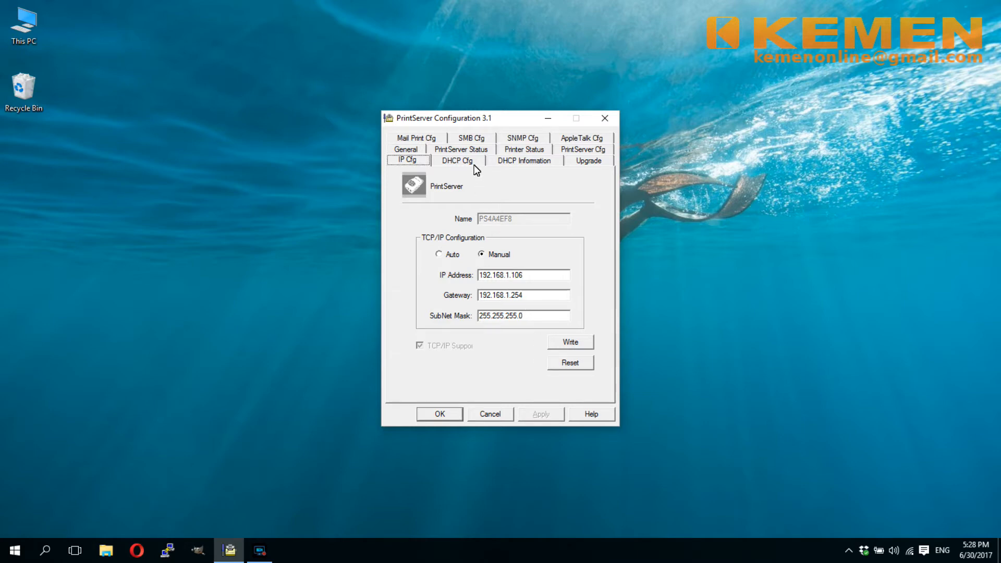
# - Check the server status showing active IP 192.168.1.106, then the printer status with the Epson LQ-300+ on LPT1
pyautogui.click(460, 160)
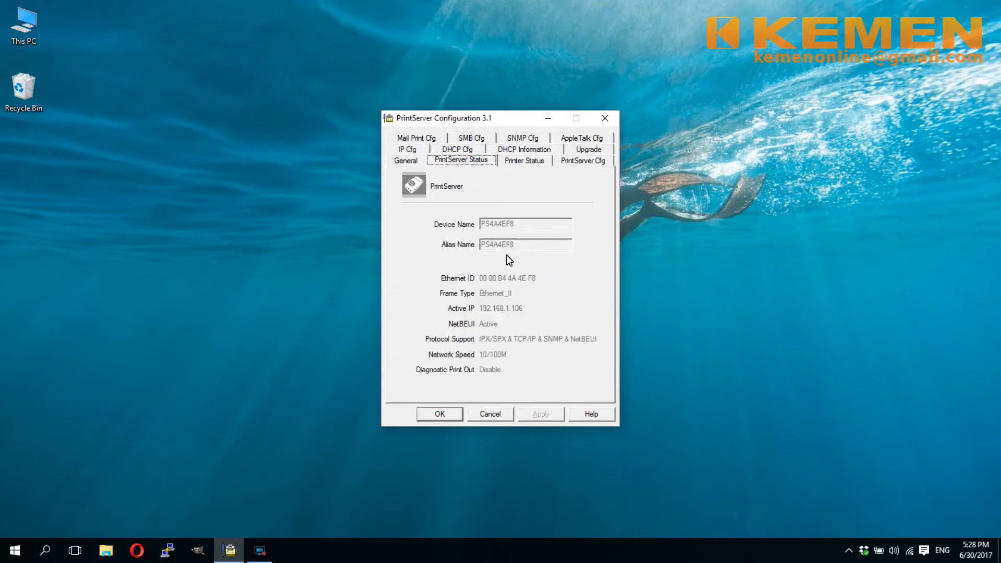
pyautogui.moveTo(510, 318)
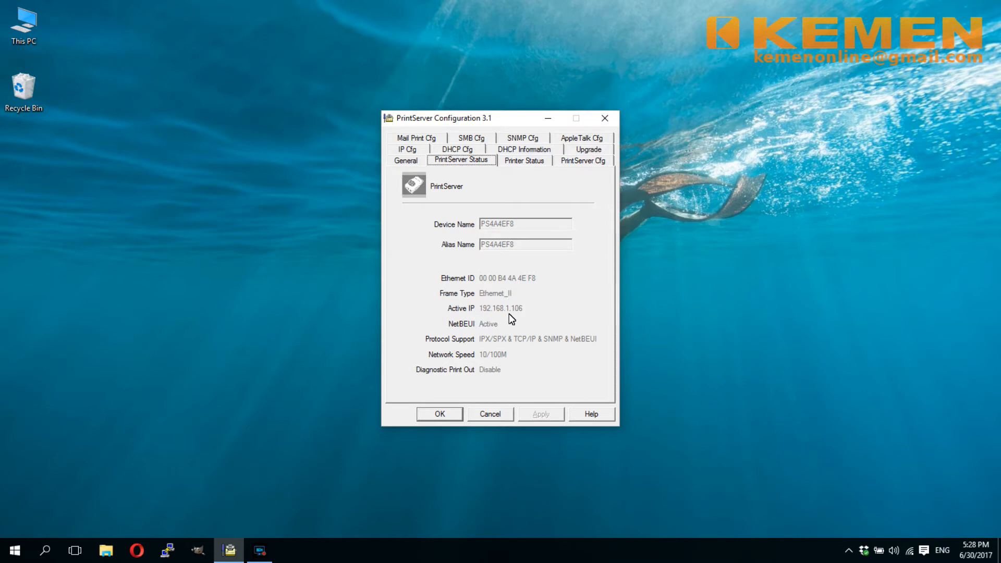
pyautogui.moveTo(504, 321)
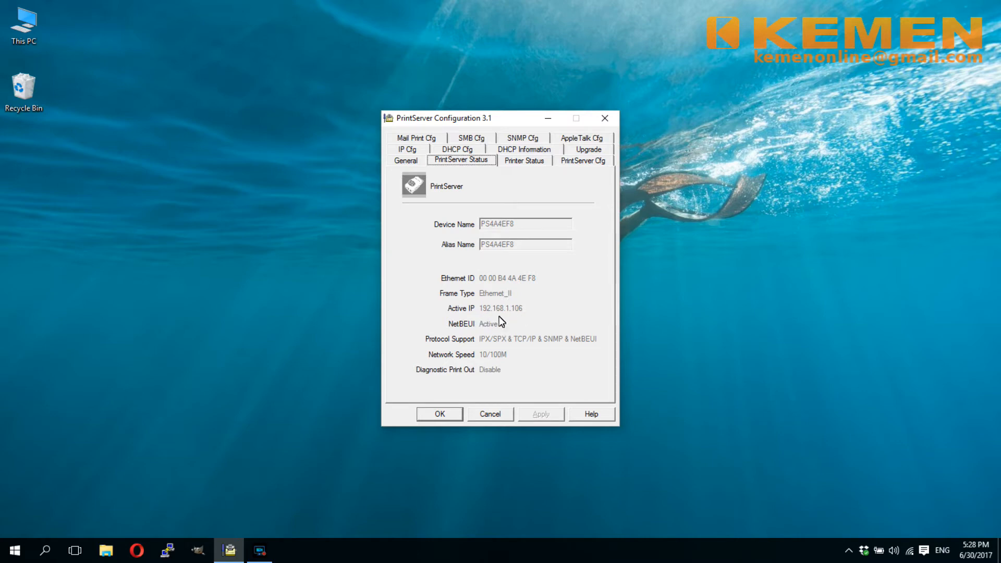
pyautogui.click(524, 161)
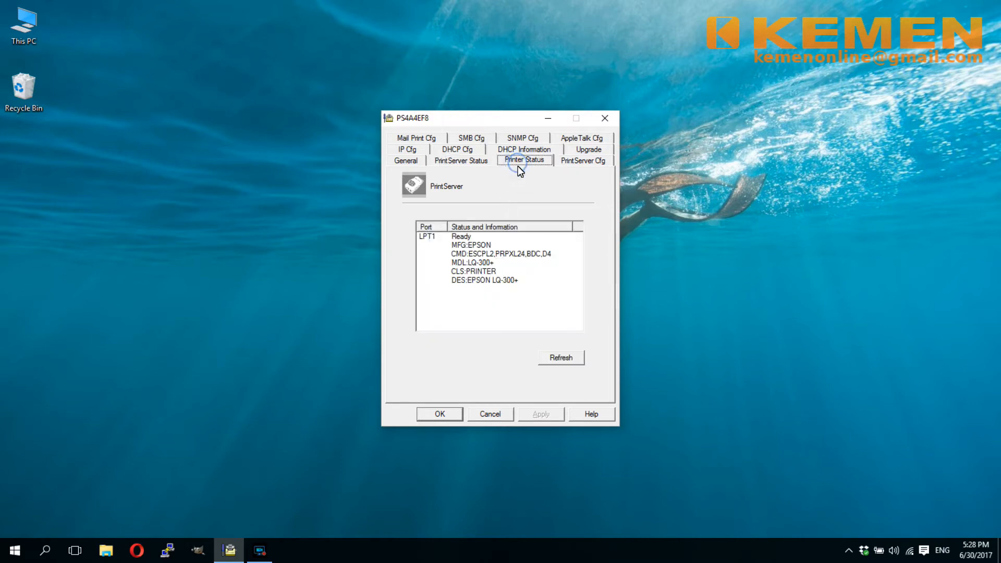
pyautogui.moveTo(552, 373)
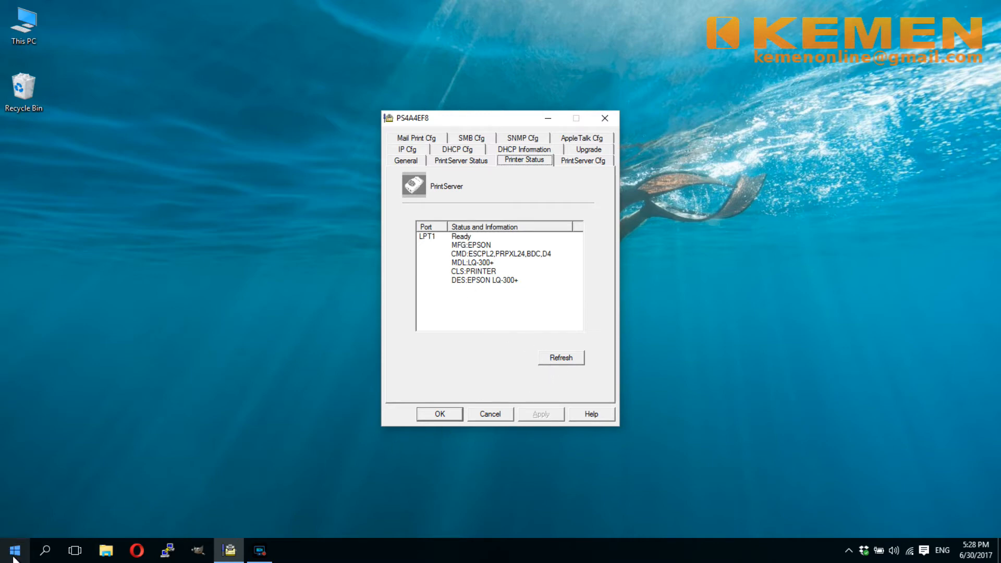
# - Search Start for 'printer' and open Devices and Printers at its Printers section
pyautogui.click(12, 550)
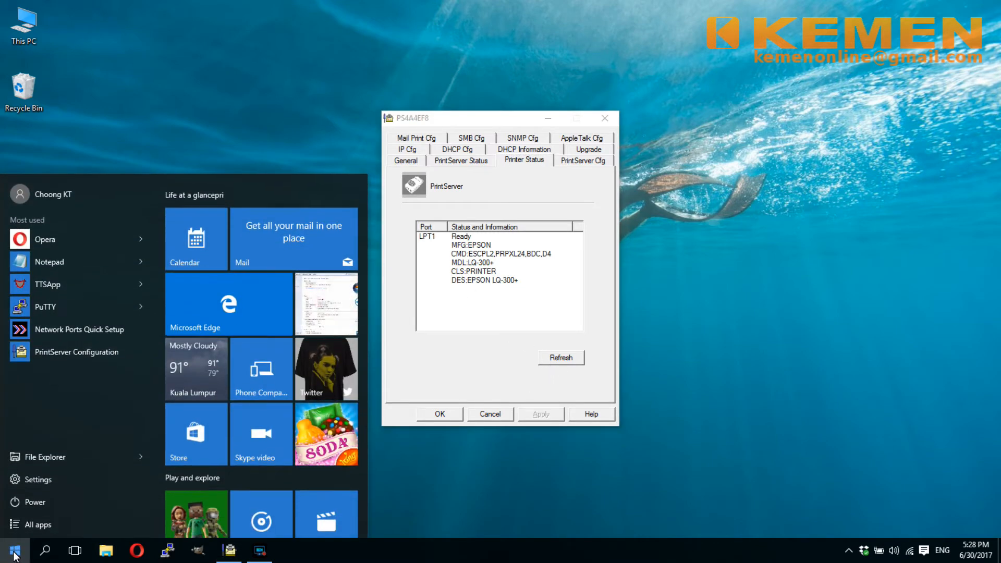
pyautogui.write('p')
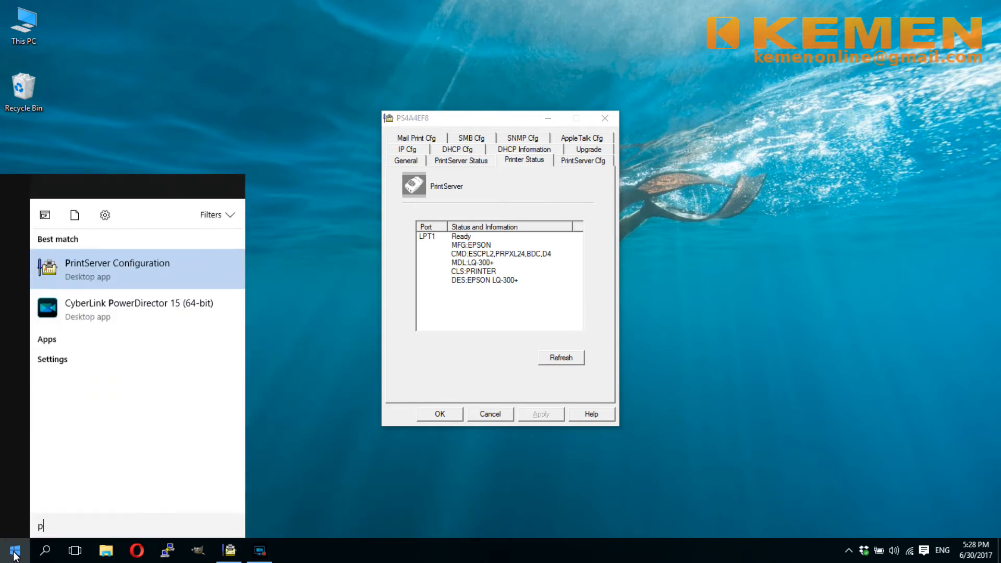
pyautogui.write('rinter')
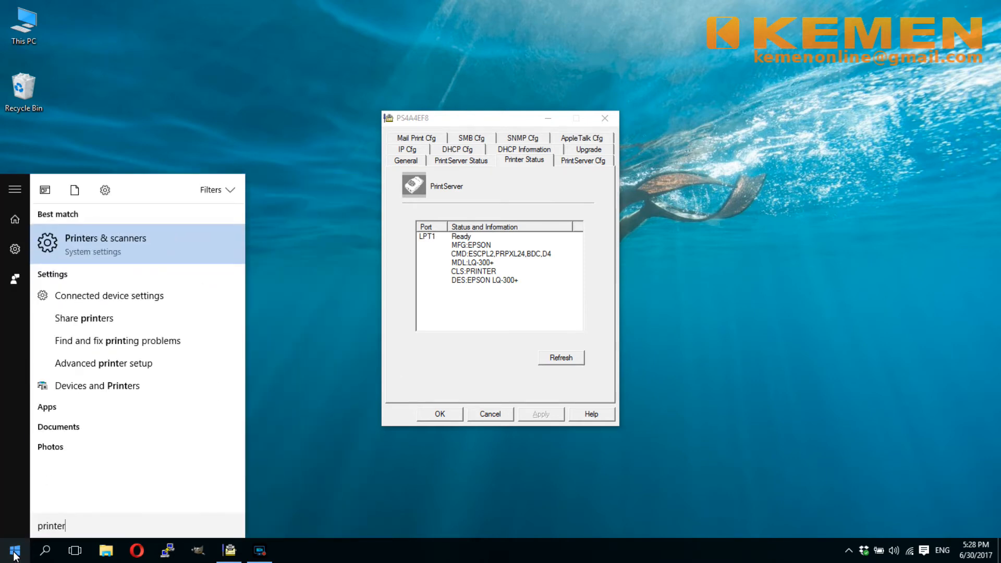
pyautogui.moveTo(107, 284)
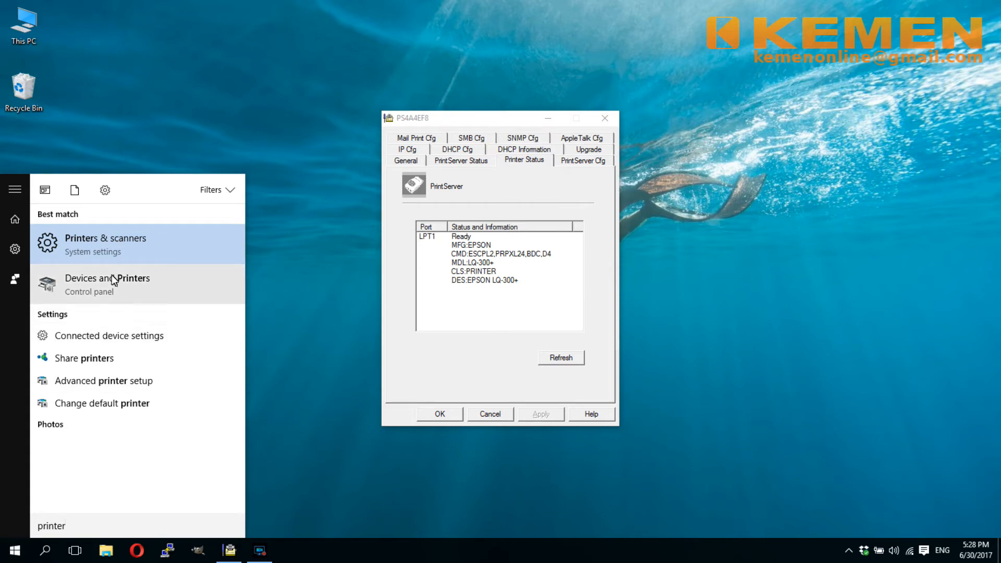
pyautogui.click(111, 283)
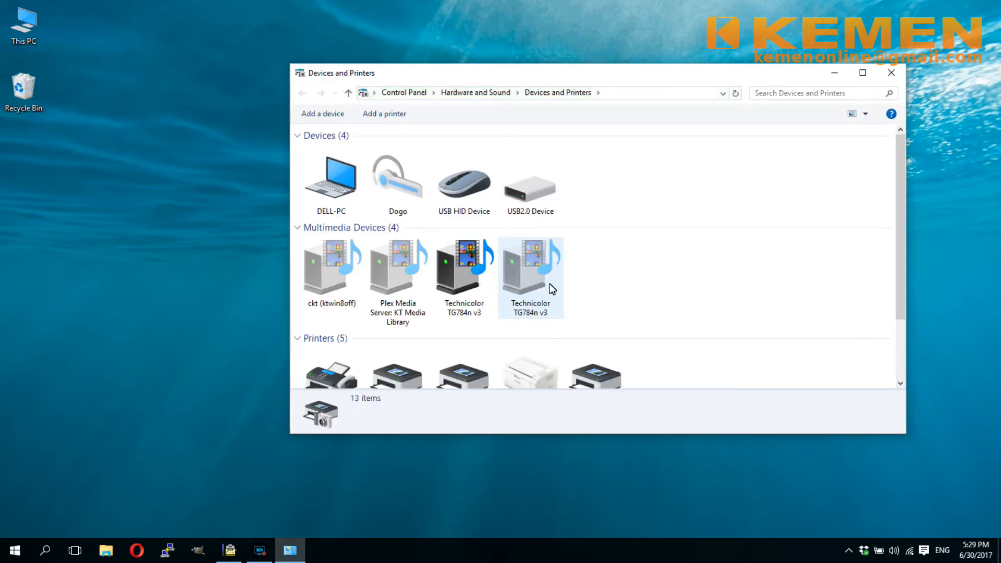
pyautogui.scroll(-3)
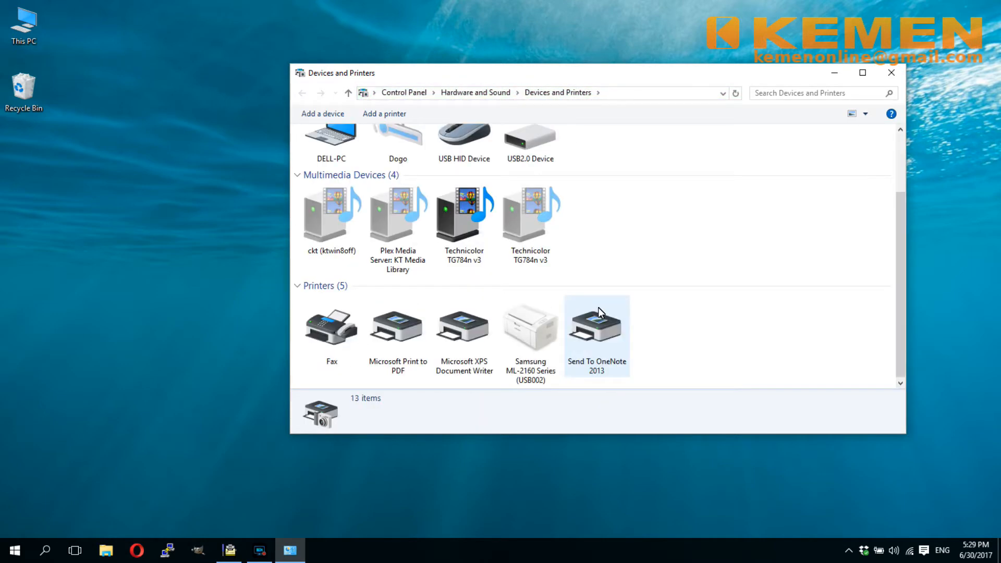
pyautogui.click(699, 336)
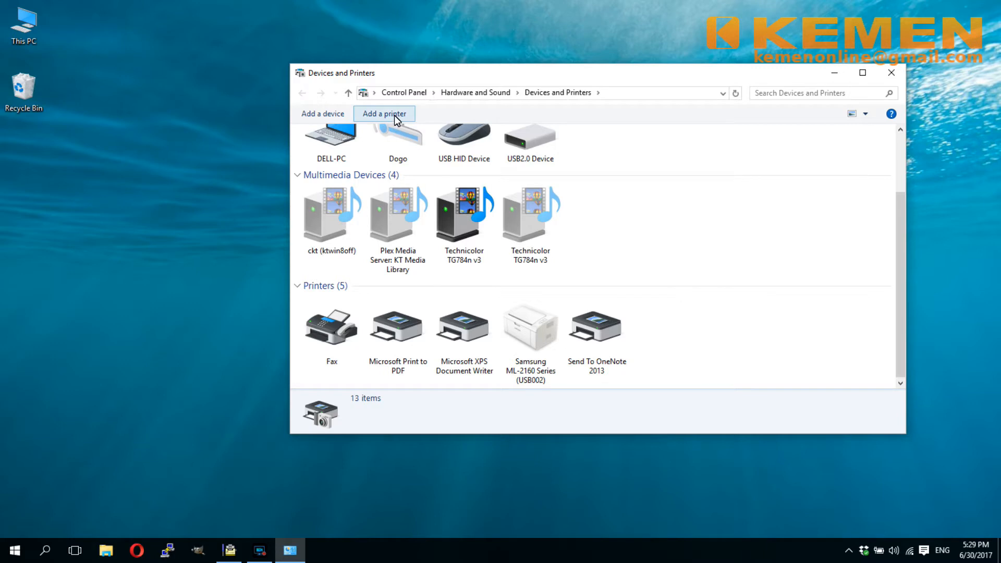
# - Start Add a printer and choose 'The printer that I want isn't listed'
pyautogui.click(383, 113)
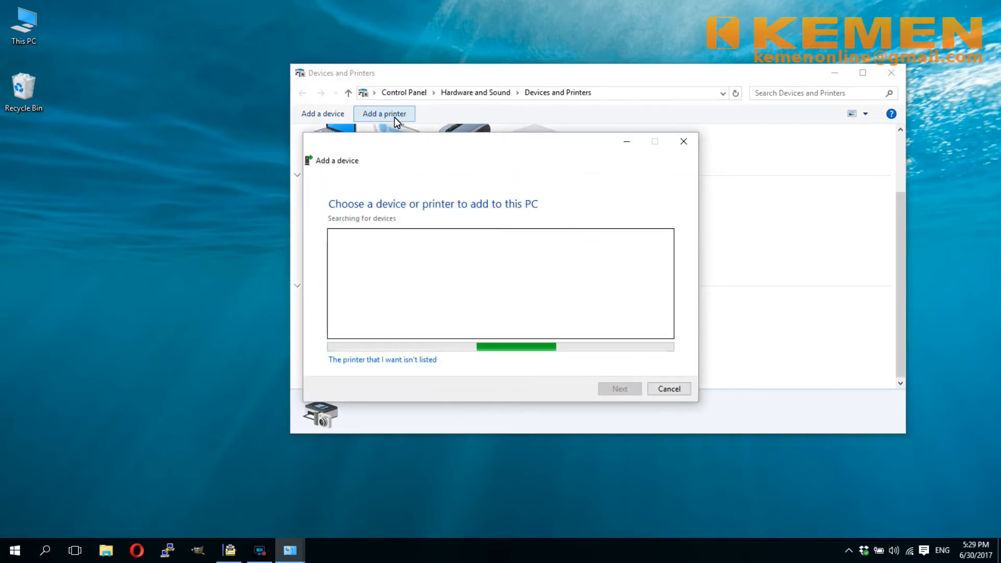
pyautogui.moveTo(416, 219)
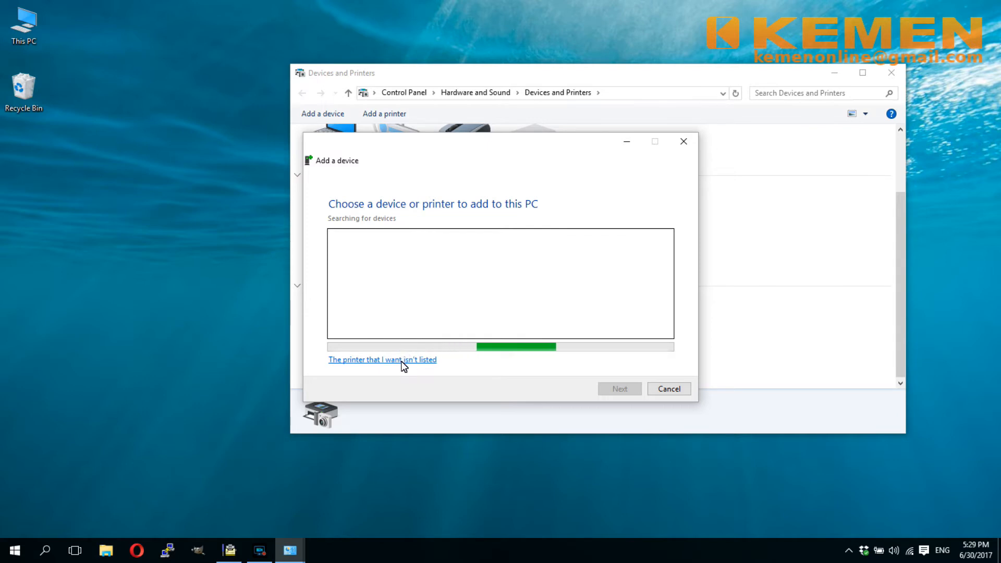
pyautogui.click(382, 360)
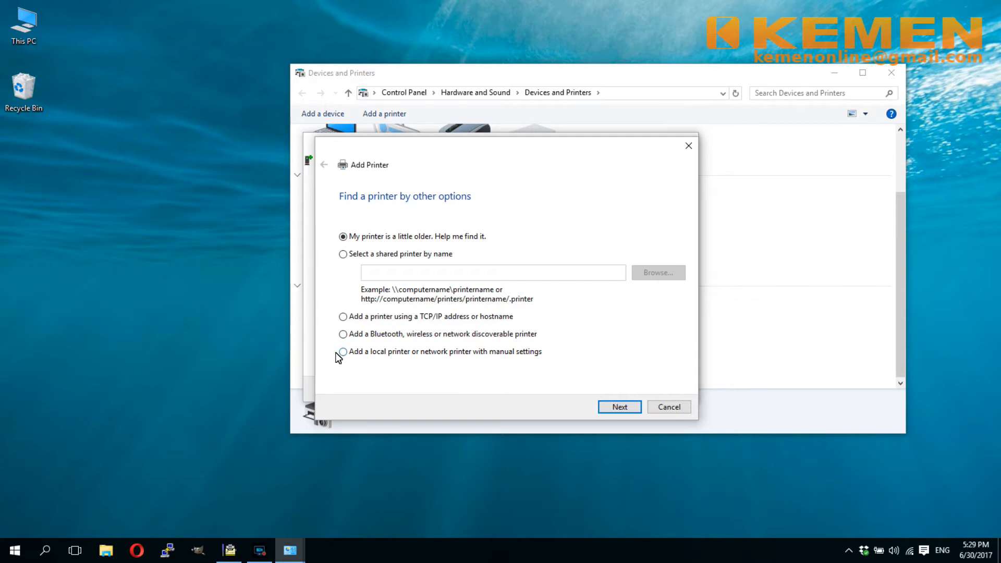
# - Choose manual printer setup and create a new port of type Standard TCP/IP Port
pyautogui.click(343, 351)
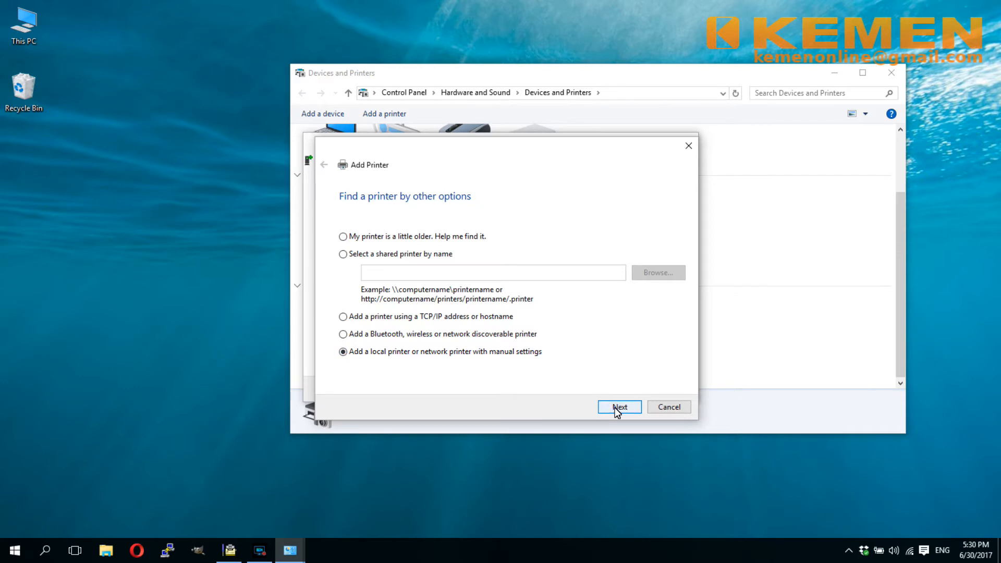
pyautogui.click(618, 407)
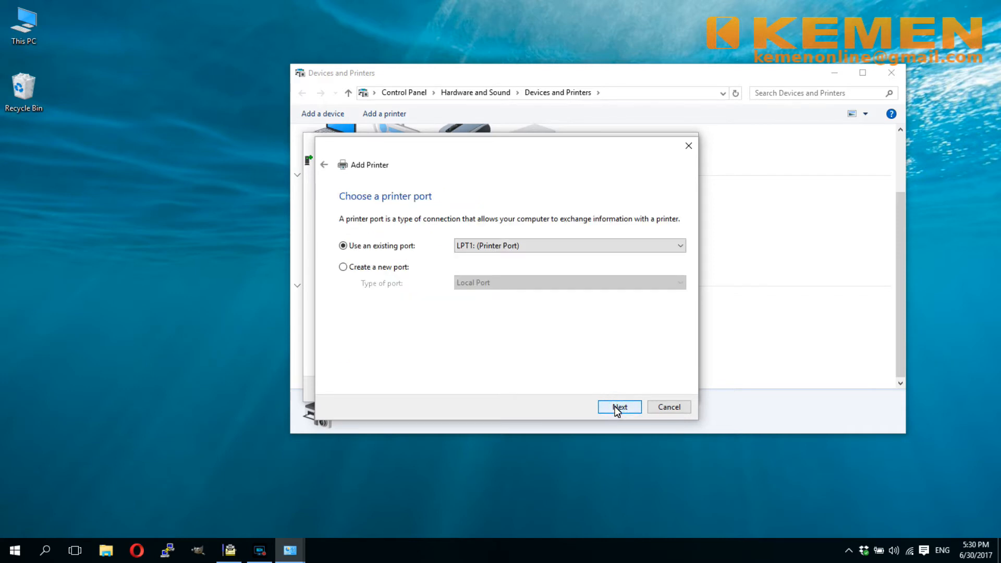
pyautogui.moveTo(588, 391)
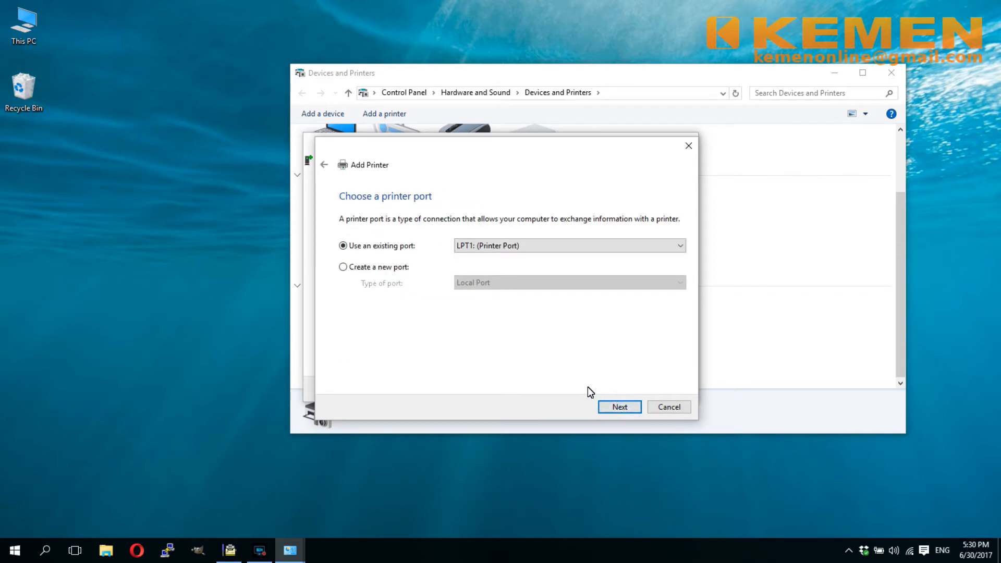
pyautogui.moveTo(501, 357)
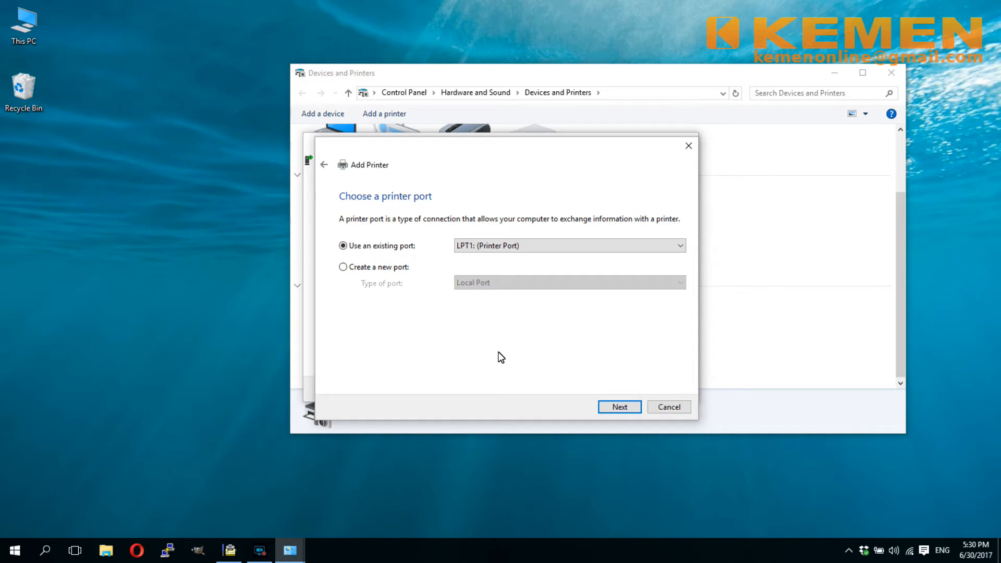
pyautogui.click(343, 267)
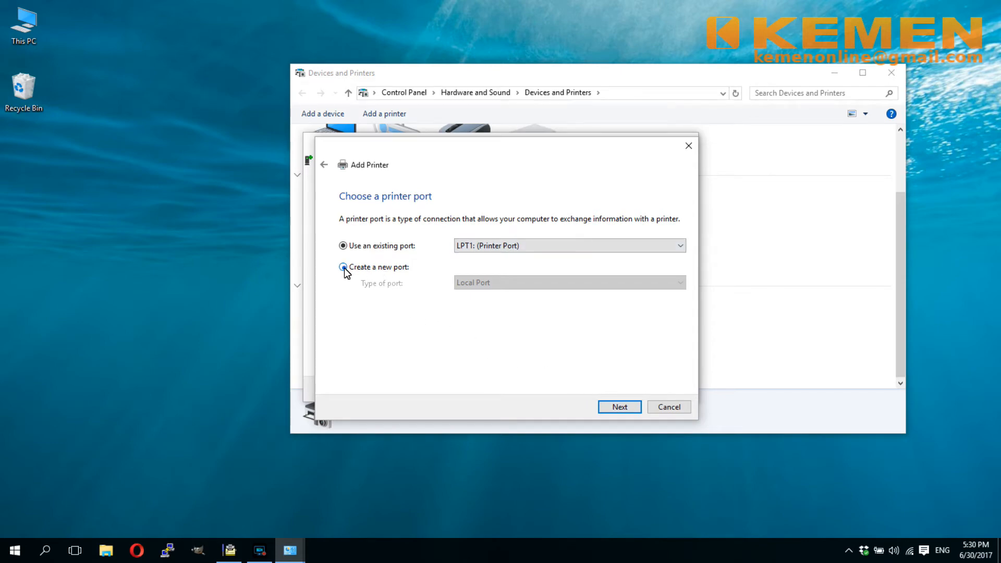
pyautogui.click(343, 267)
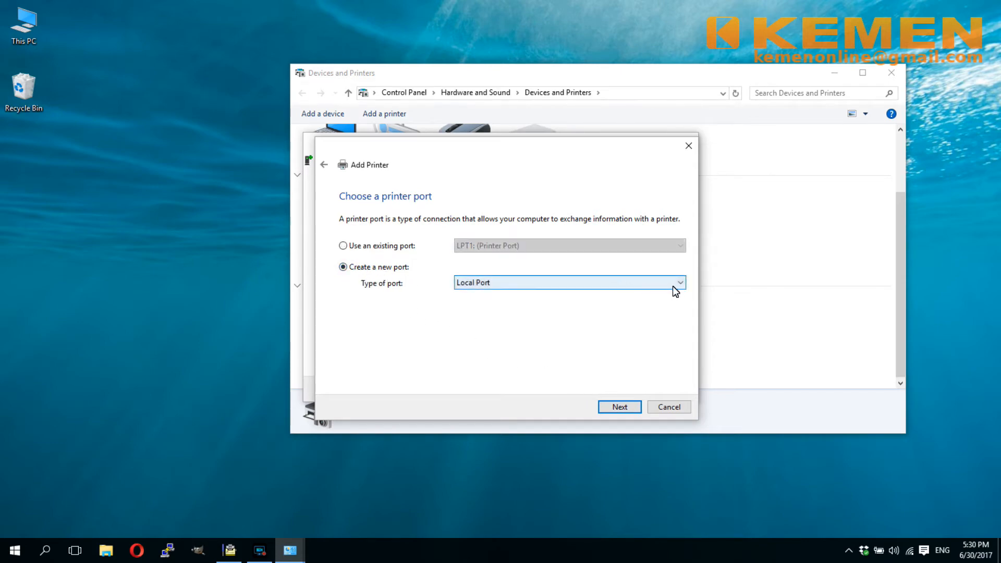
pyautogui.click(679, 282)
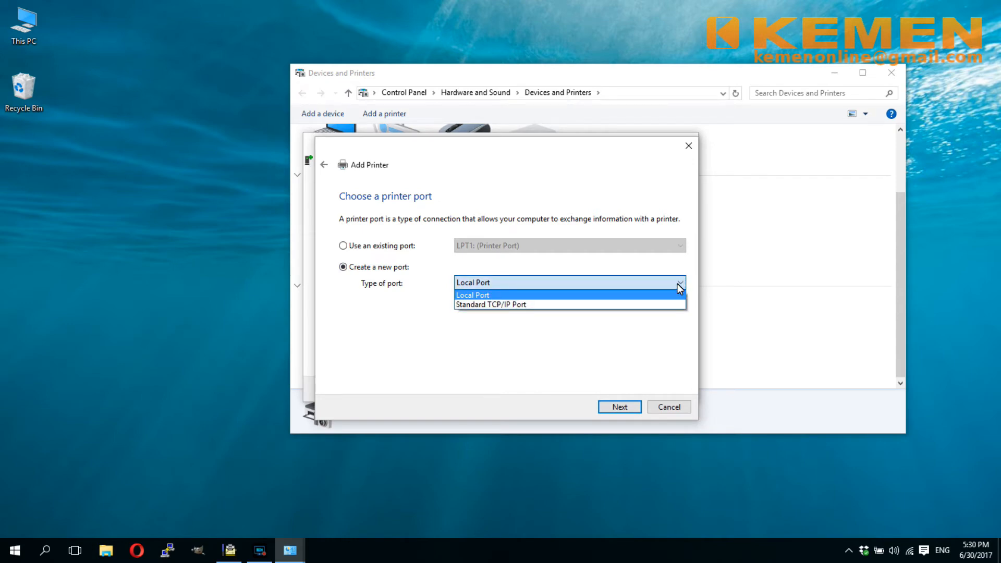
pyautogui.moveTo(669, 305)
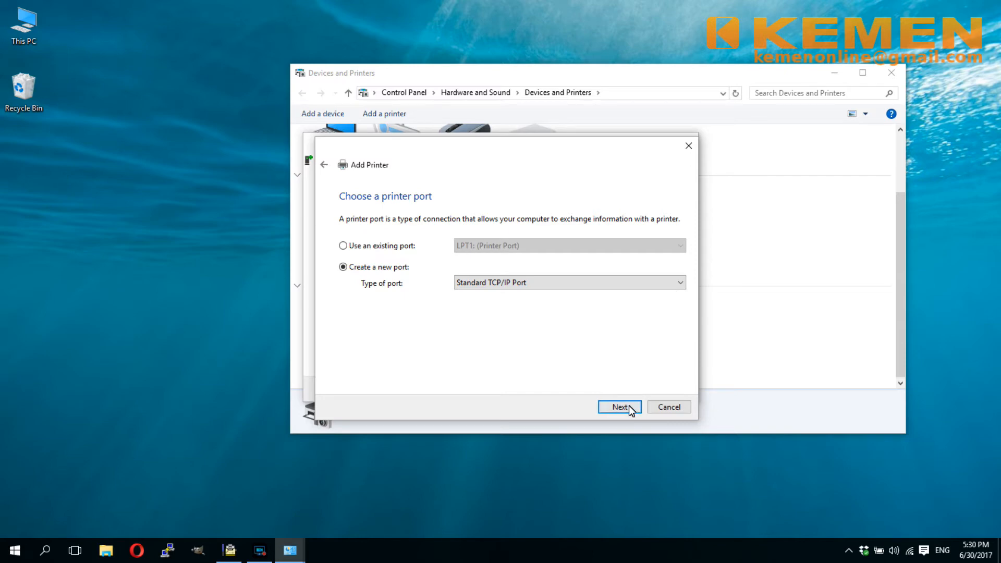
# - Enter 192.168.1.106 as the hostname/IP address and start TCP/IP port detection
pyautogui.click(618, 407)
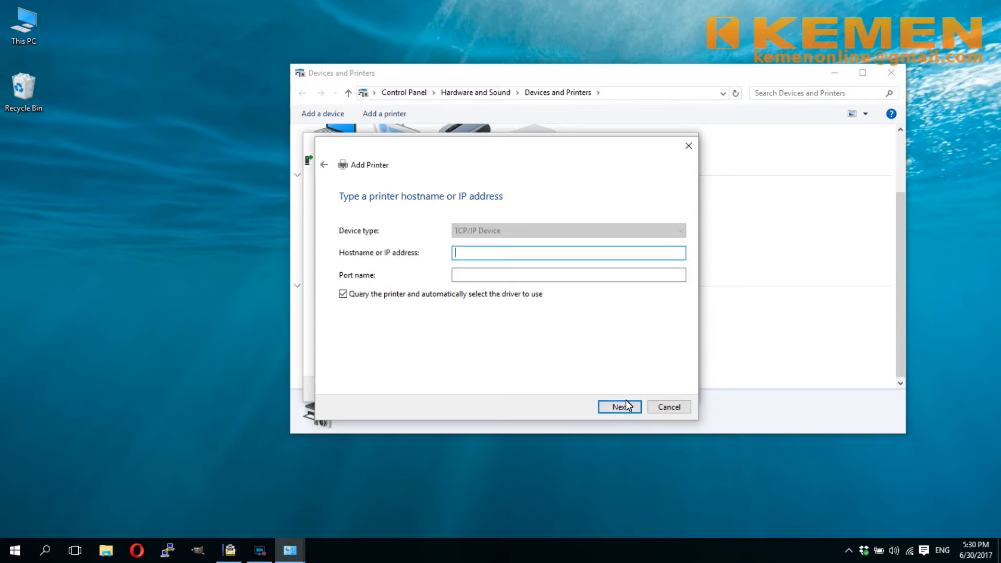
pyautogui.write('192')
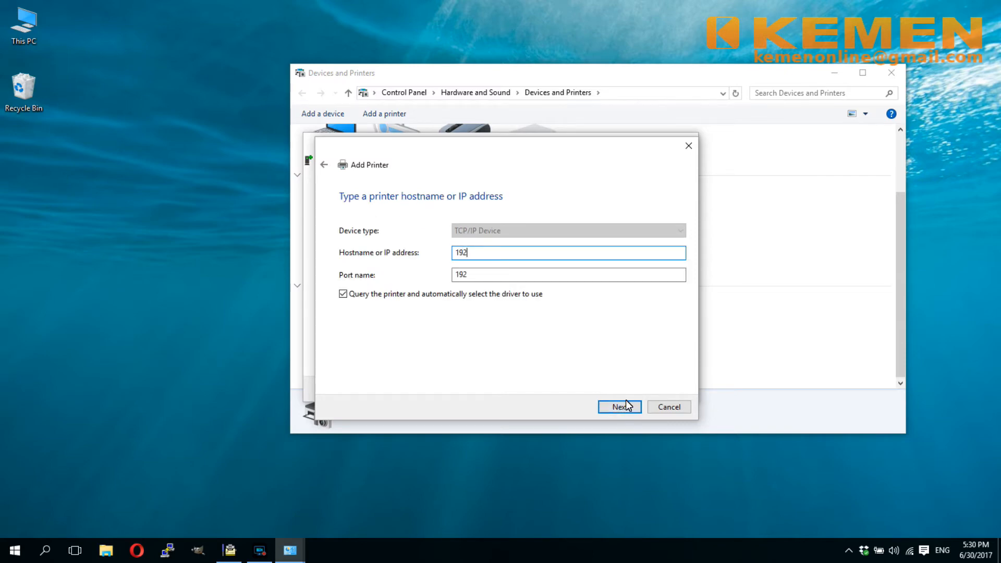
pyautogui.write('.')
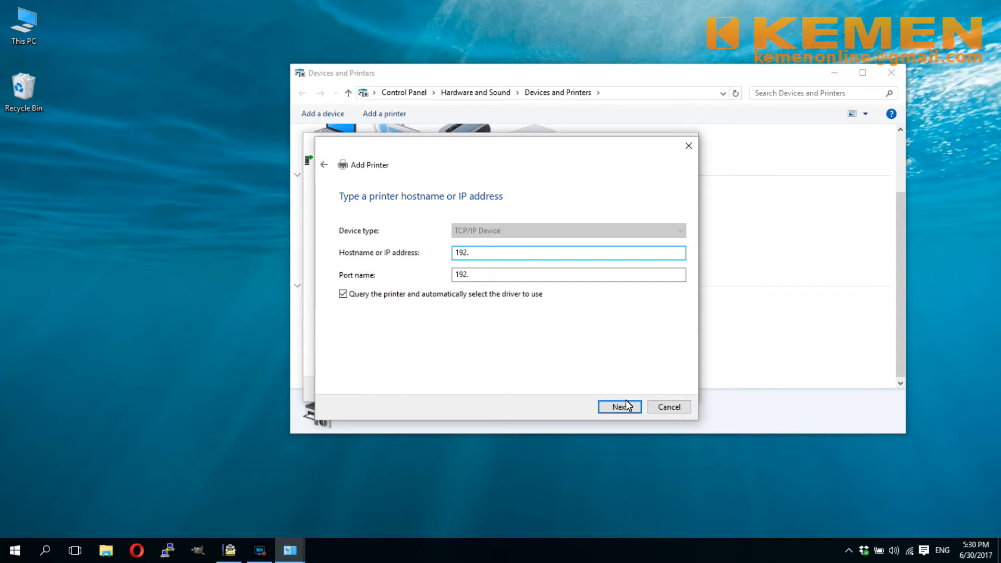
pyautogui.write('168')
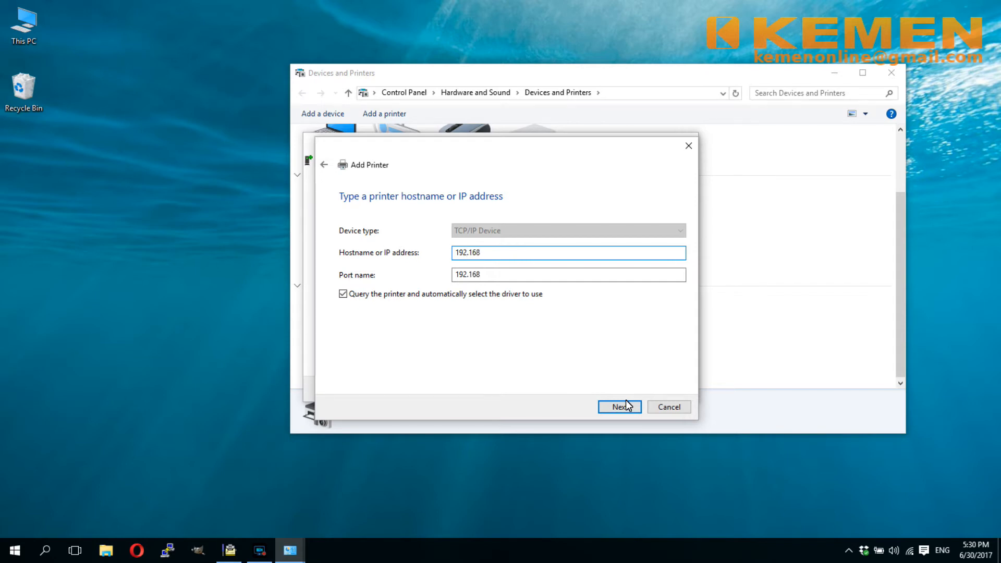
pyautogui.write('.')
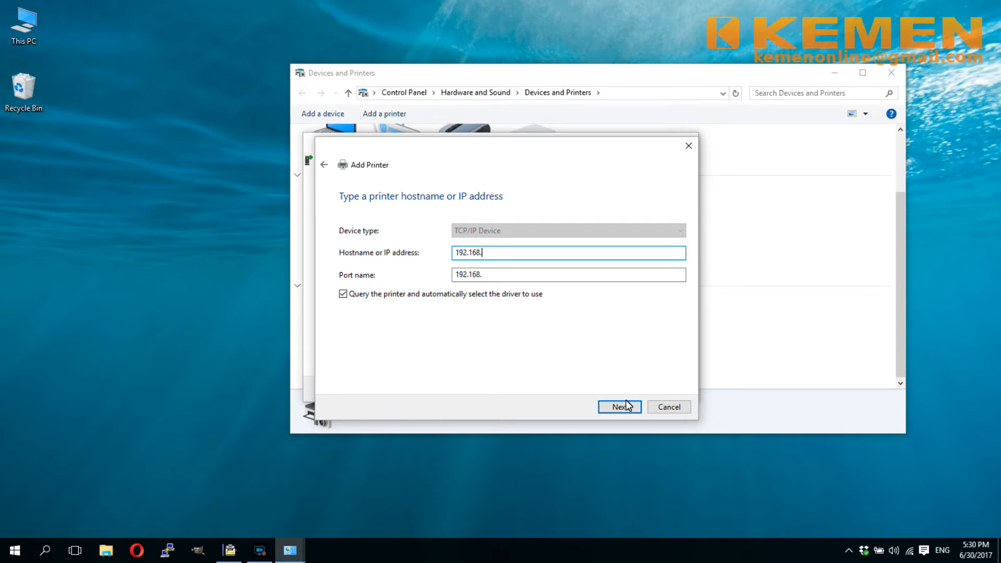
pyautogui.write('1.')
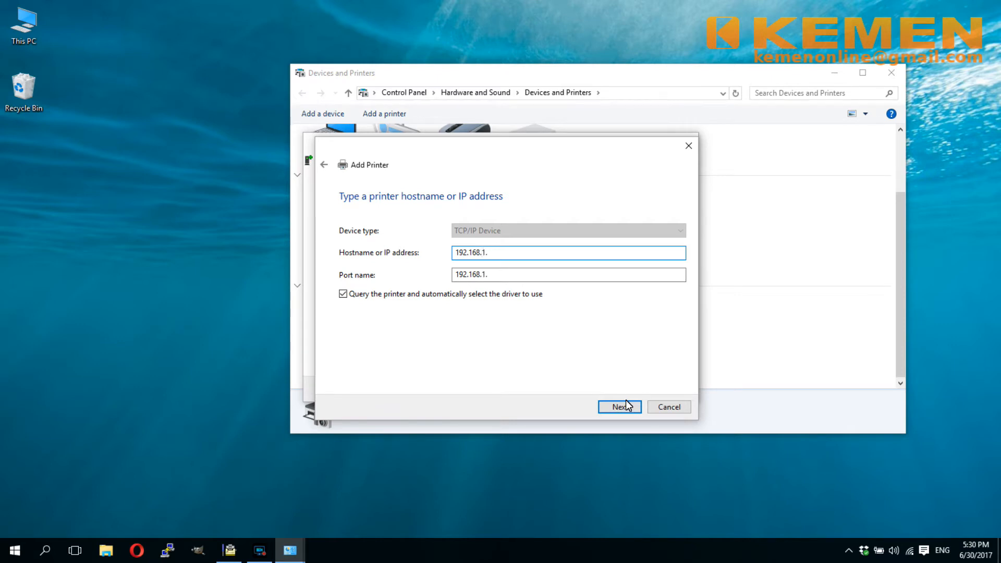
pyautogui.write('106')
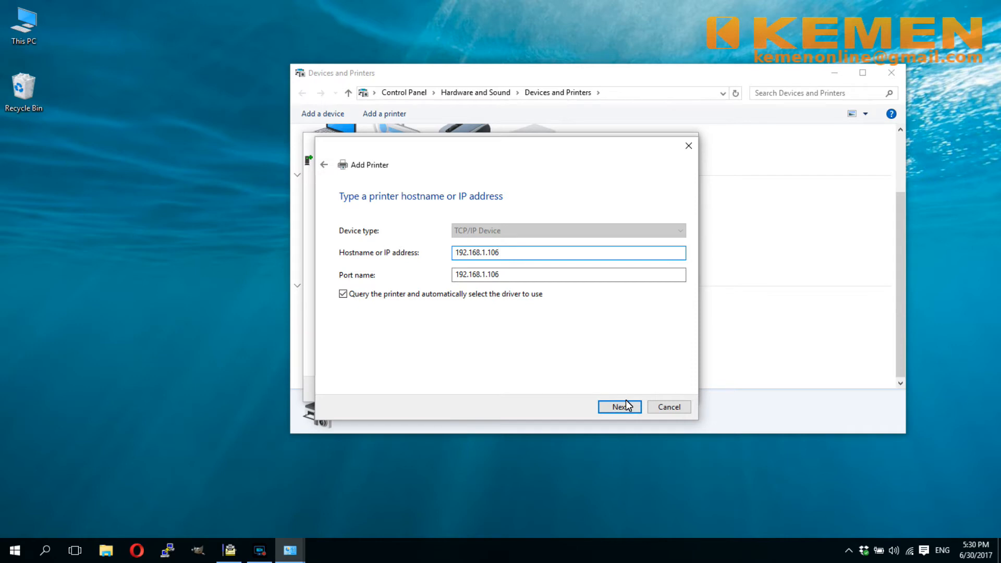
pyautogui.moveTo(592, 405)
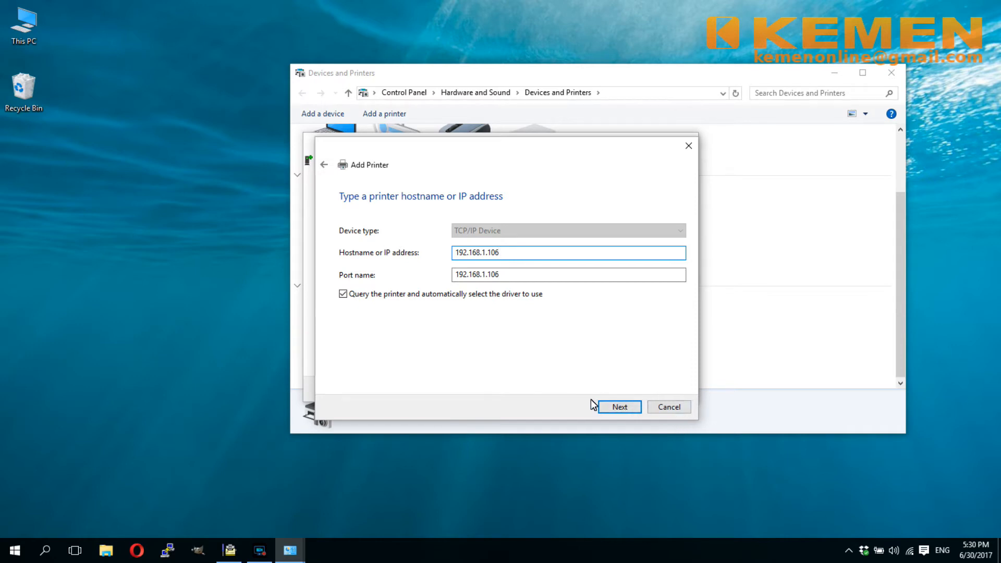
pyautogui.click(618, 406)
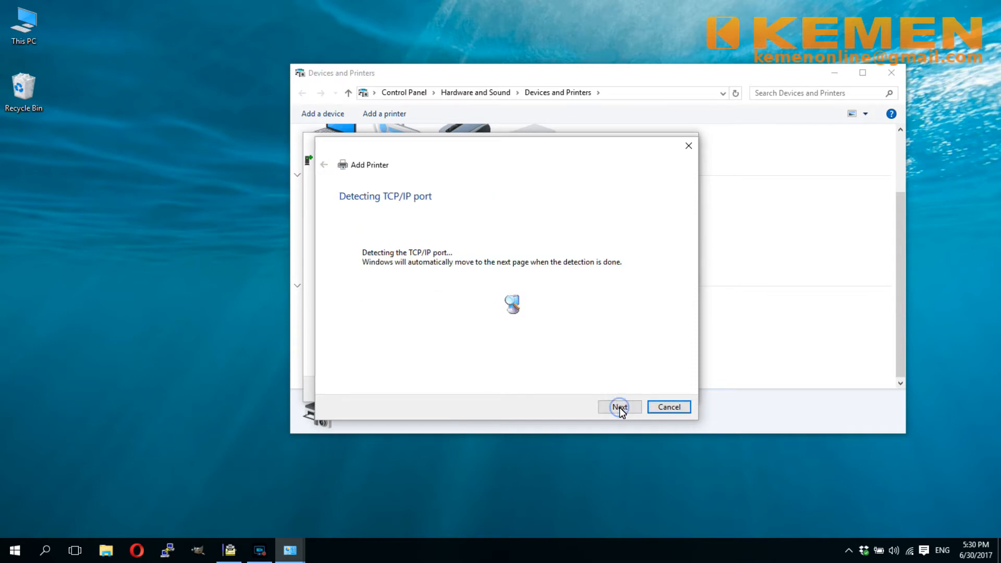
# - Select the Custom device type for the unknown device and bring up its port settings
pyautogui.click(619, 406)
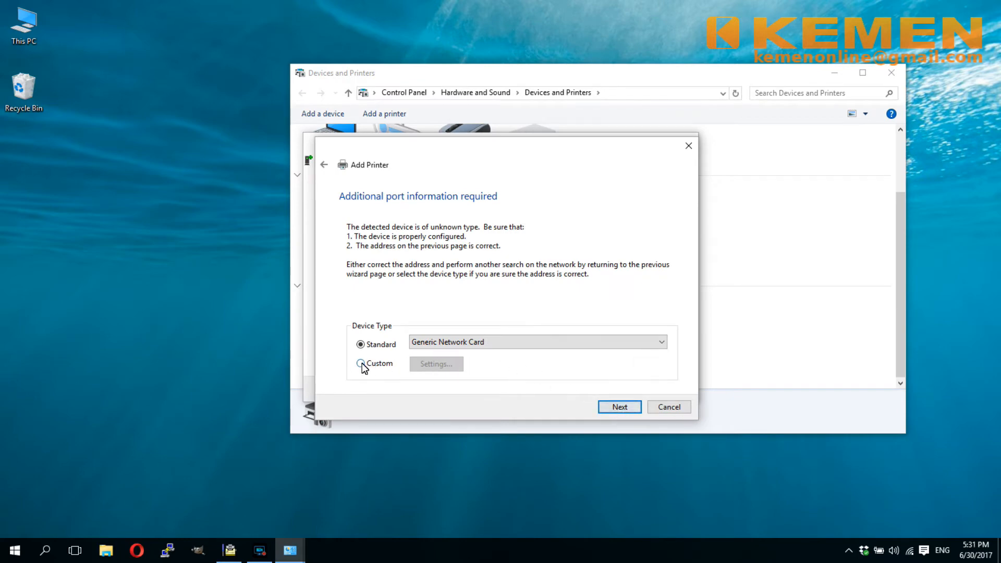
pyautogui.click(361, 362)
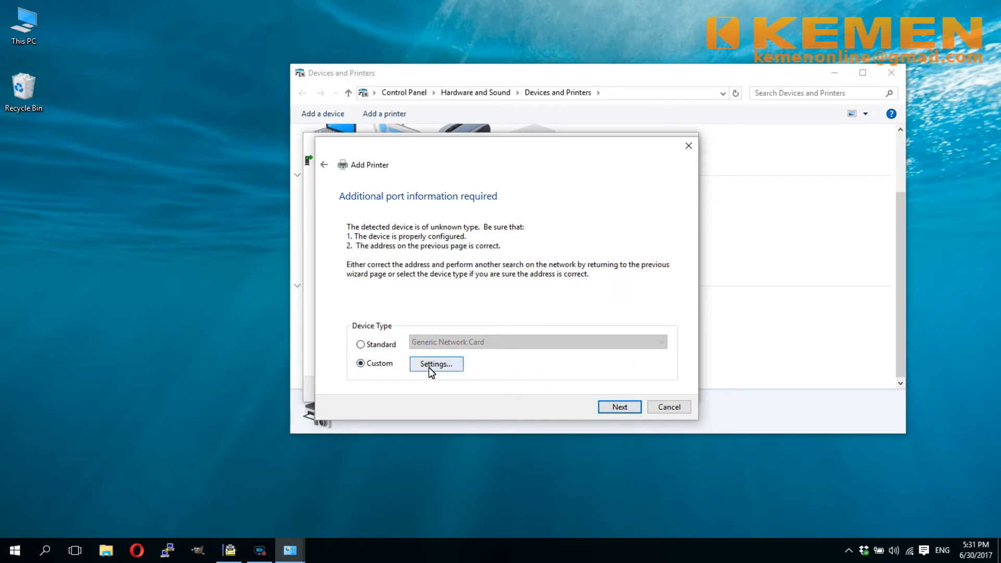
pyautogui.click(436, 363)
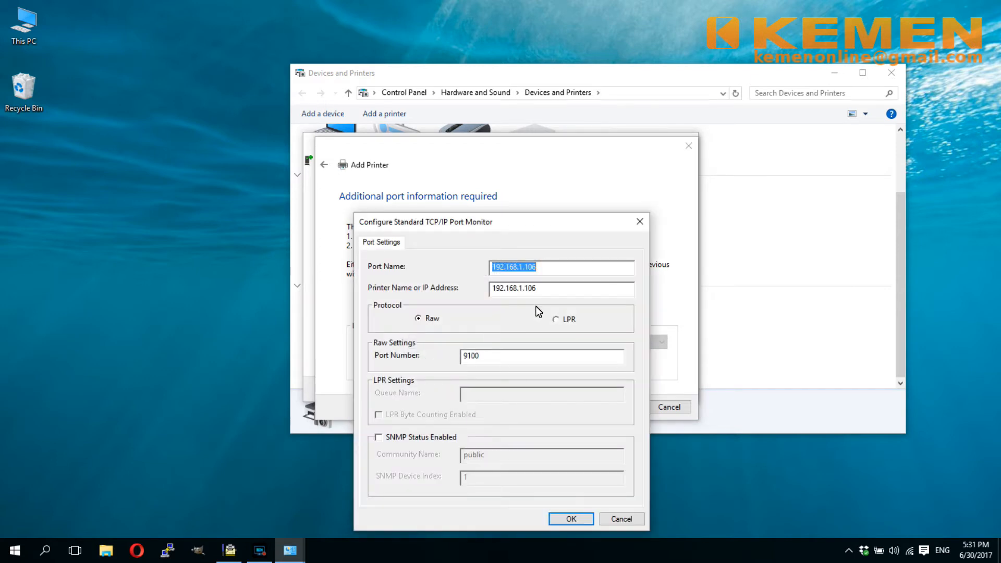
pyautogui.moveTo(553, 323)
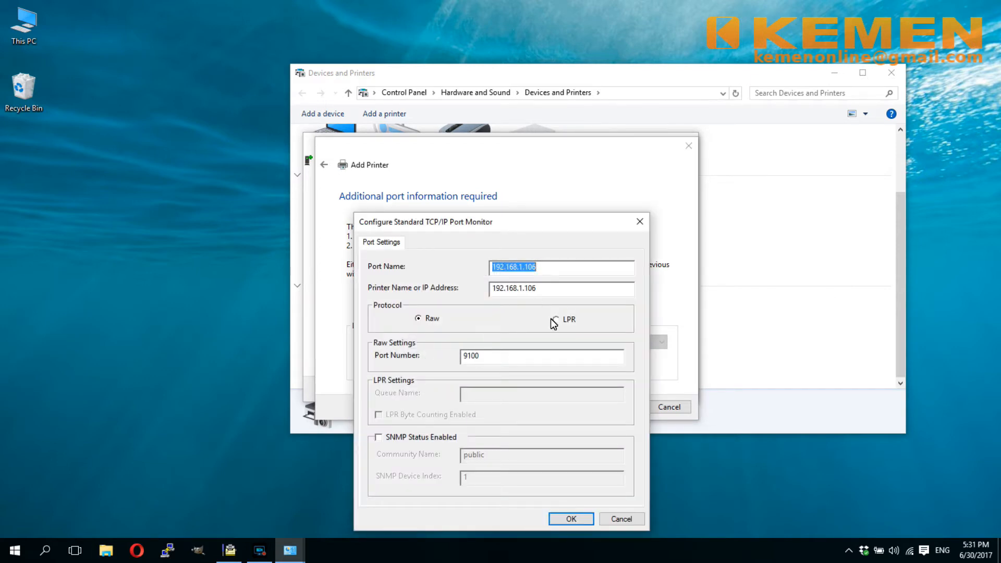
# - Set the custom port to LPR protocol with queue name lpt1 and confirm
pyautogui.click(555, 319)
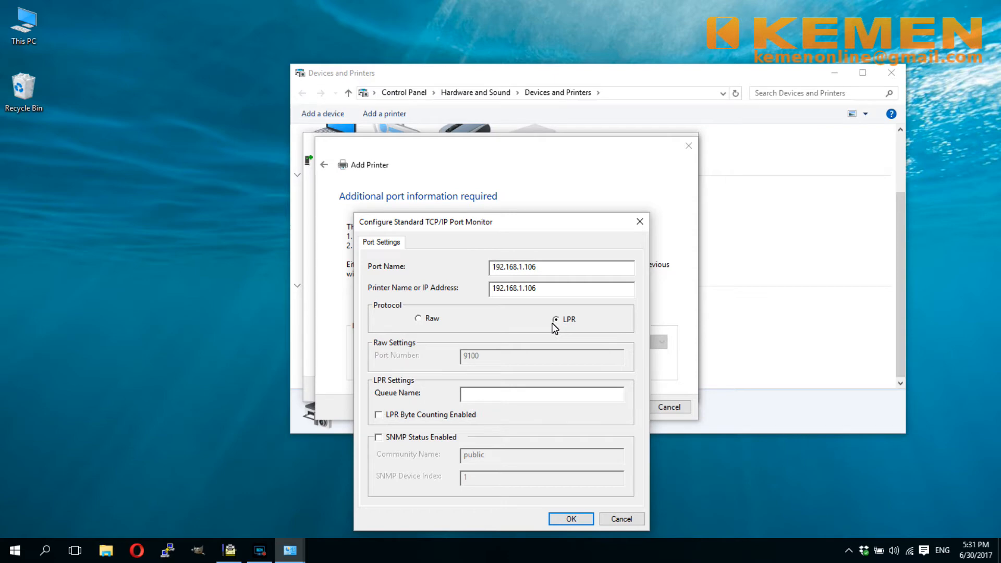
pyautogui.moveTo(475, 400)
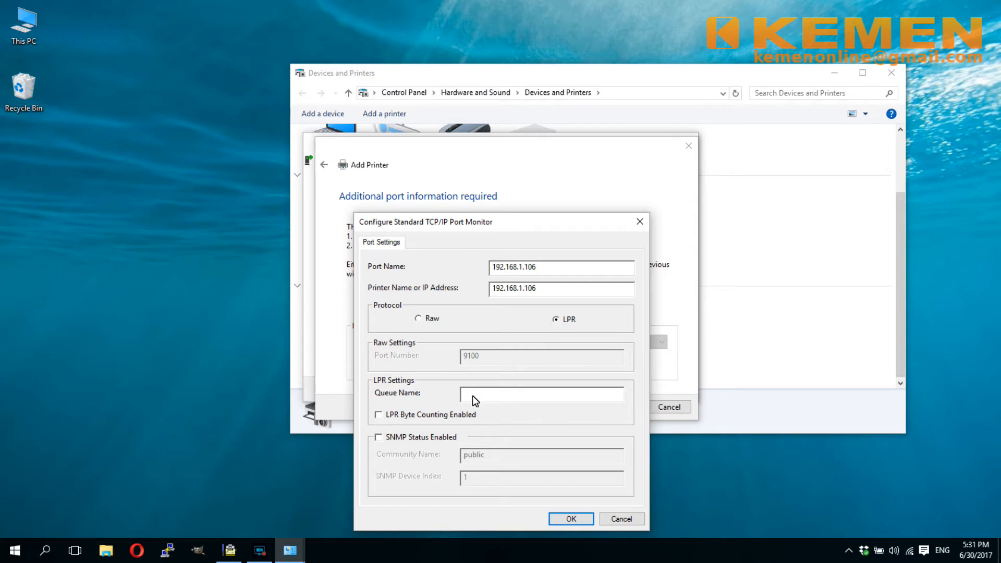
pyautogui.click(542, 393)
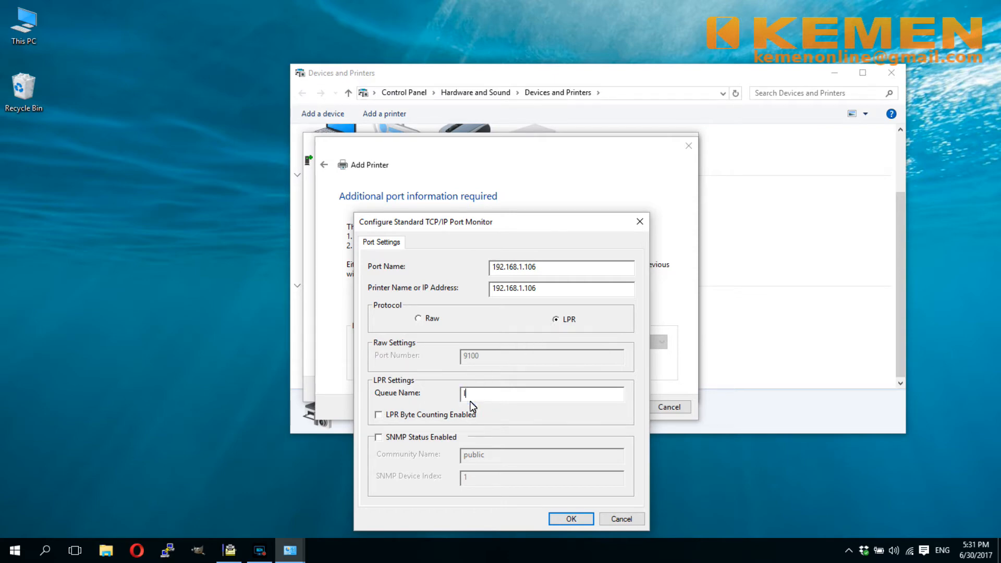
pyautogui.write('lpt')
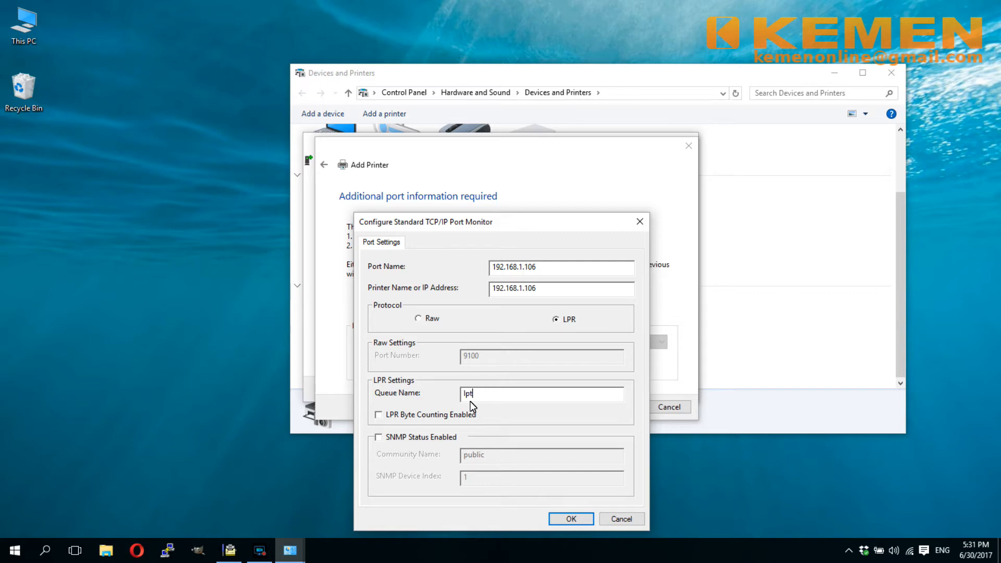
pyautogui.write('1')
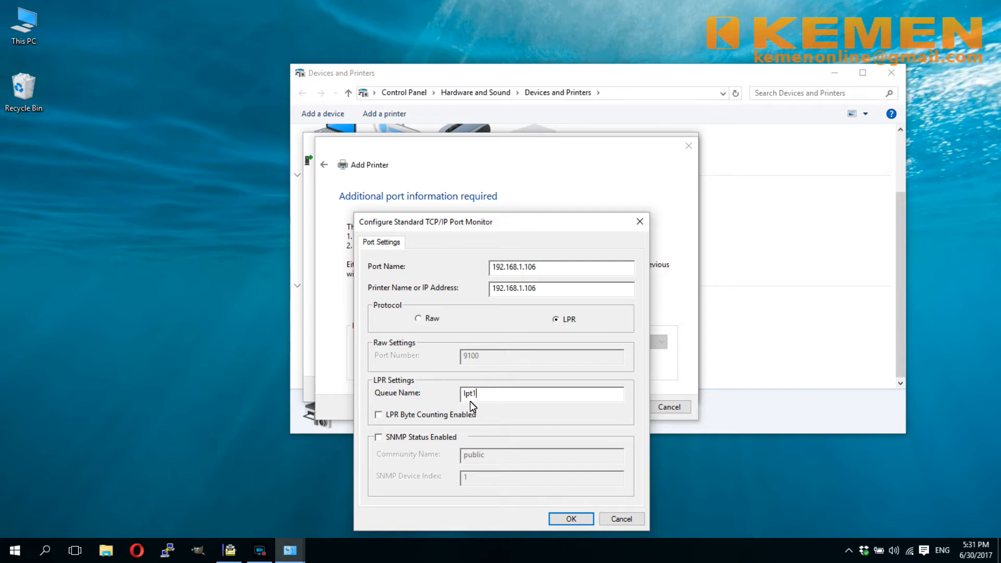
pyautogui.moveTo(570, 518)
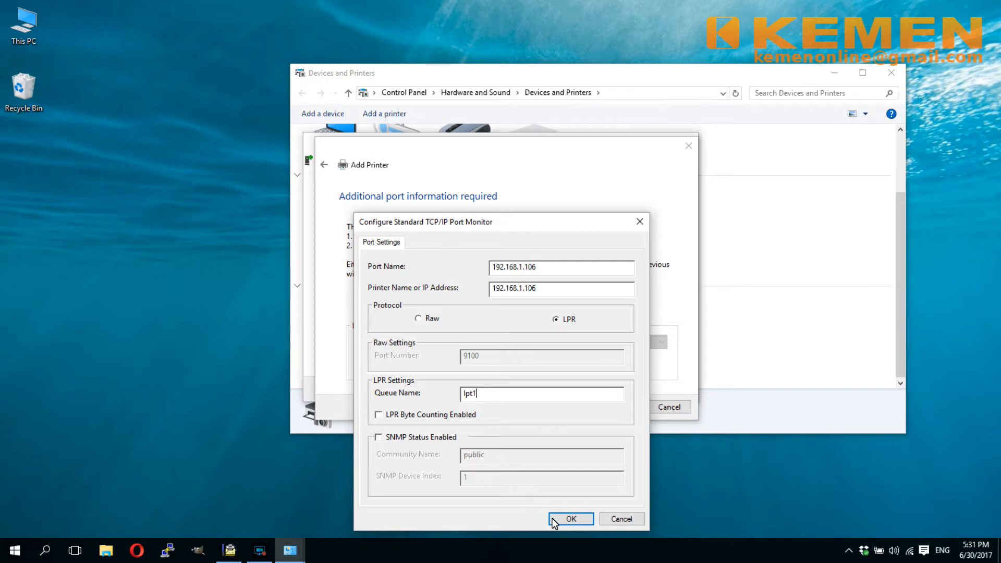
pyautogui.click(571, 518)
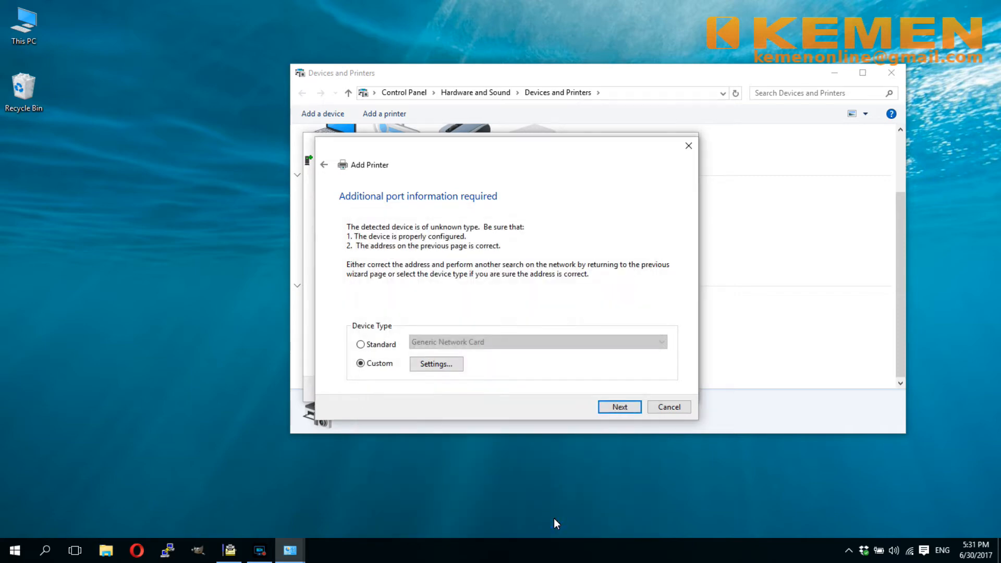
# - Select manufacturer EPSON and the EPSON LQ-300+ /II ESC/P 2 driver, then continue
pyautogui.click(618, 406)
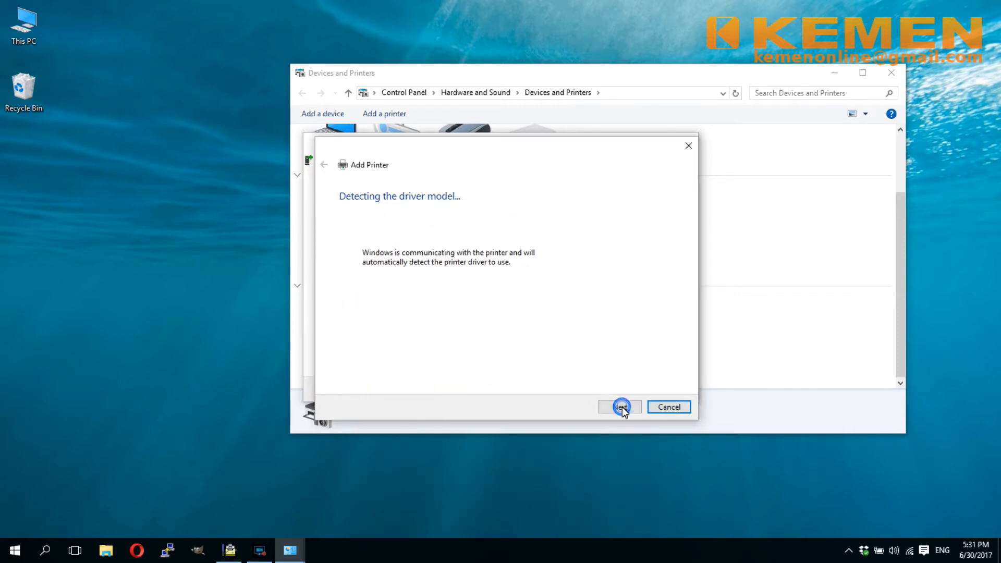
pyautogui.click(618, 407)
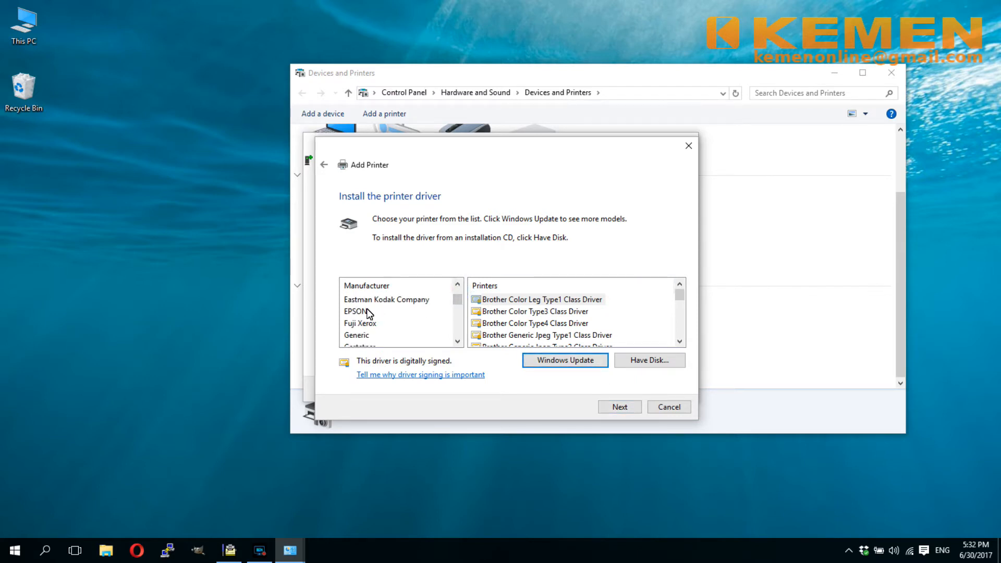
pyautogui.click(356, 312)
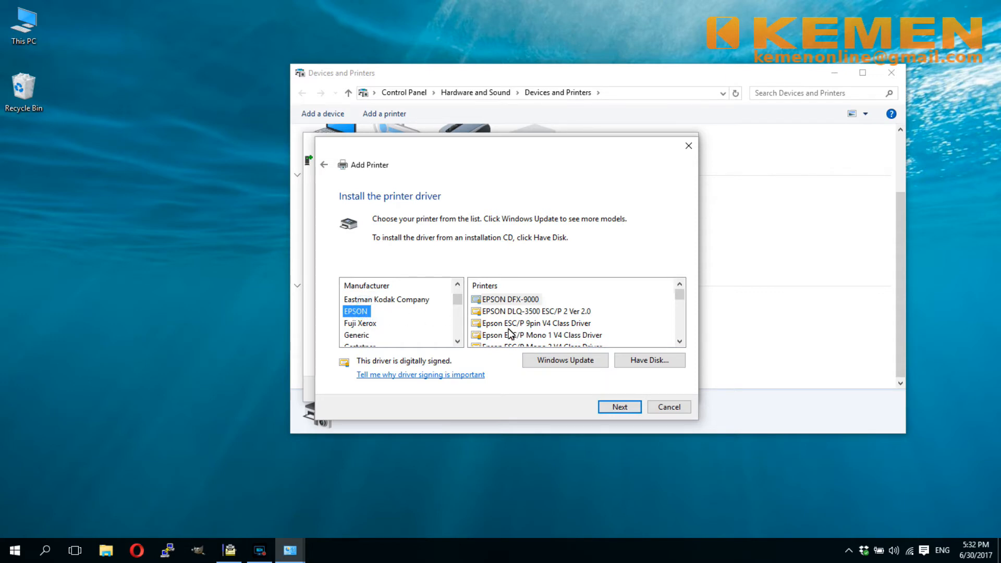
pyautogui.scroll(-3)
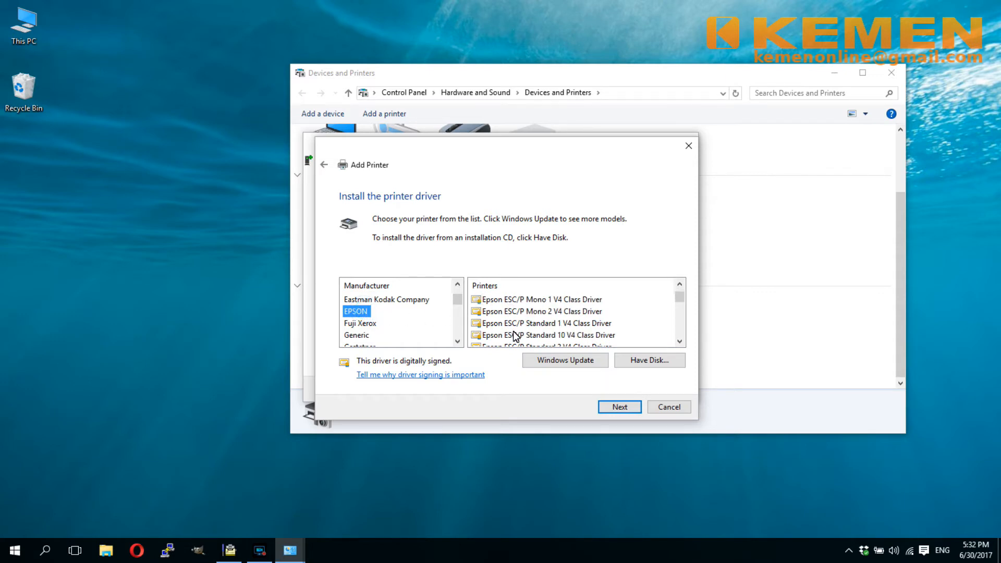
pyautogui.scroll(-3)
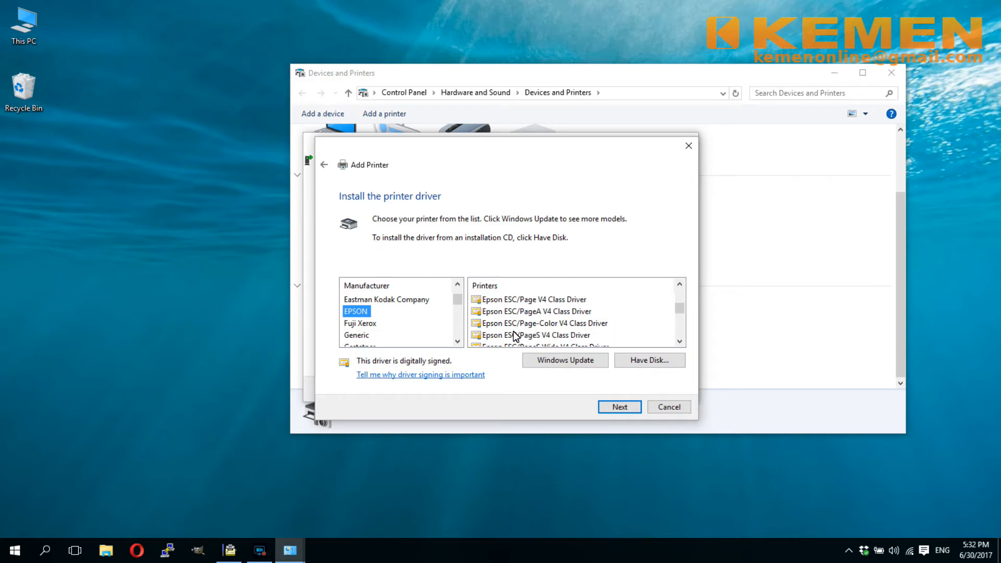
pyautogui.scroll(-3)
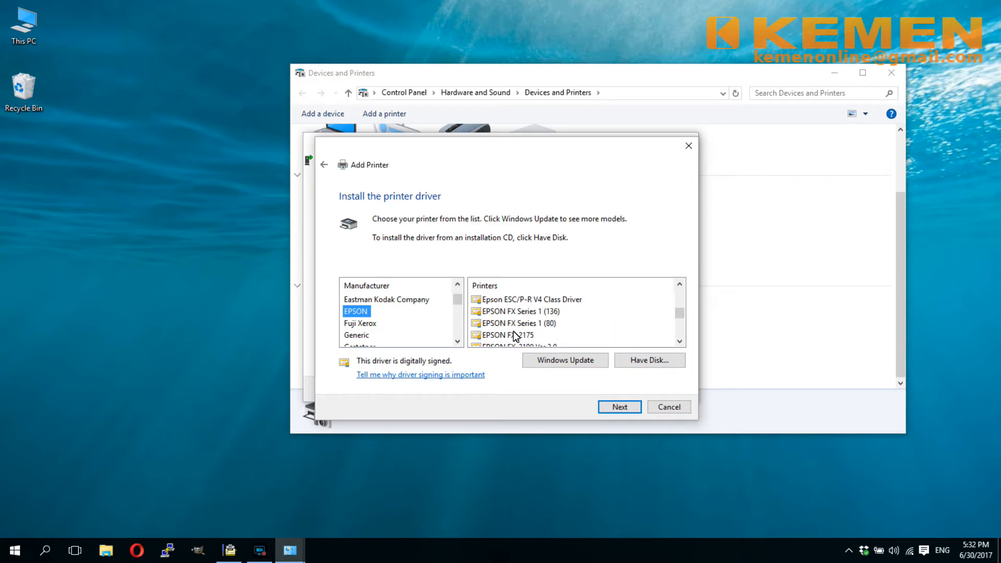
pyautogui.scroll(-3)
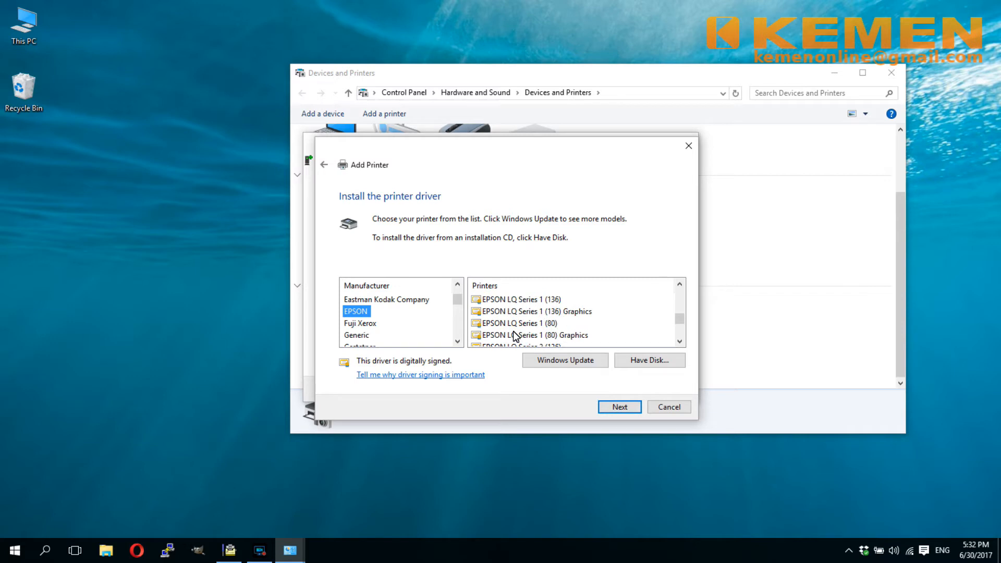
pyautogui.scroll(-3)
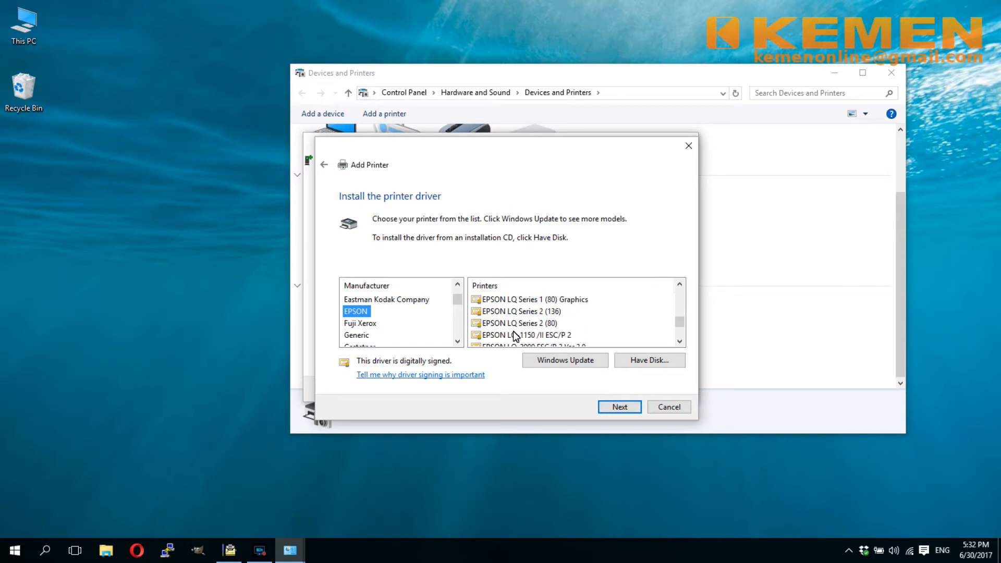
pyautogui.scroll(-3)
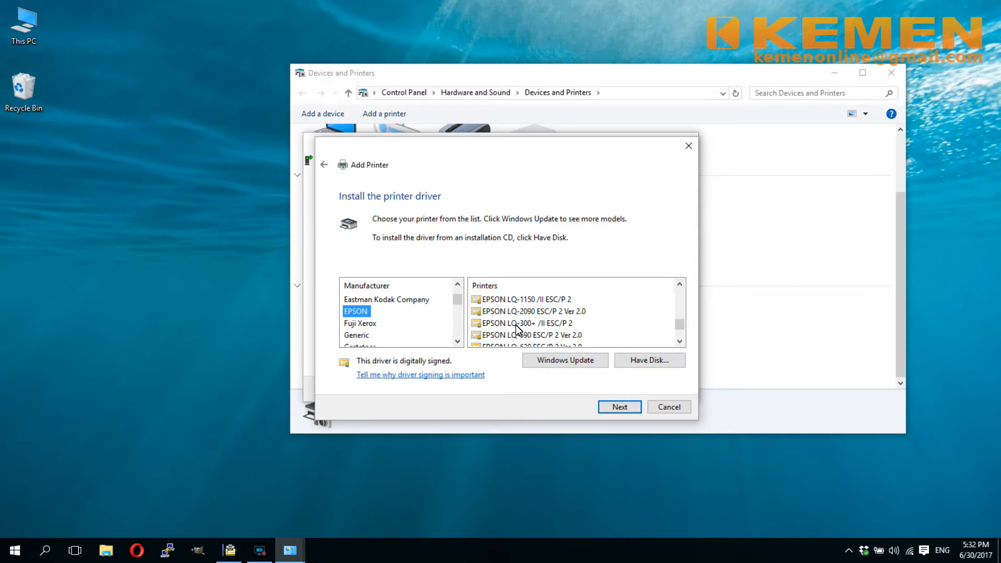
pyautogui.click(523, 324)
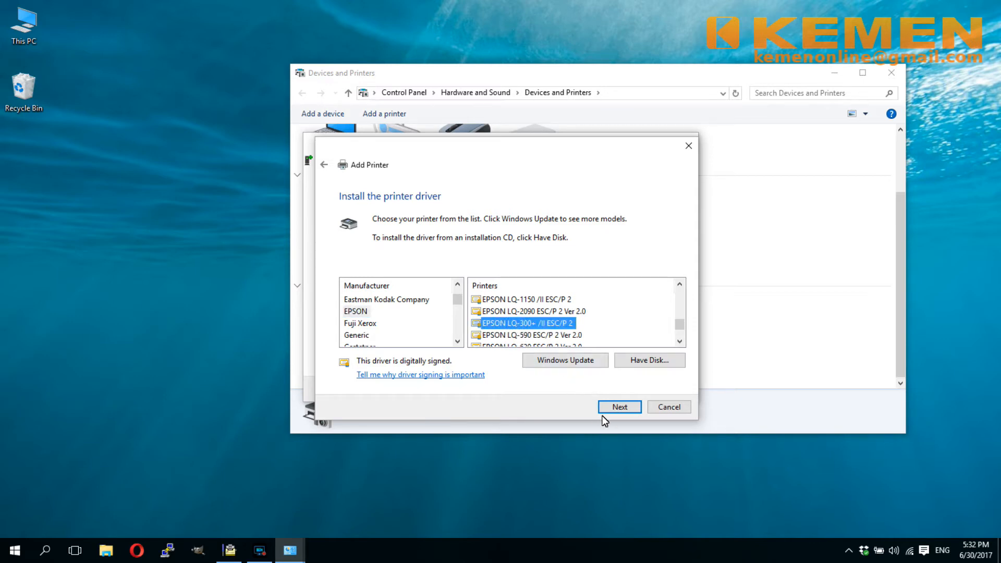
pyautogui.click(618, 407)
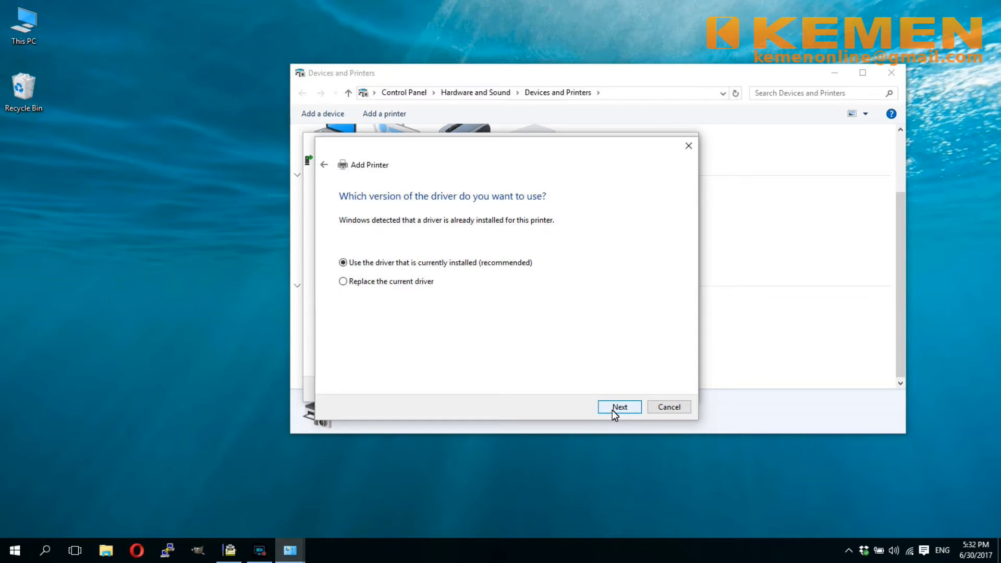
pyautogui.moveTo(526, 325)
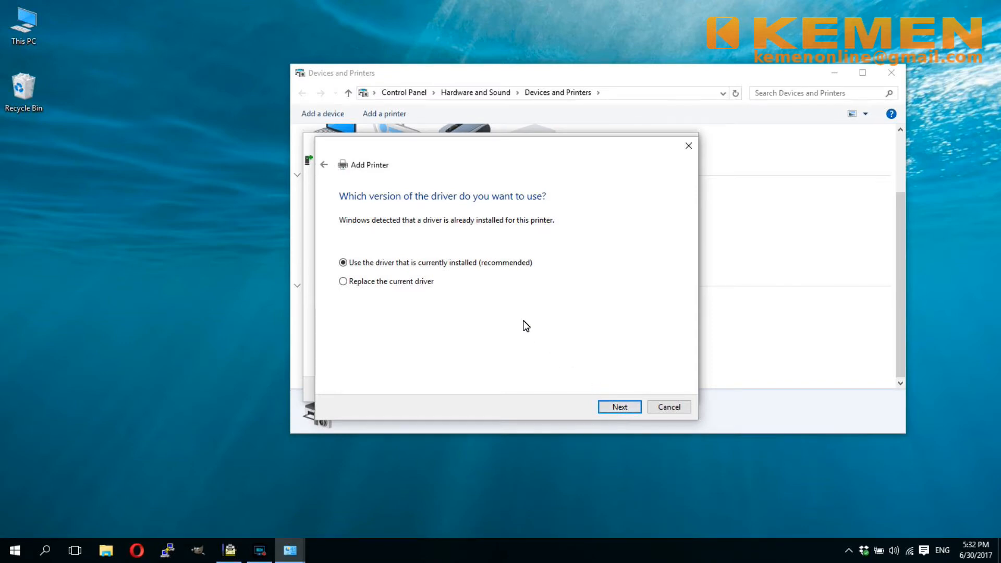
# - Keep the existing driver, name the printer 'Edimax EPSON LQ-300+ /II ESC/P 2' without '(Copy 1)', and install
pyautogui.click(618, 407)
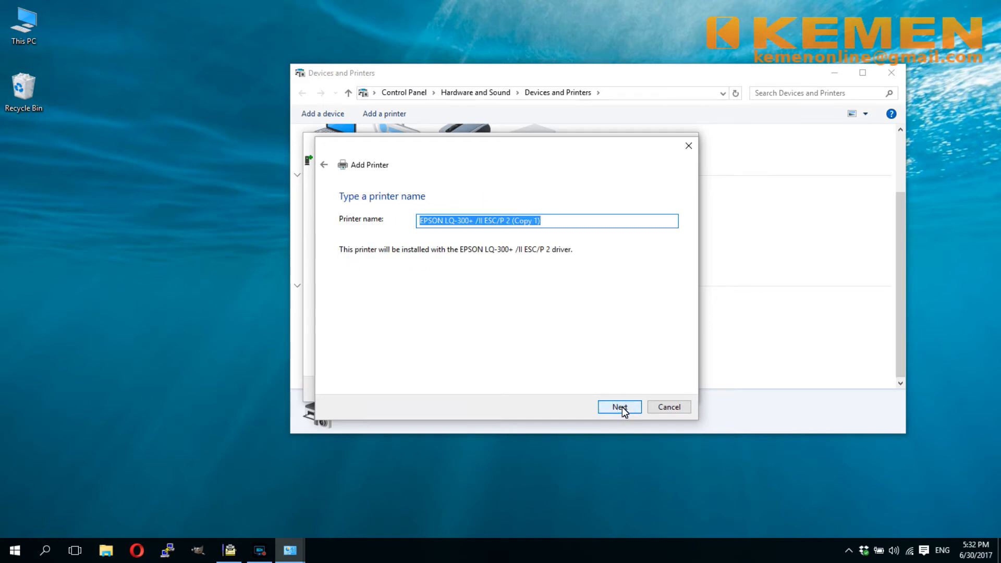
pyautogui.moveTo(424, 223)
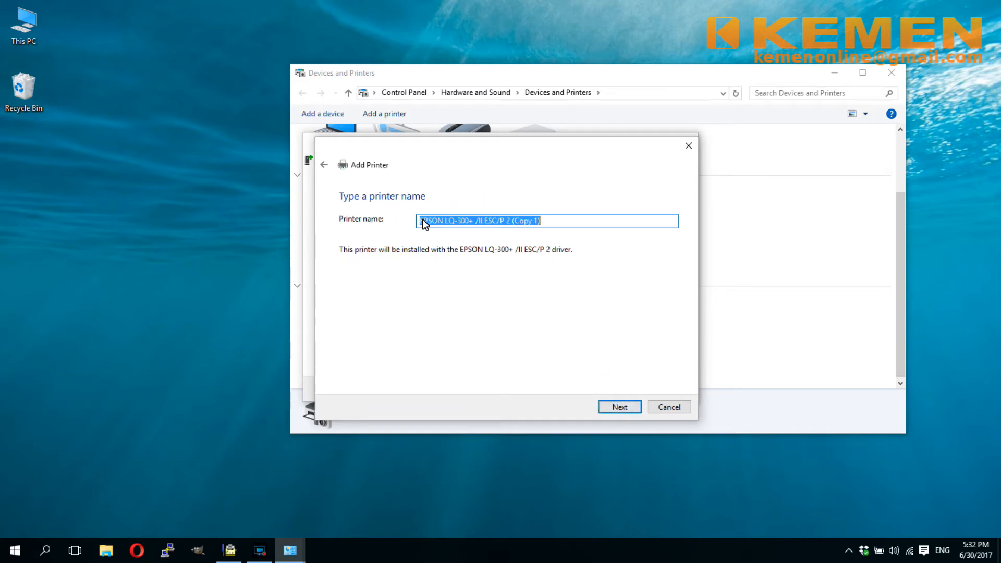
pyautogui.click(433, 220)
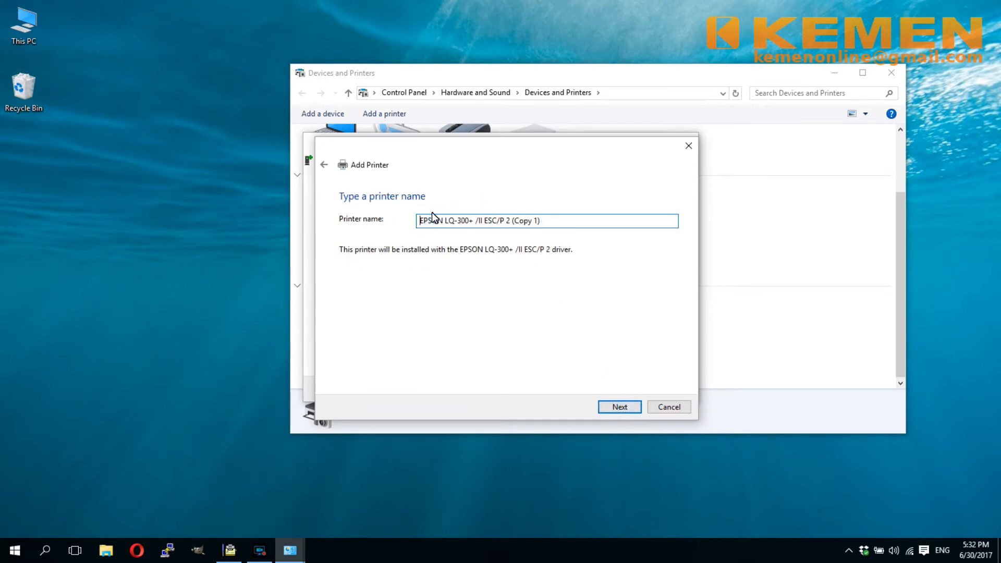
pyautogui.write('Edit')
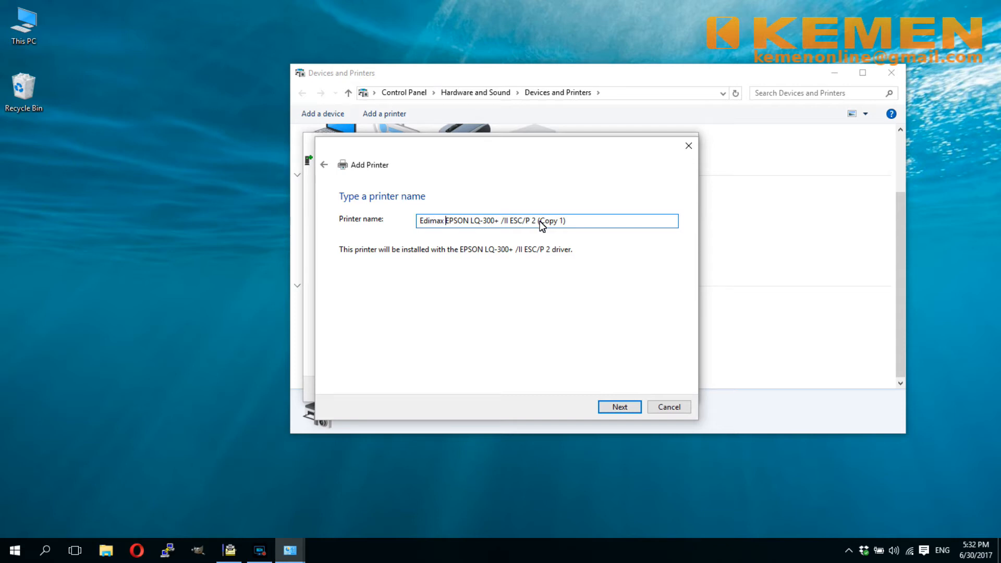
pyautogui.doubleClick(550, 220)
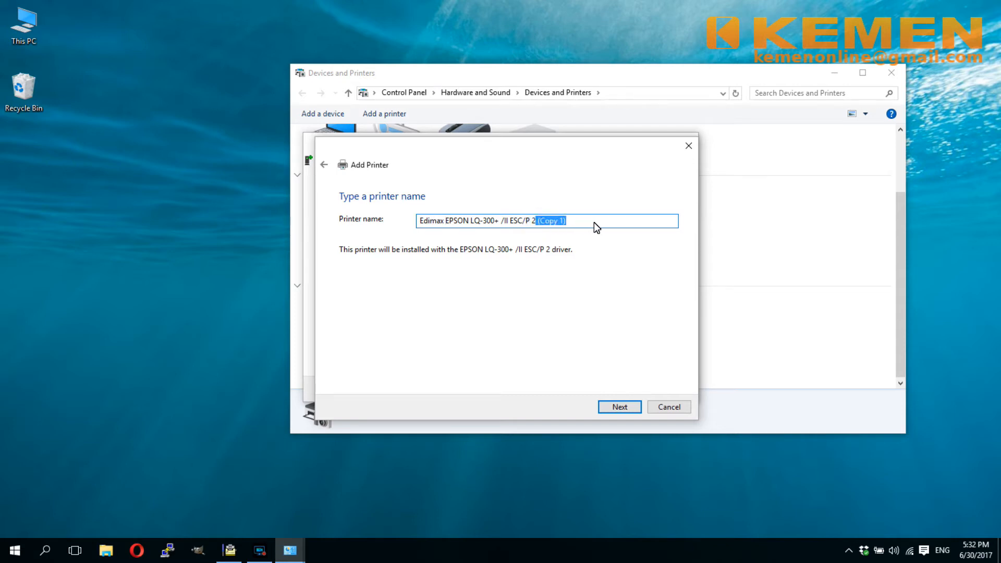
pyautogui.press('Delete')
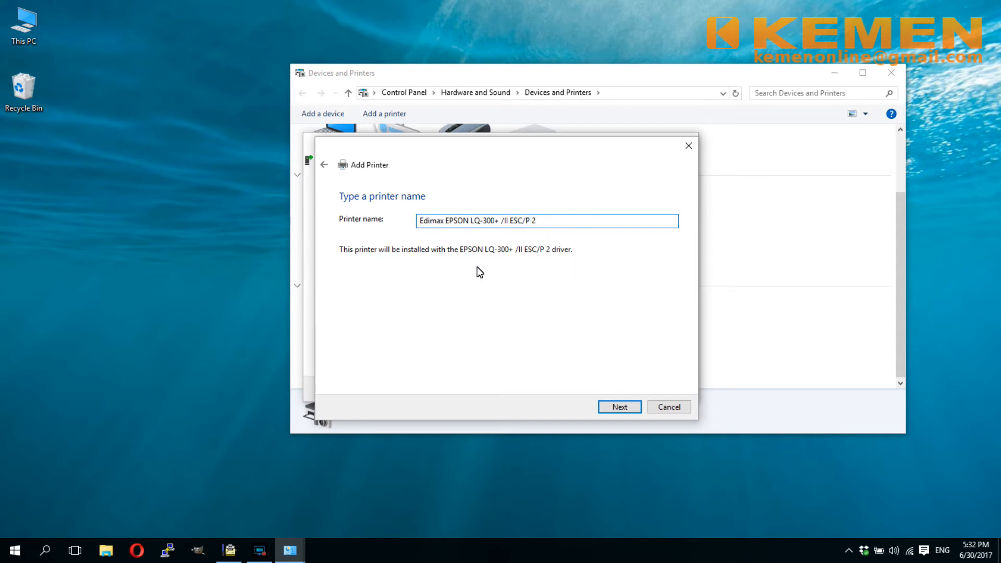
pyautogui.click(618, 407)
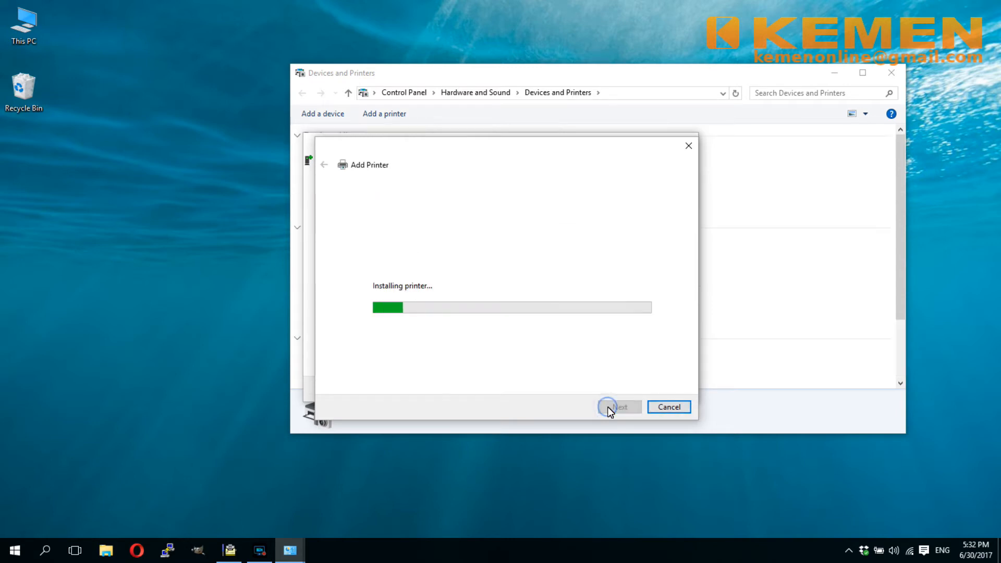
# - Share the printer under the suggested name, print a test page and finish the wizard
pyautogui.click(618, 406)
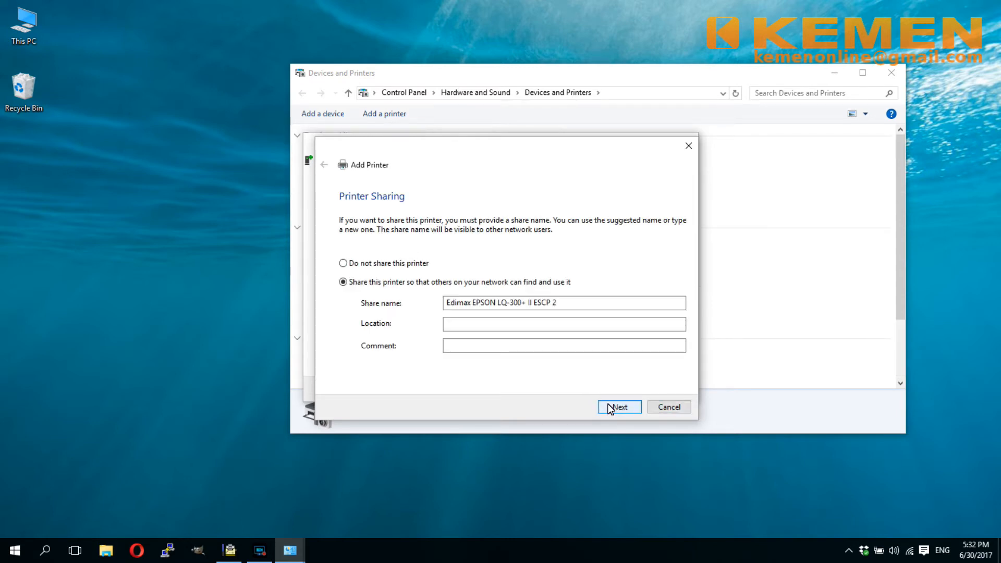
pyautogui.click(618, 406)
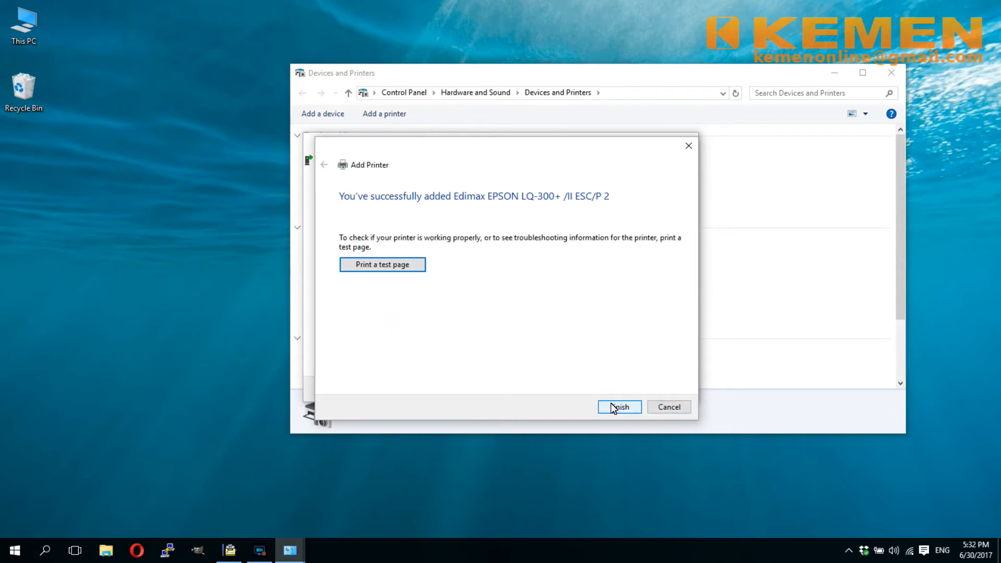
pyautogui.moveTo(359, 414)
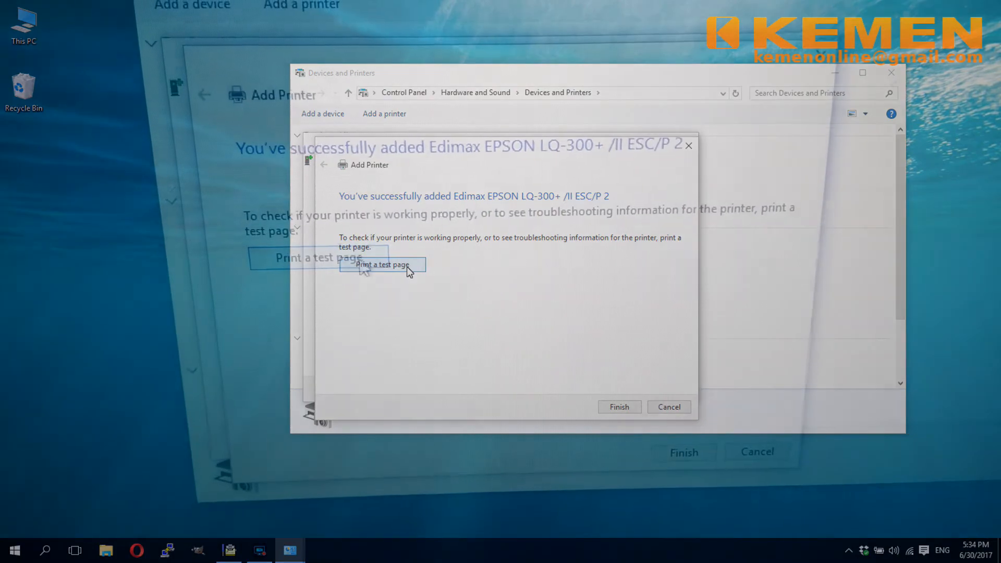
pyautogui.click(382, 264)
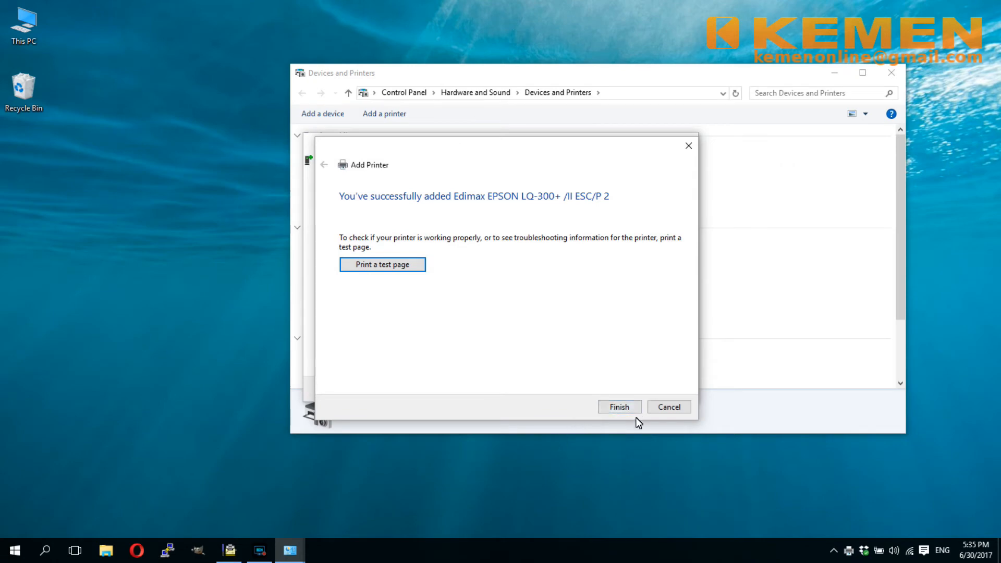
pyautogui.click(618, 407)
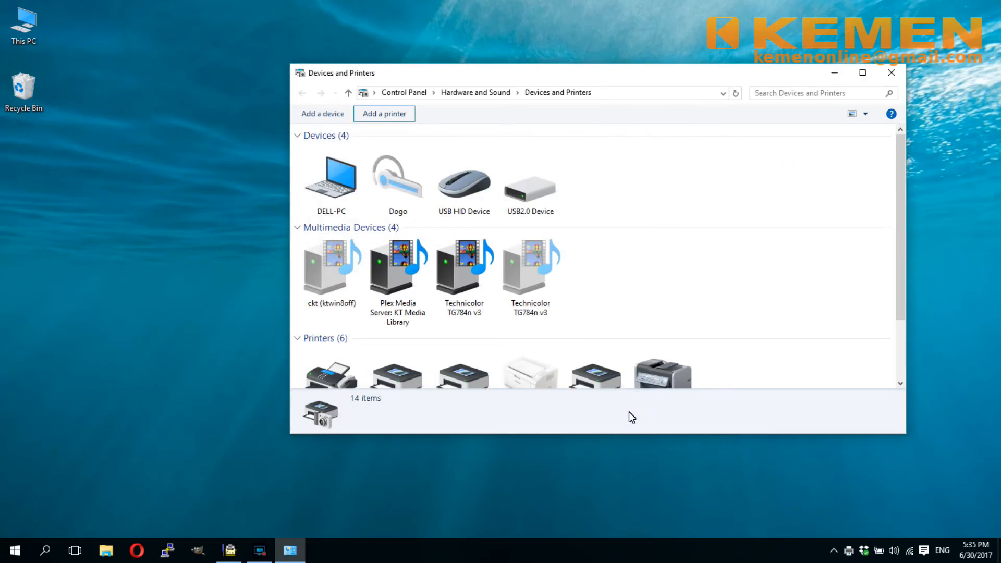
# - Scroll to the Printers section to see Edimax EPSON LQ-300+ /II ESC/P 2 listed as default
pyautogui.scroll(-3)
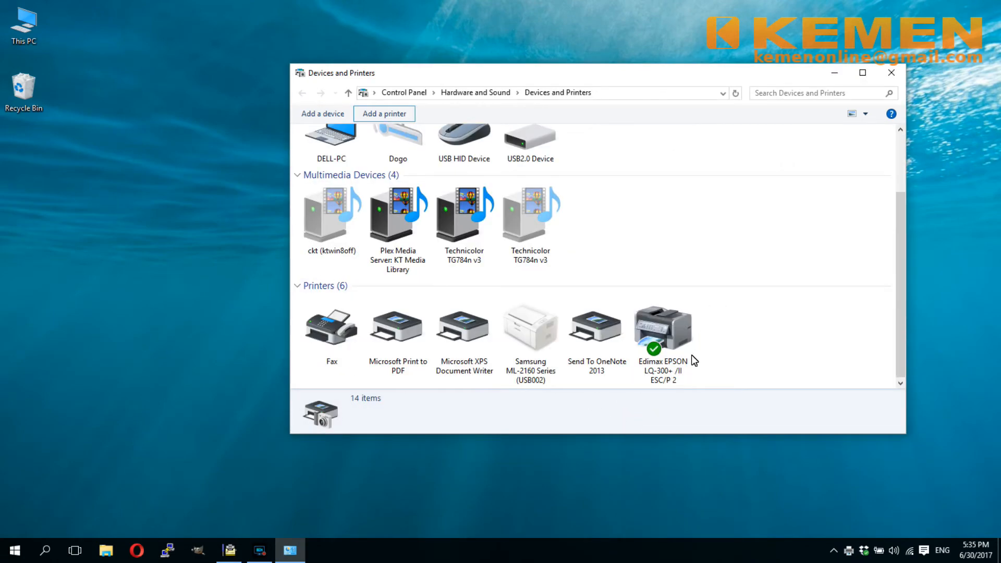
pyautogui.moveTo(322, 488)
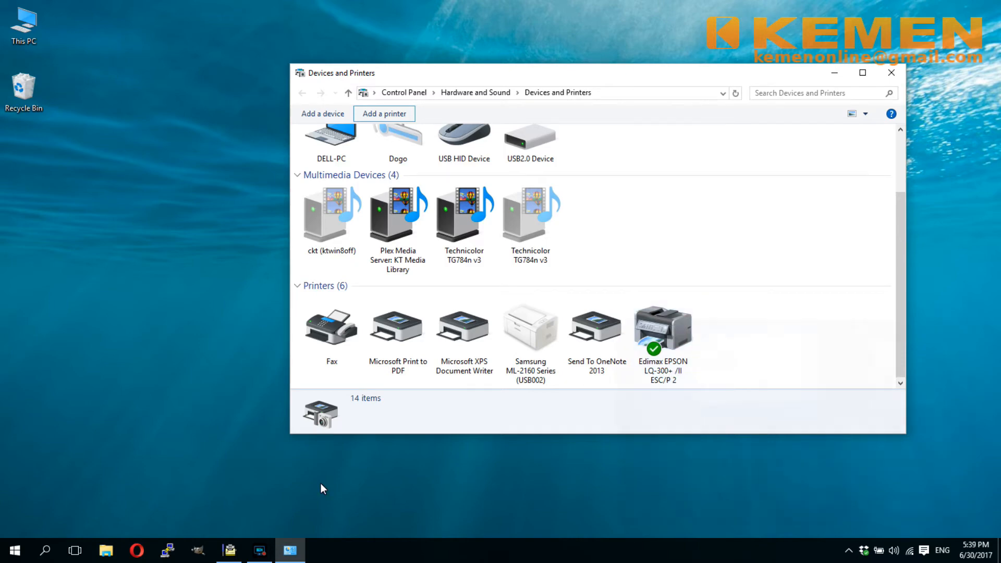
pyautogui.moveTo(228, 550)
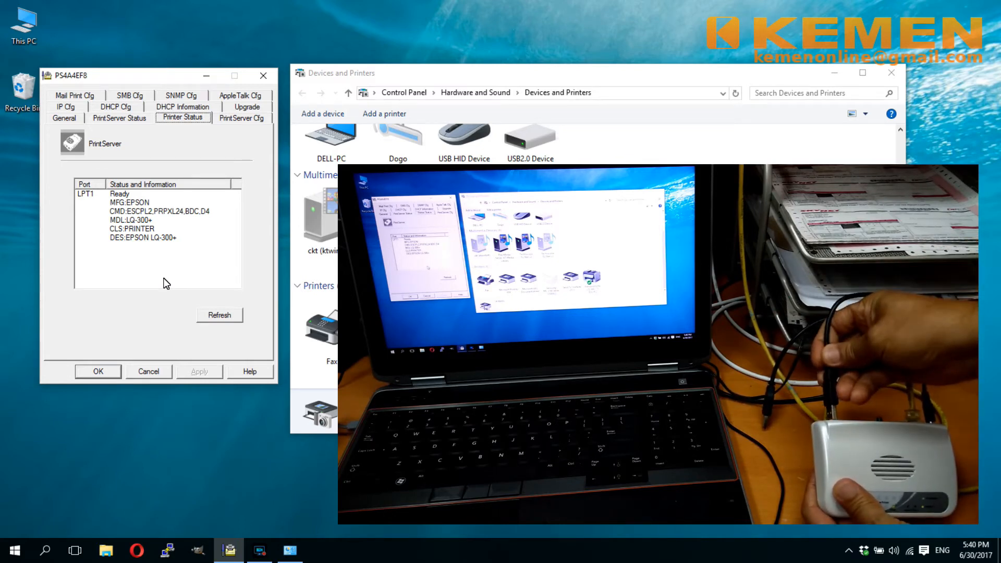
pyautogui.moveTo(21, 289)
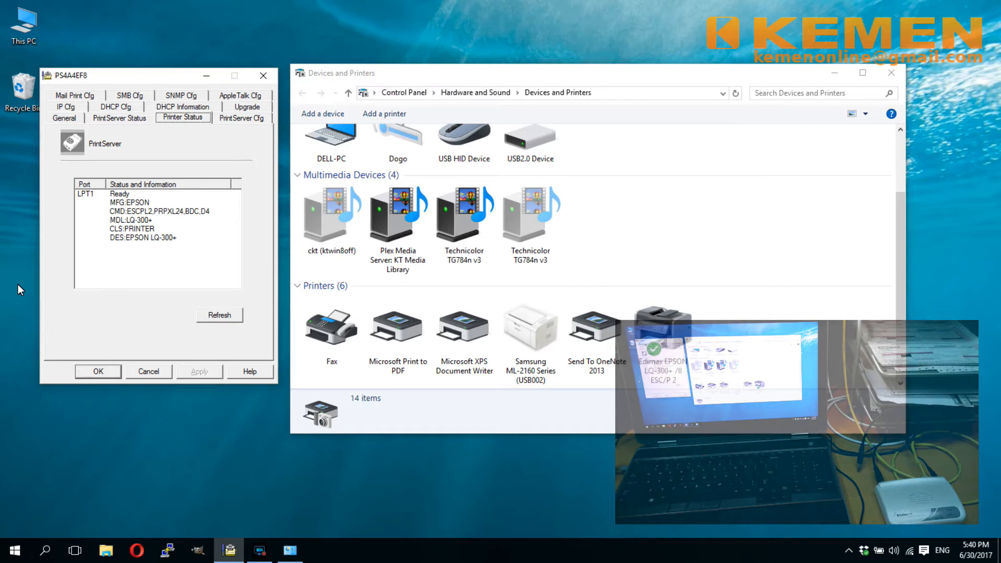
pyautogui.moveTo(237, 303)
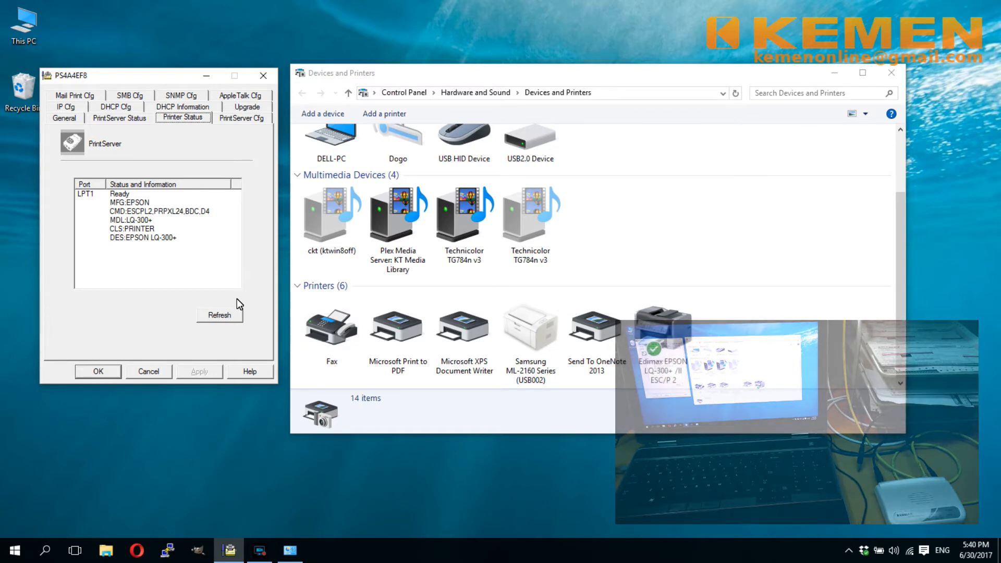
# - Refresh the Printer Status so LPT1 reports the Samsung ML-2160 Series
pyautogui.click(219, 315)
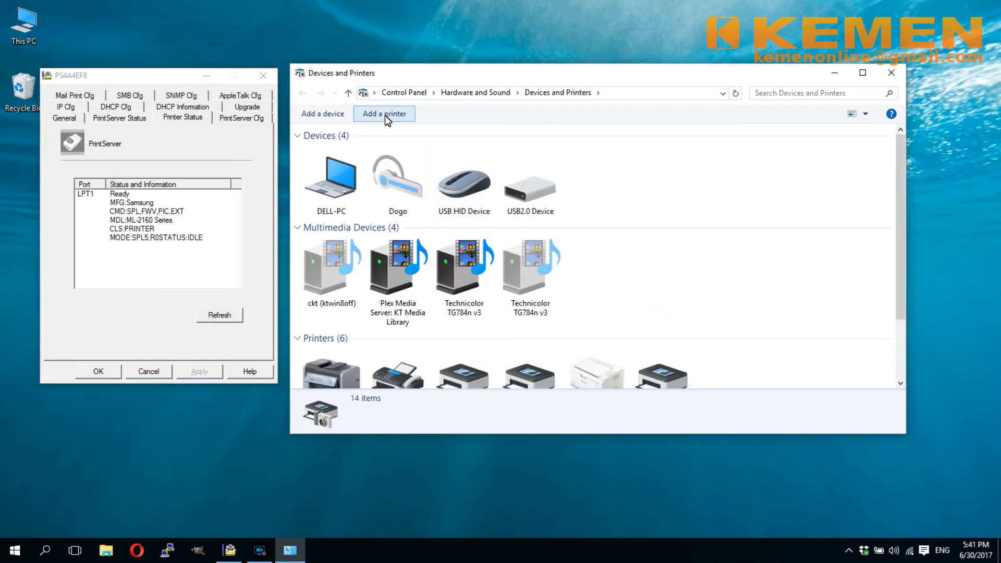
# - Start a second Add Printer run with manual settings on a new Standard TCP/IP Port, reaching the address step
pyautogui.click(384, 113)
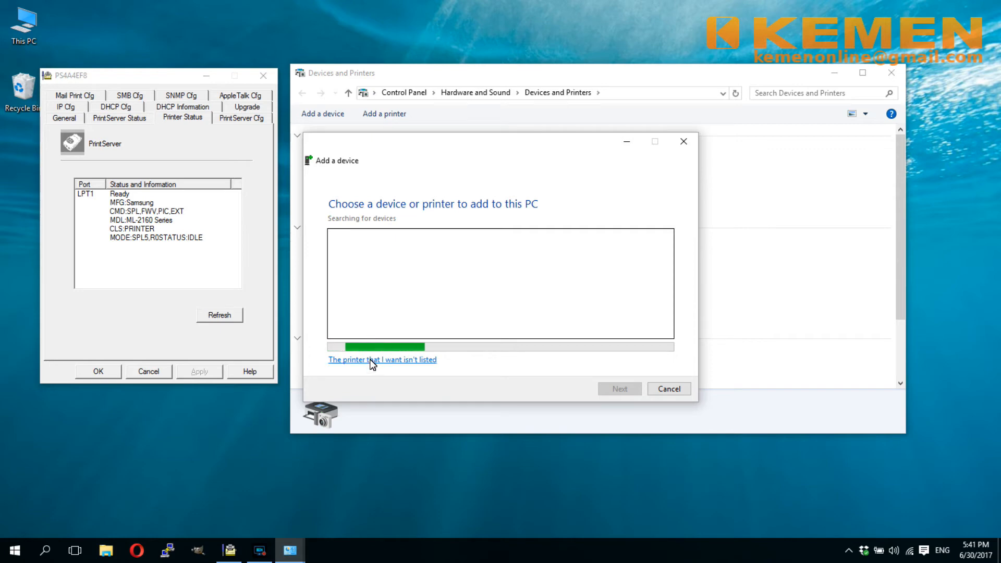
pyautogui.click(382, 359)
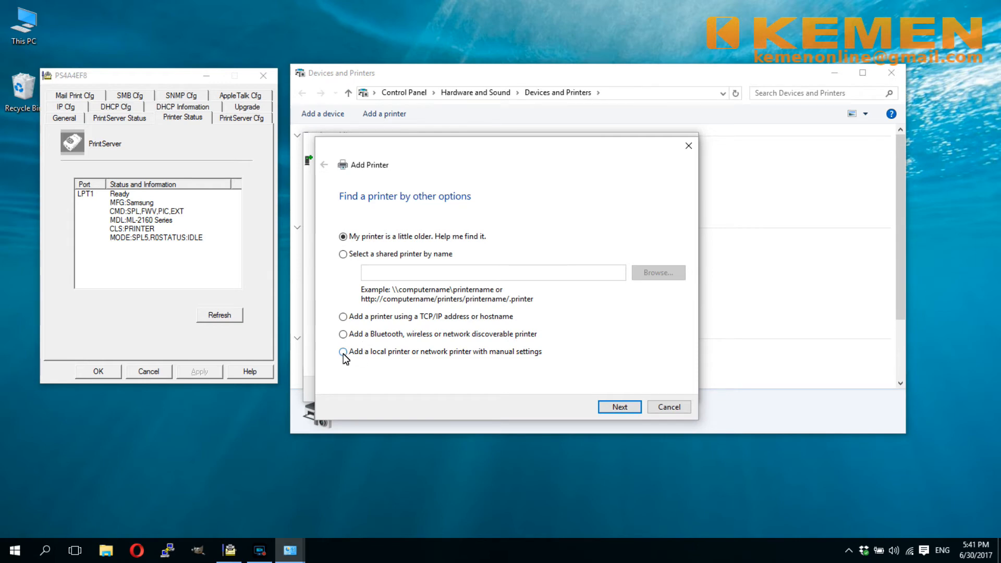
pyautogui.click(343, 351)
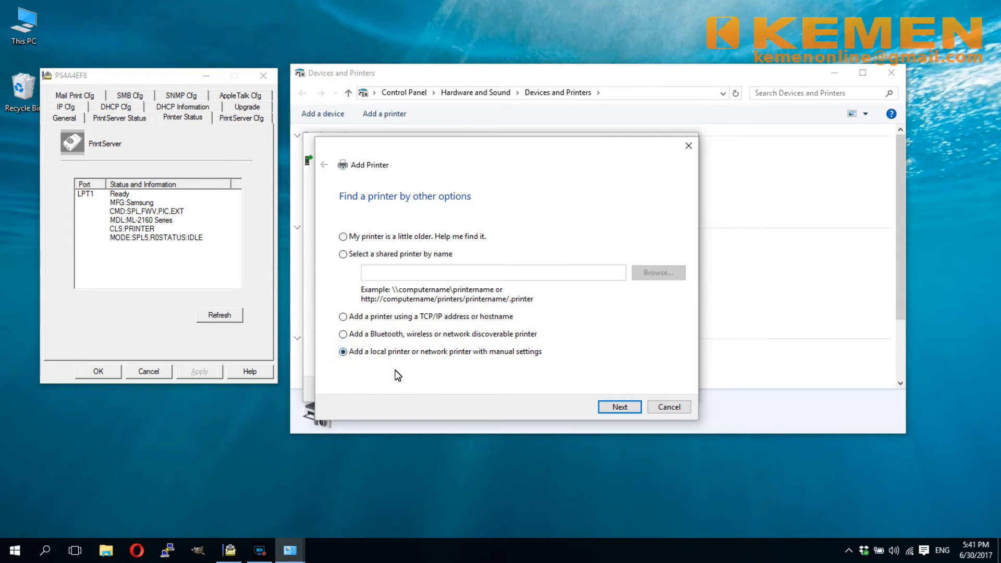
pyautogui.click(618, 407)
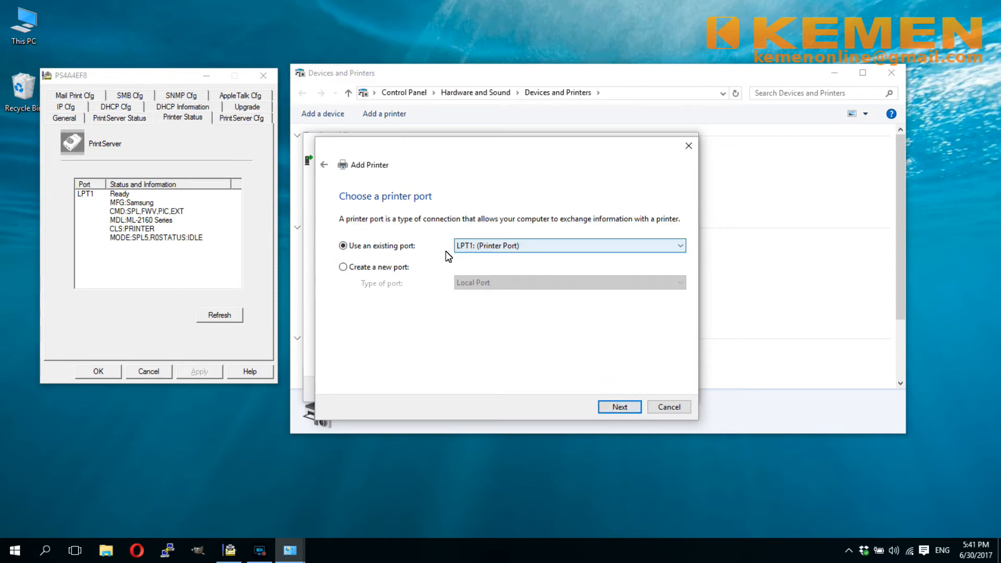
pyautogui.click(343, 267)
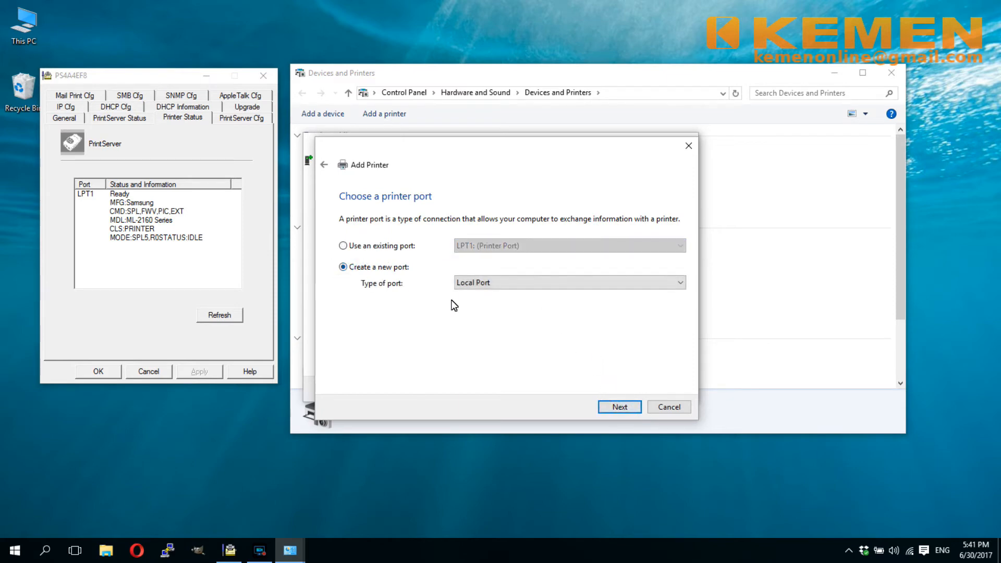
pyautogui.moveTo(545, 282)
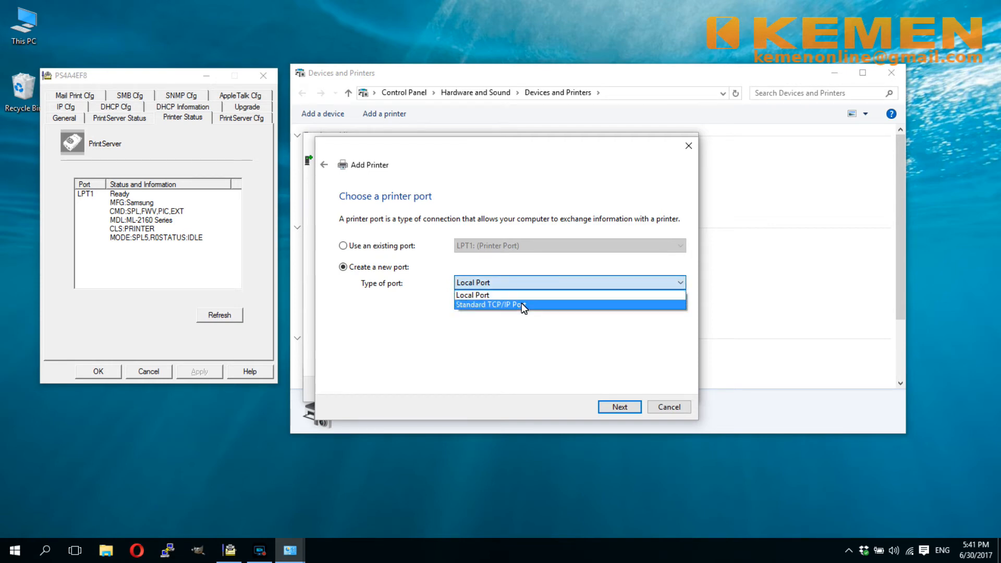
pyautogui.click(498, 304)
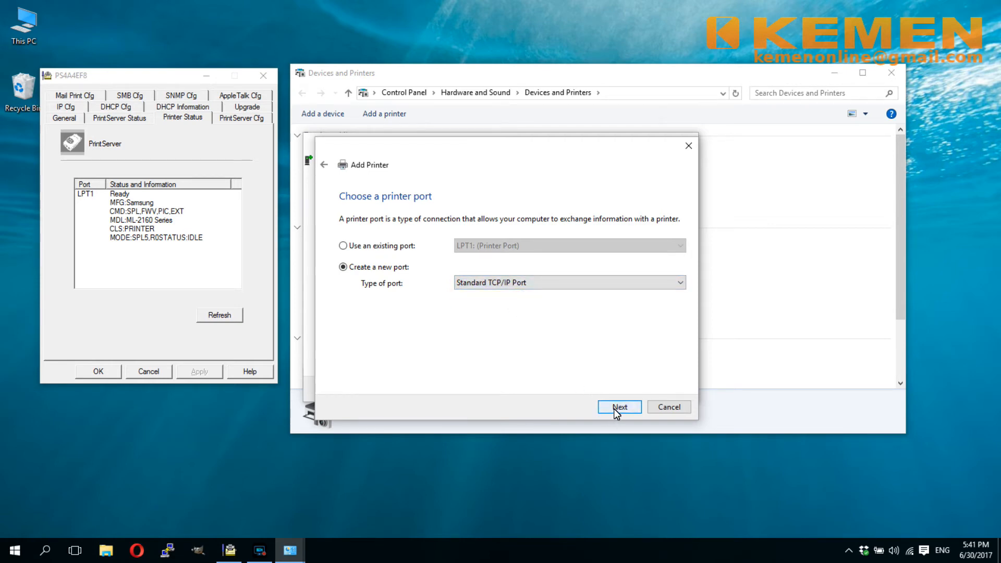
pyautogui.click(619, 406)
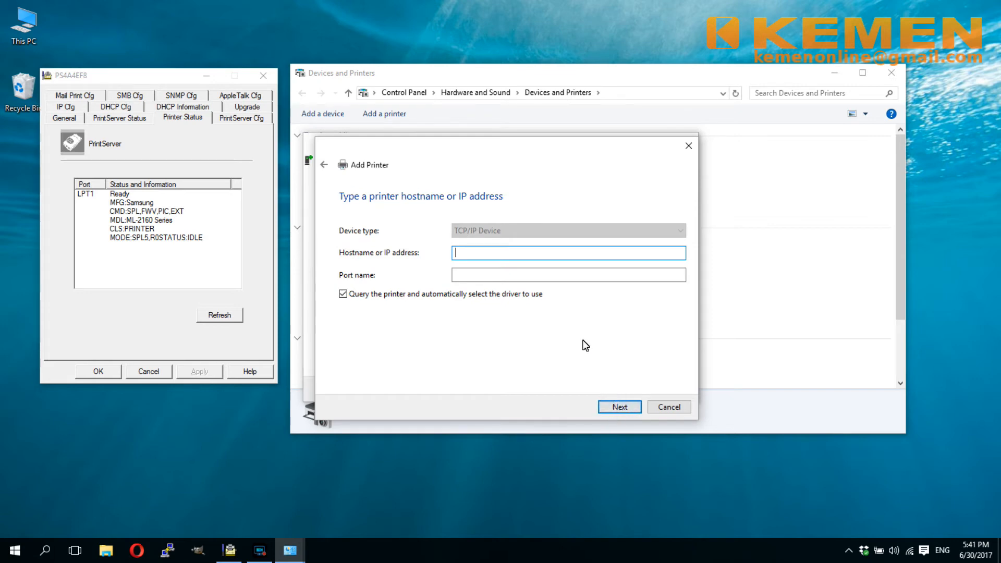
pyautogui.moveTo(511, 295)
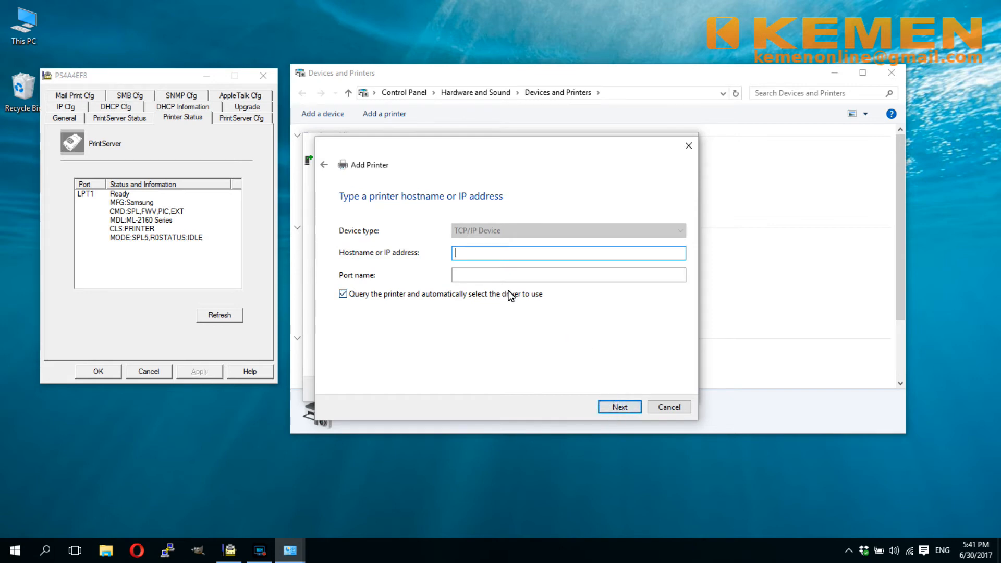
# - Enter printer address 192.168.1.106 with port name Samsung and continue to the port information step
pyautogui.write('1')
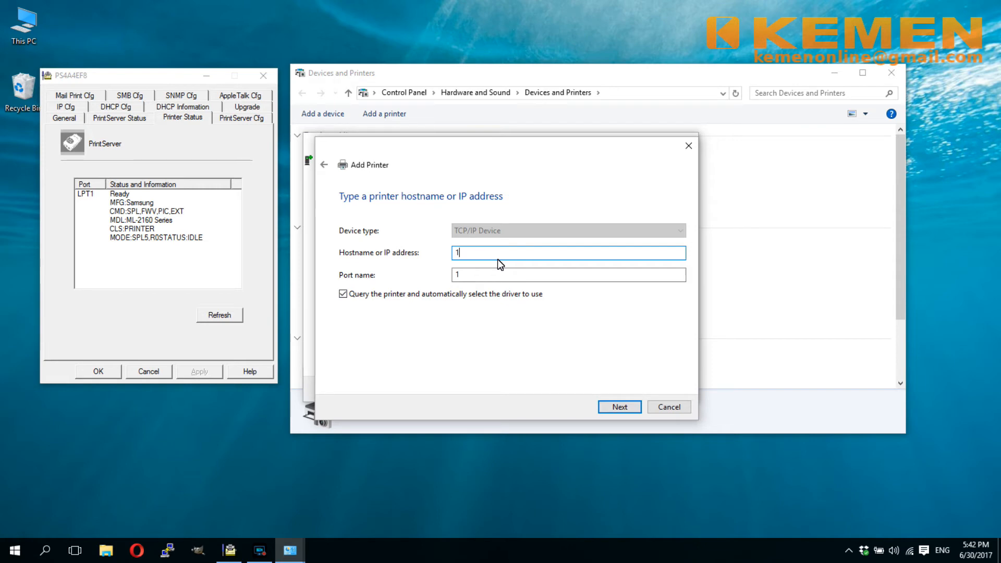
pyautogui.write('92')
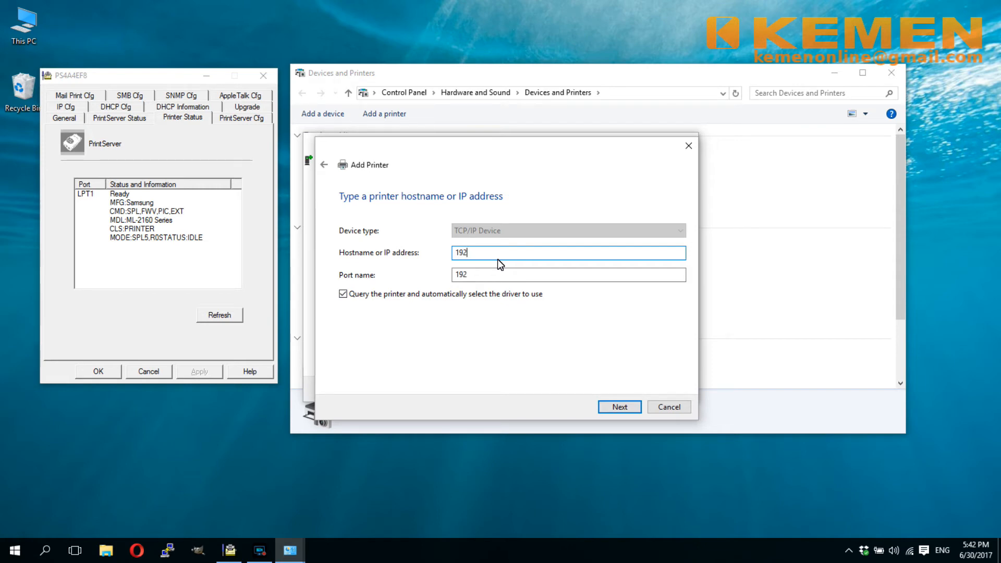
pyautogui.write('.1')
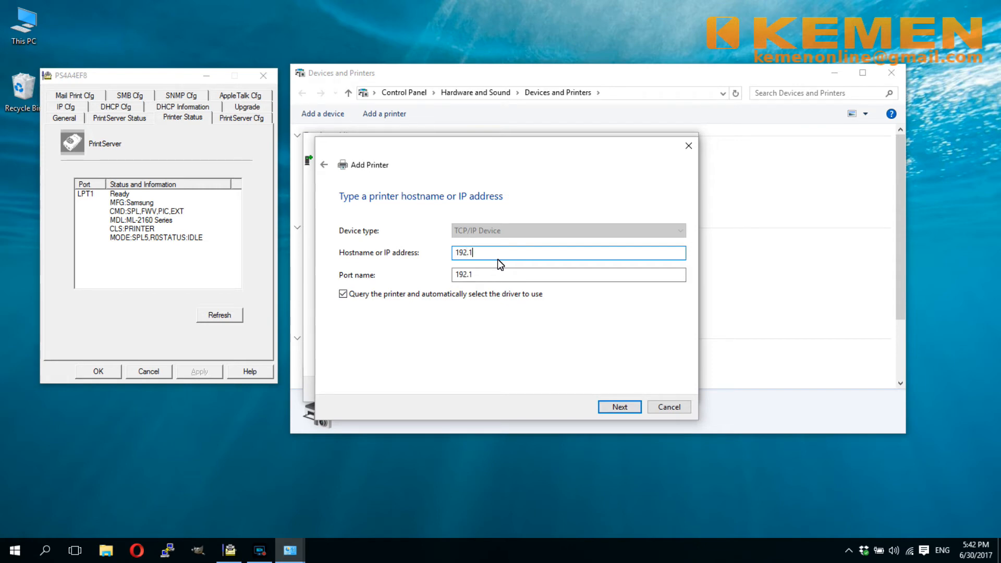
pyautogui.write('68')
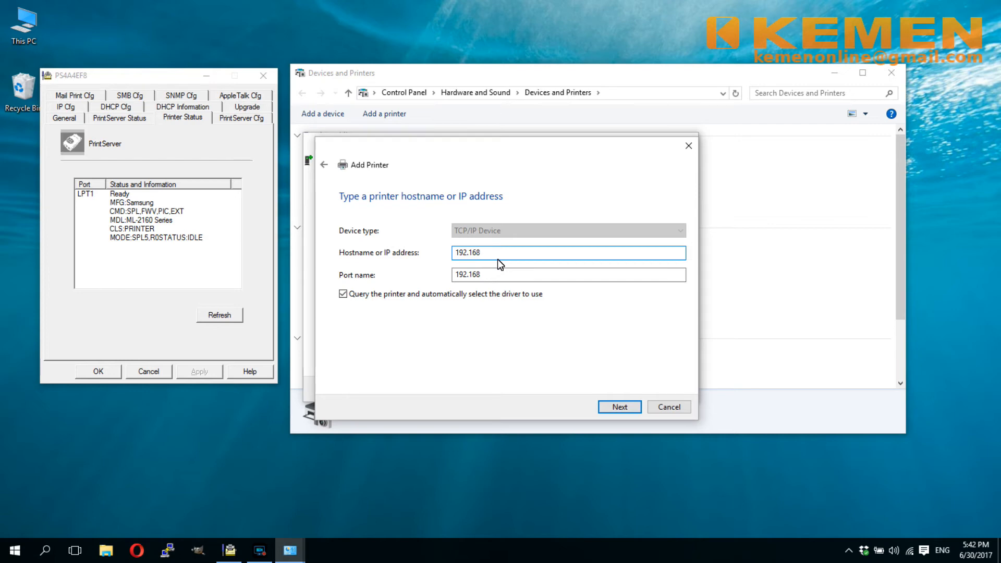
pyautogui.write('.1')
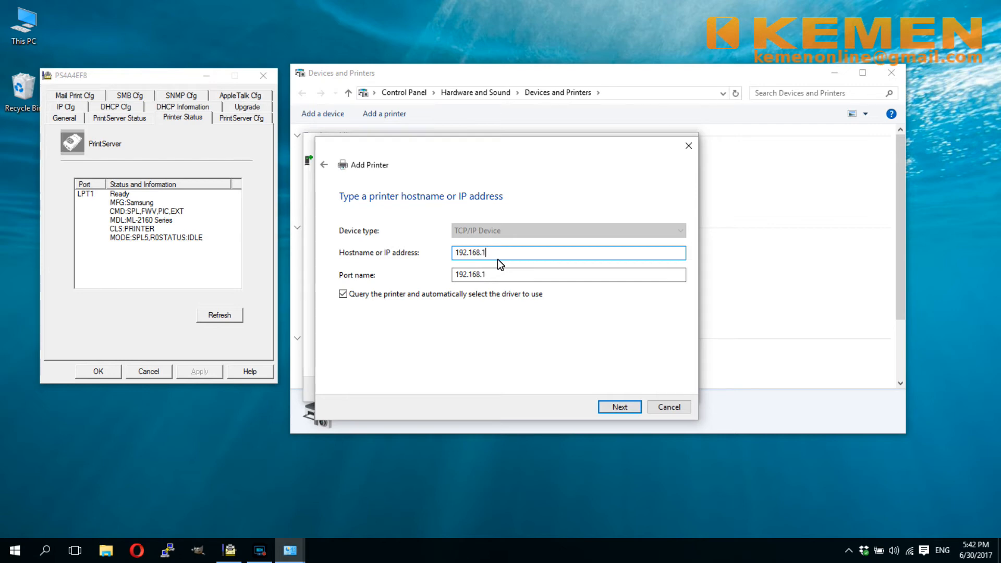
pyautogui.write('.10')
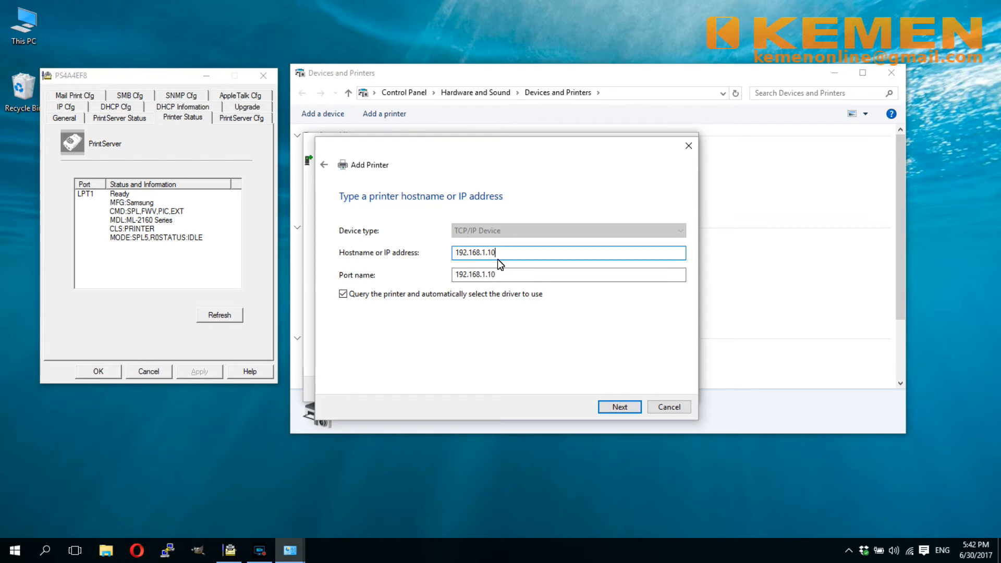
pyautogui.write('6')
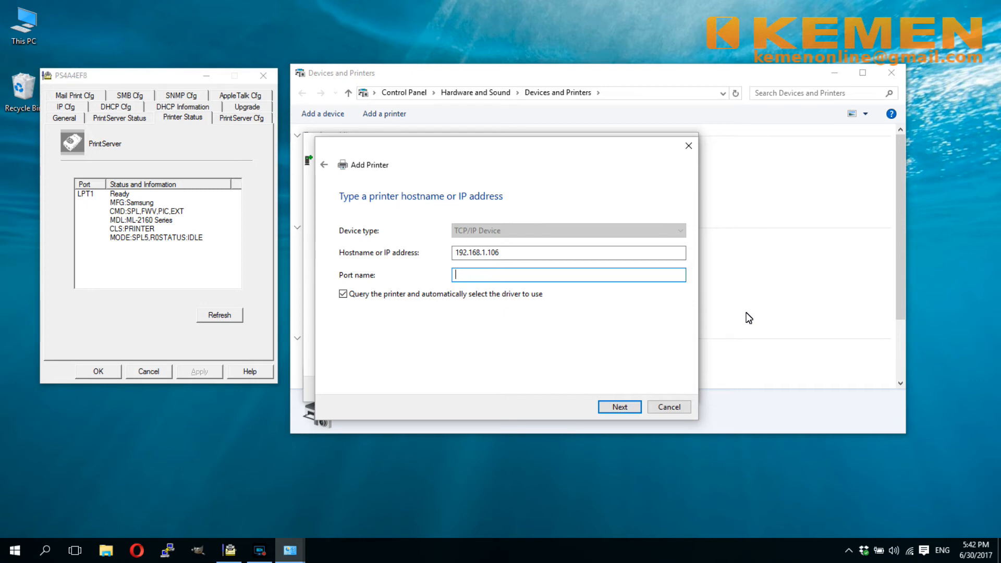
pyautogui.write('Sam')
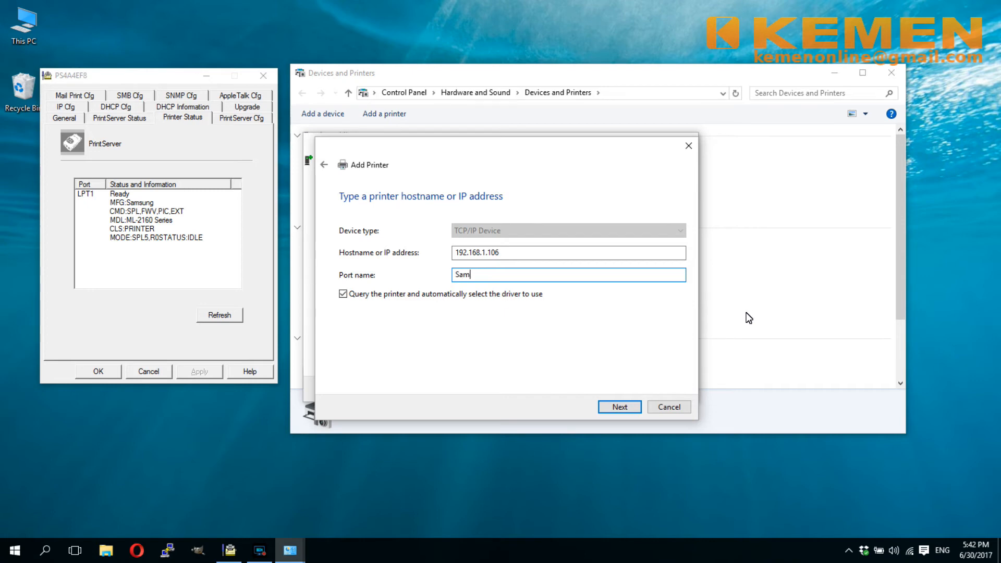
pyautogui.write('sung')
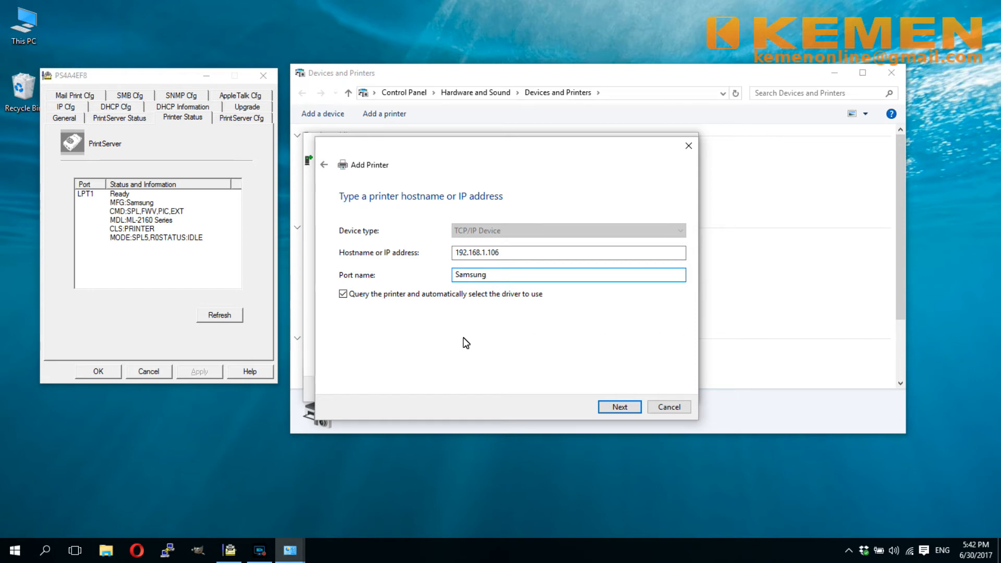
pyautogui.click(618, 407)
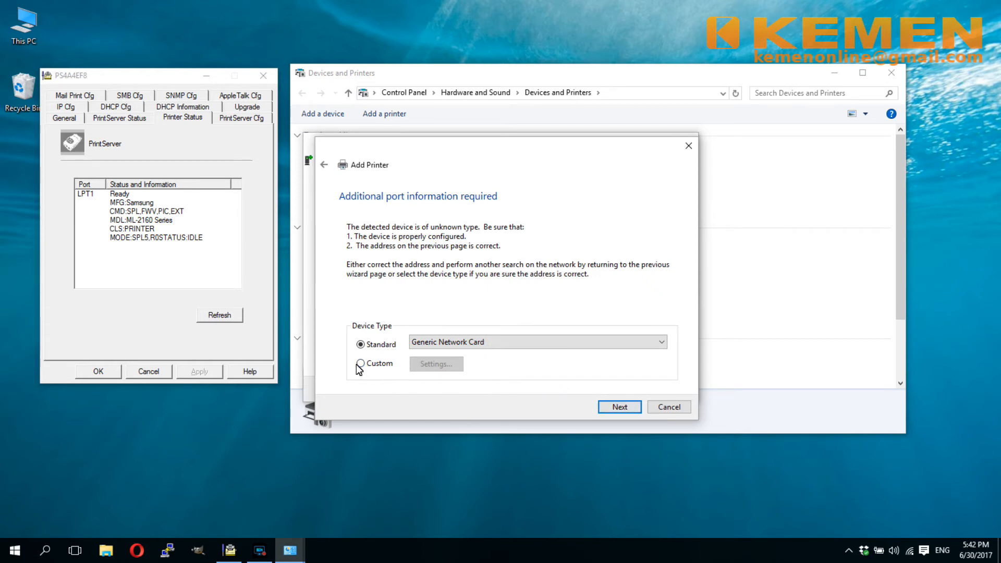
# - Make the Samsung port a custom LPR port with queue name lpt1 and continue to driver selection
pyautogui.click(436, 362)
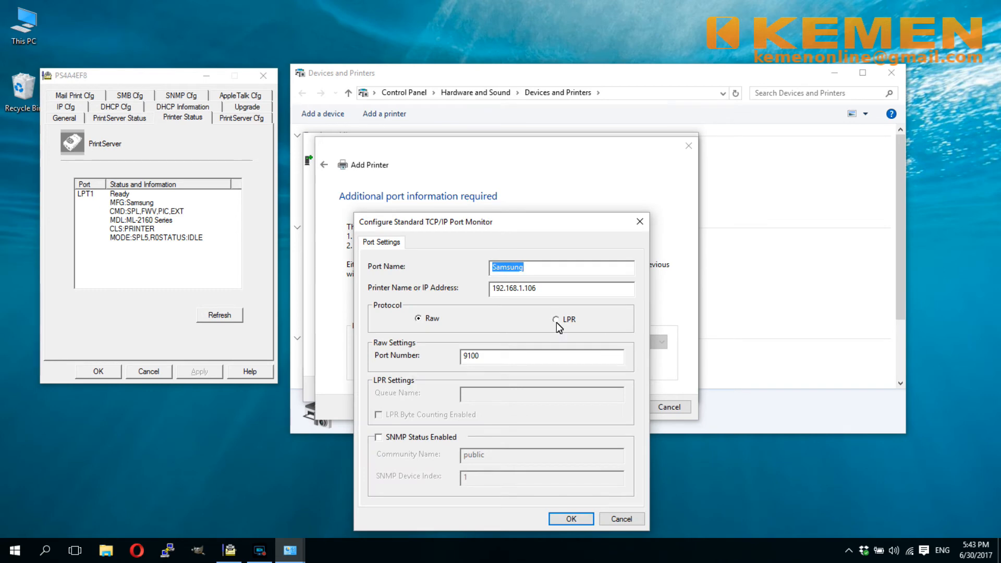
pyautogui.click(556, 319)
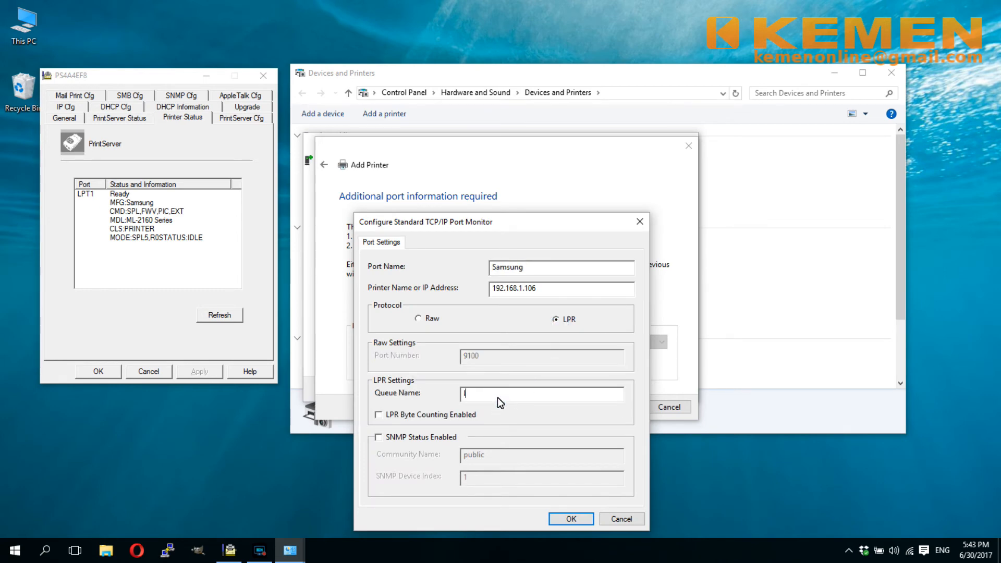
pyautogui.write('lpt1')
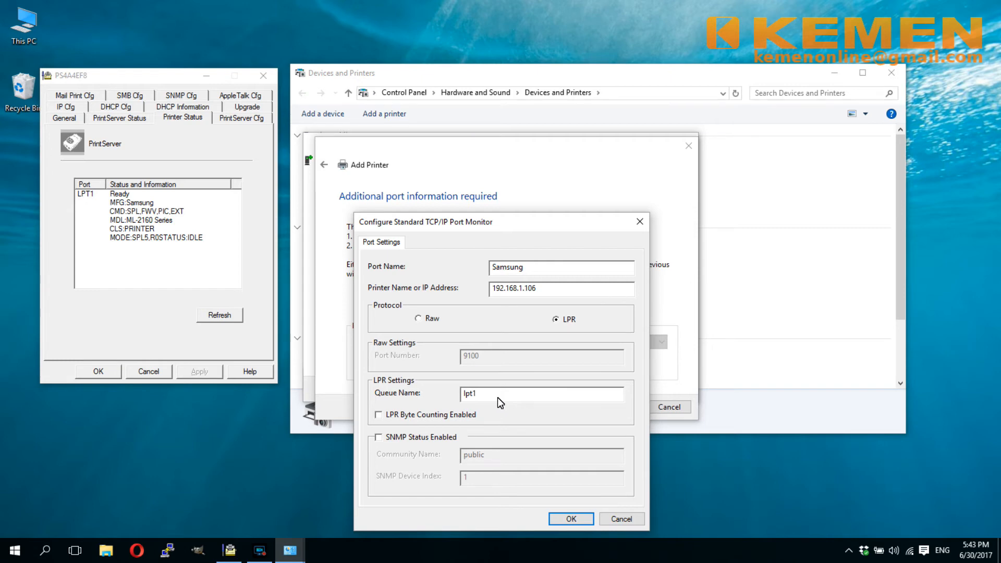
pyautogui.click(569, 518)
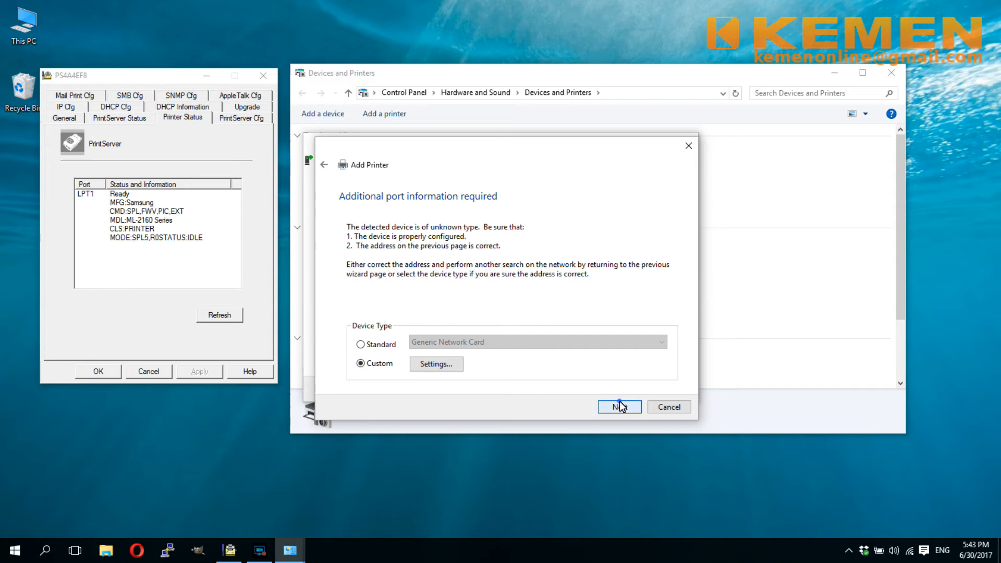
pyautogui.click(618, 406)
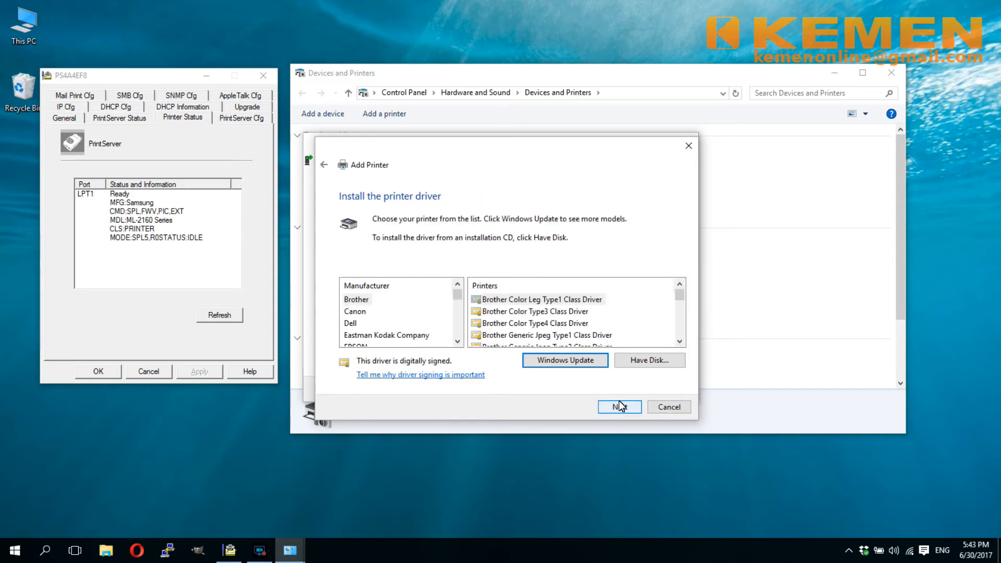
pyautogui.moveTo(447, 324)
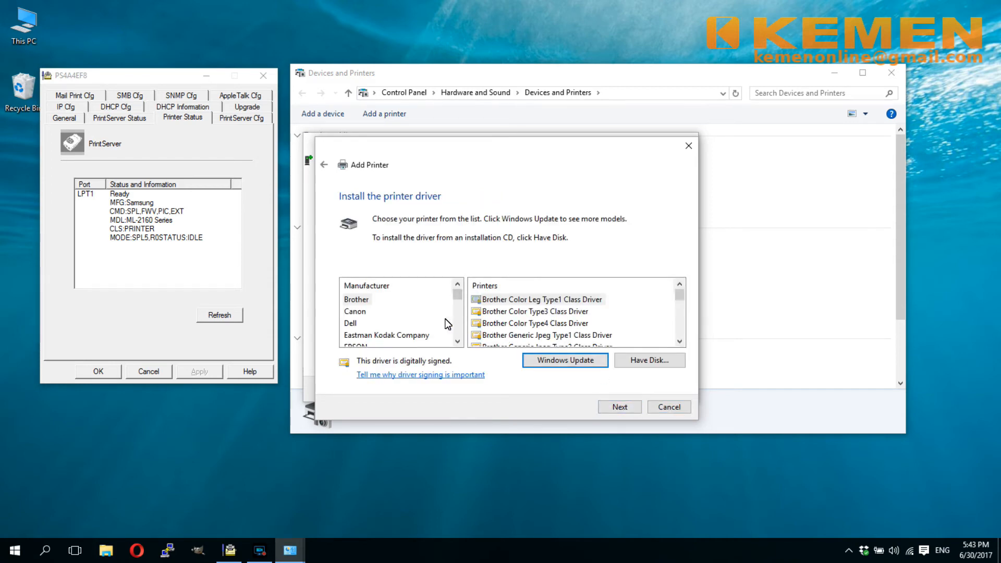
# - Choose the Samsung ML-2160 Series Class Driver, keeping the already installed driver version
pyautogui.scroll(-3)
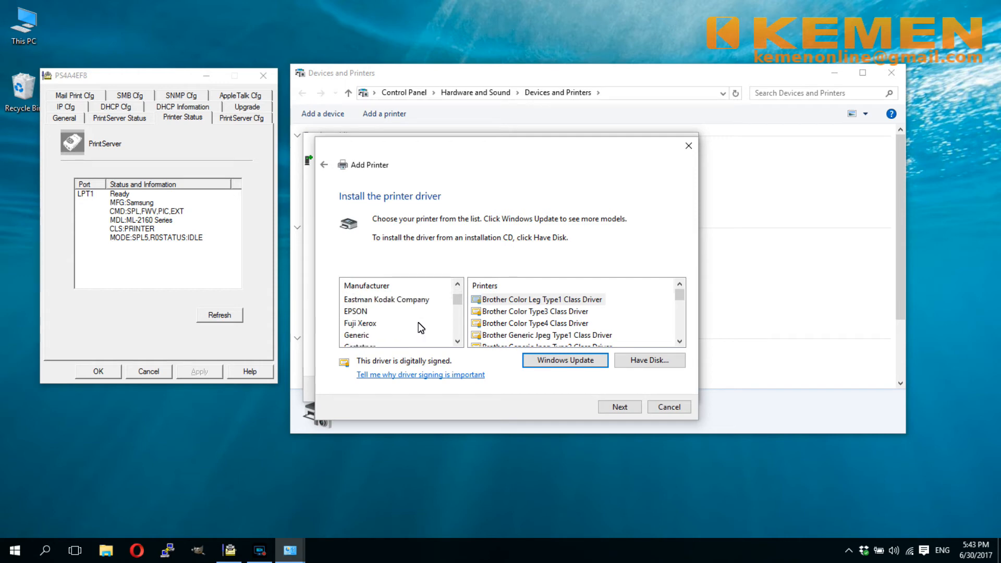
pyautogui.scroll(-3)
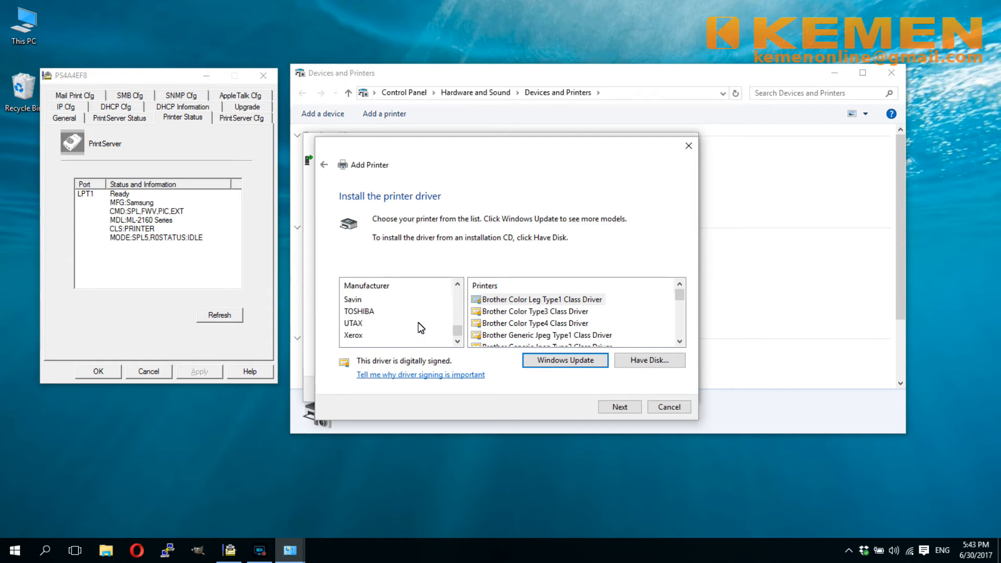
pyautogui.click(359, 323)
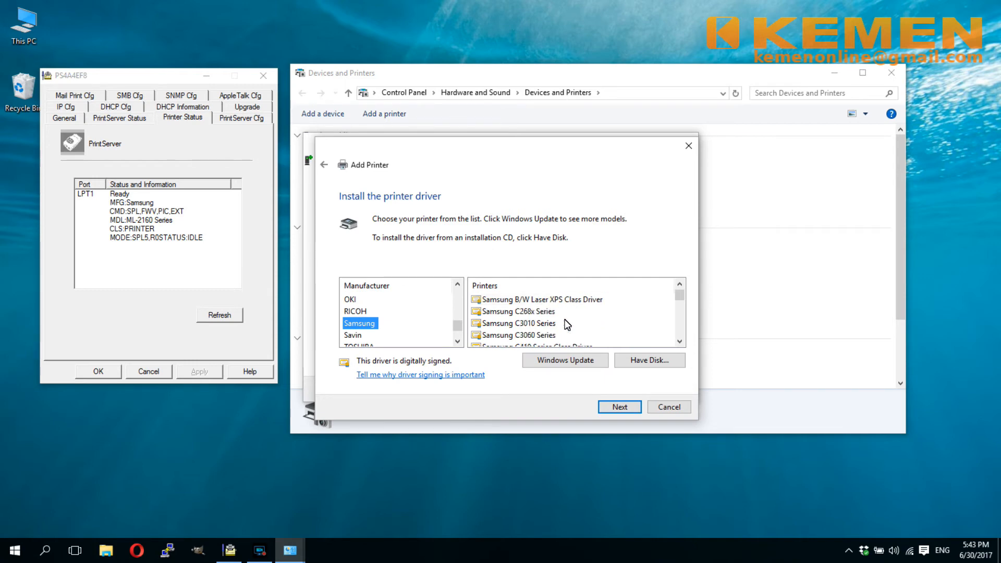
pyautogui.moveTo(541, 317)
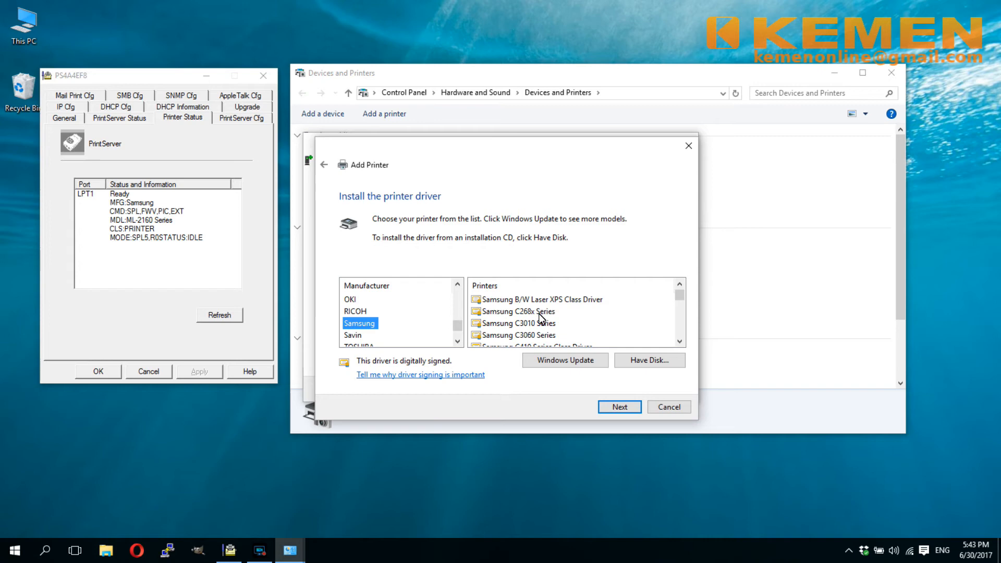
pyautogui.scroll(-3)
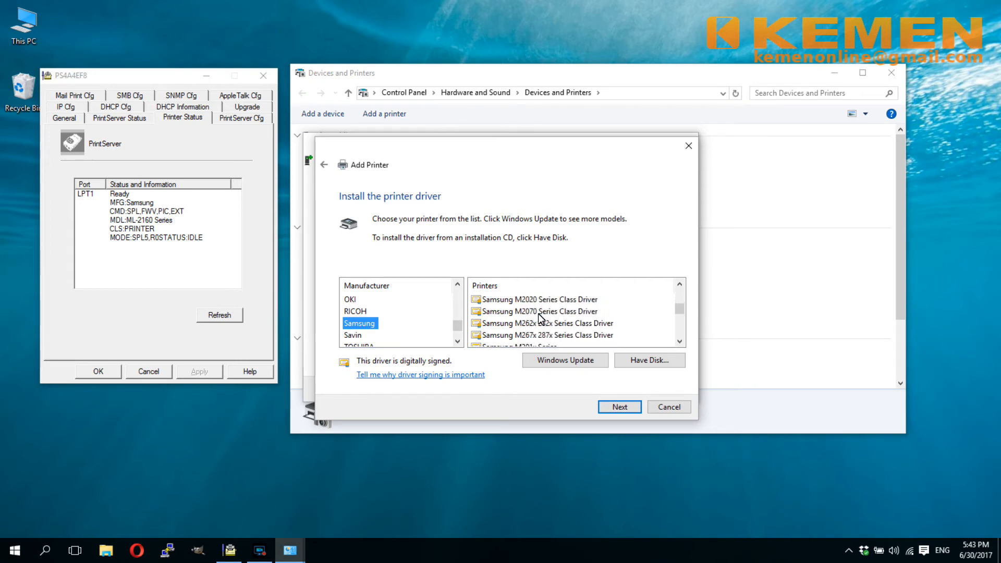
pyautogui.scroll(3)
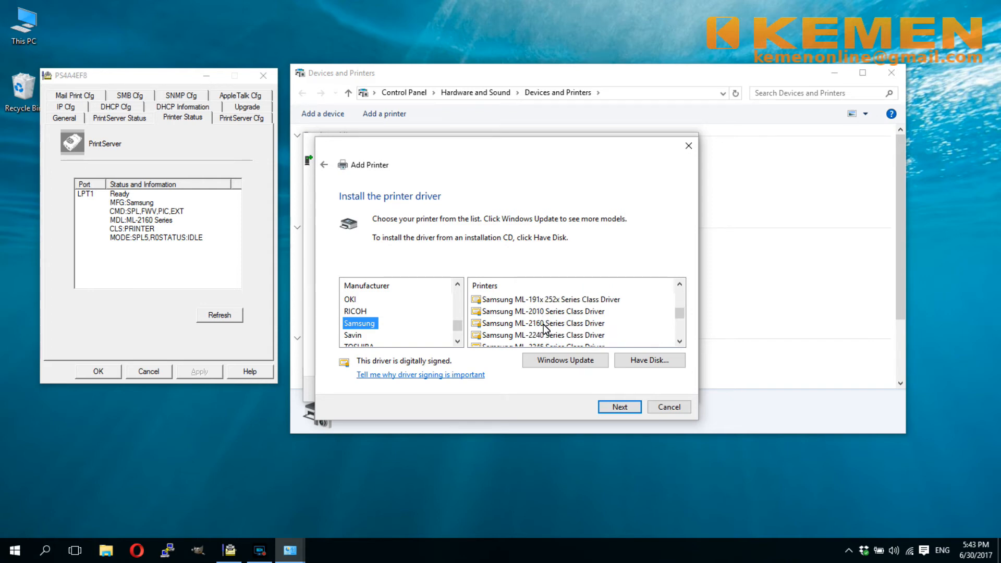
pyautogui.click(542, 324)
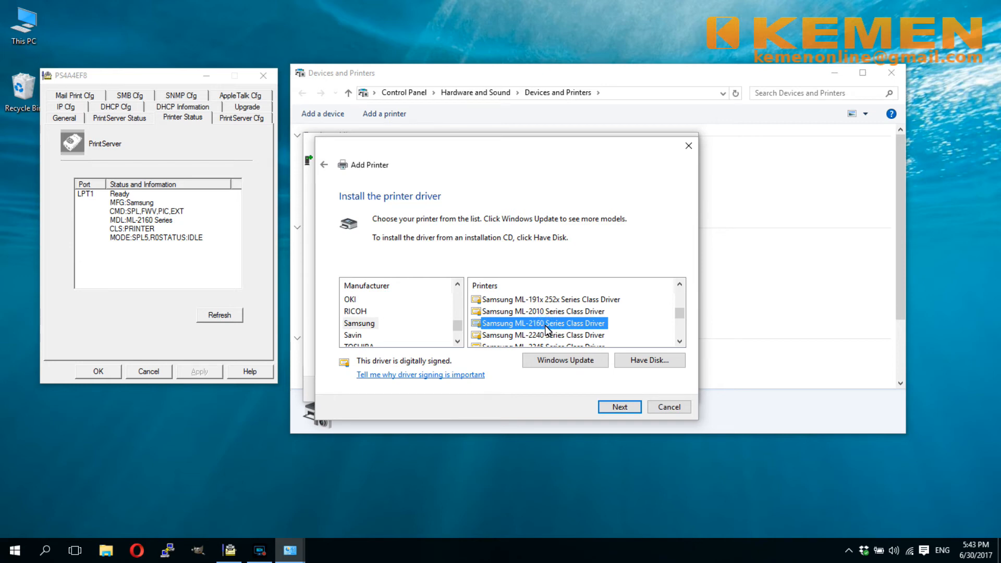
pyautogui.click(618, 407)
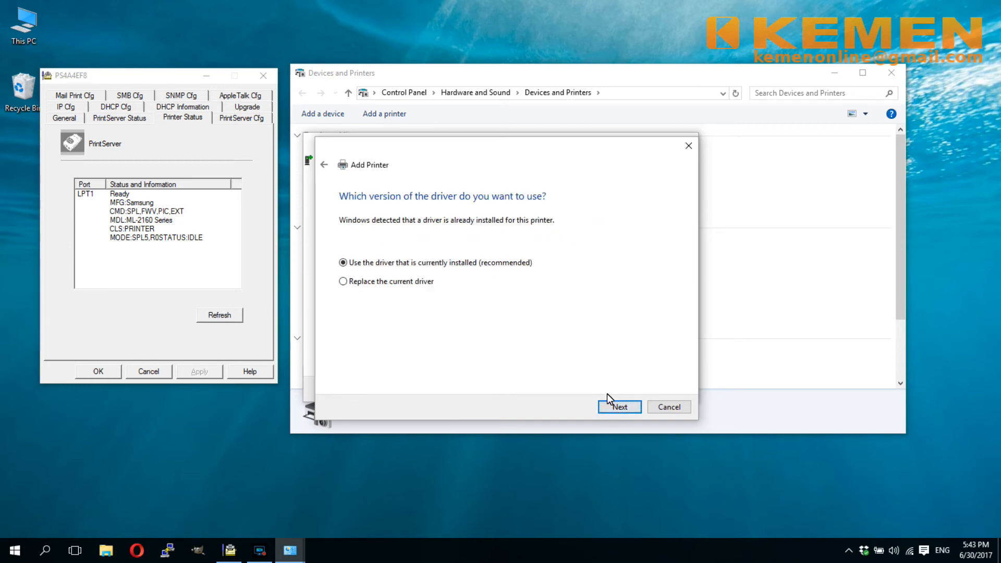
pyautogui.click(618, 408)
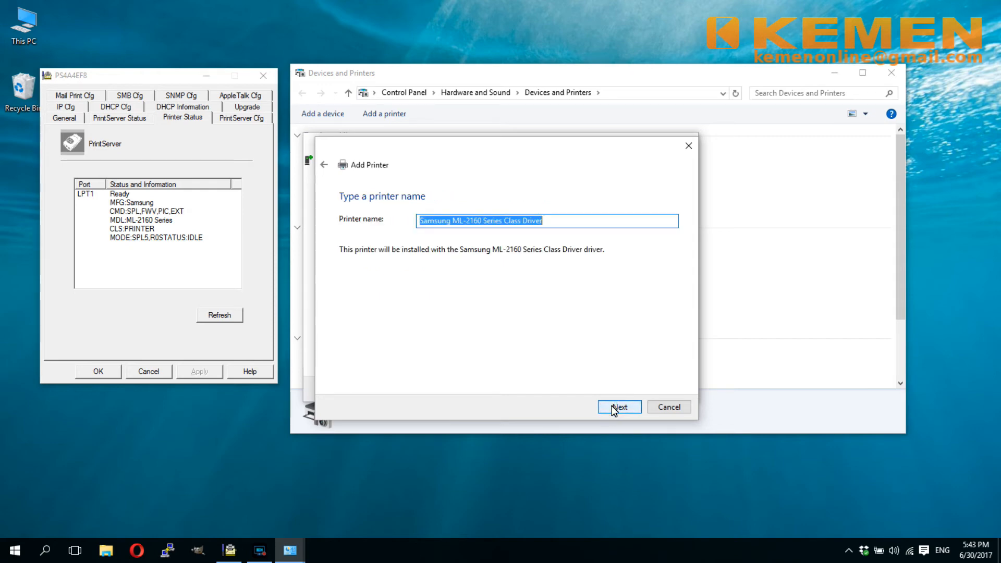
pyautogui.moveTo(415, 231)
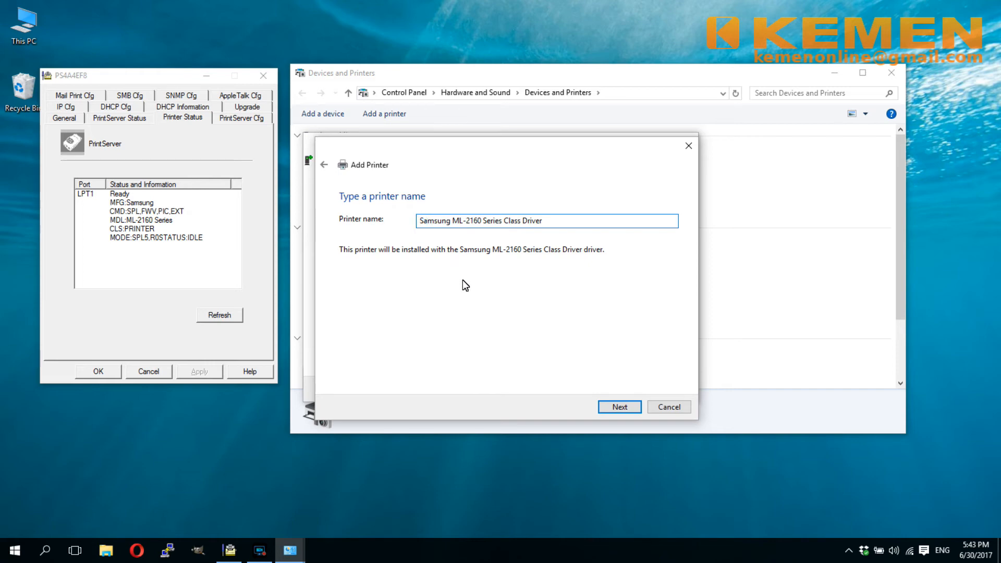
# - Name the printer 'Edimax Samsung ML-2160', install it and accept the sharing settings
pyautogui.write('Edi')
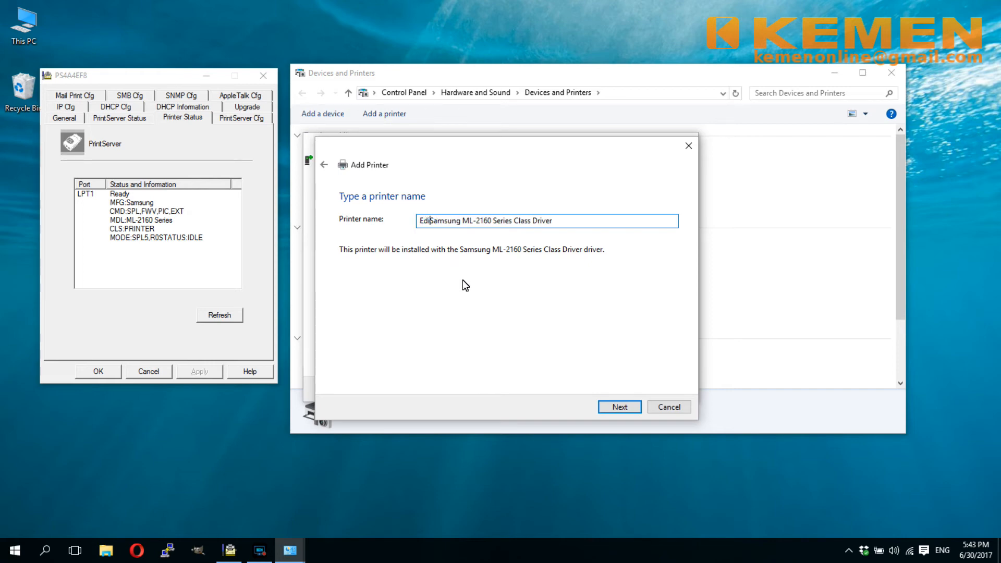
pyautogui.write('max')
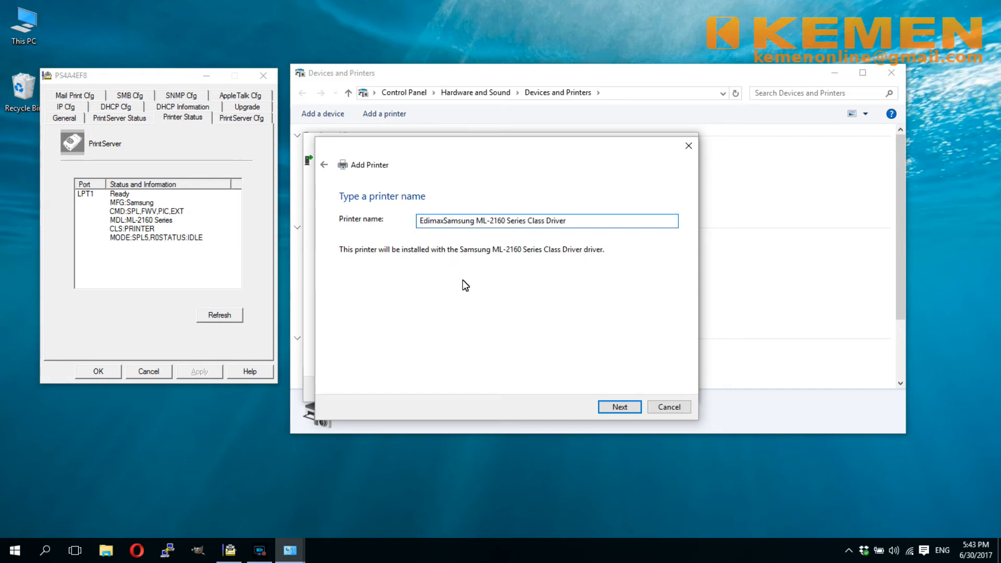
pyautogui.click(507, 220)
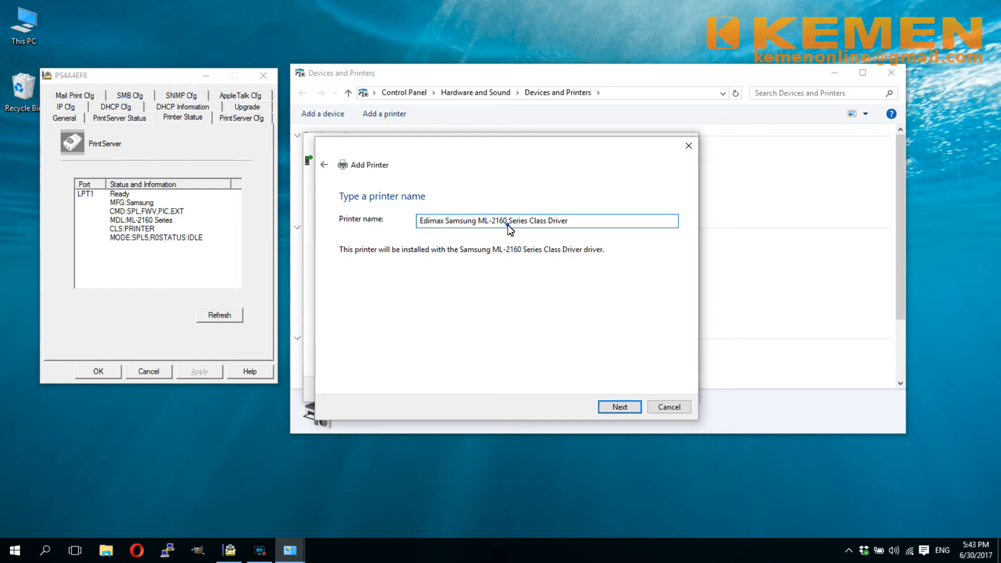
pyautogui.press('Backspace')
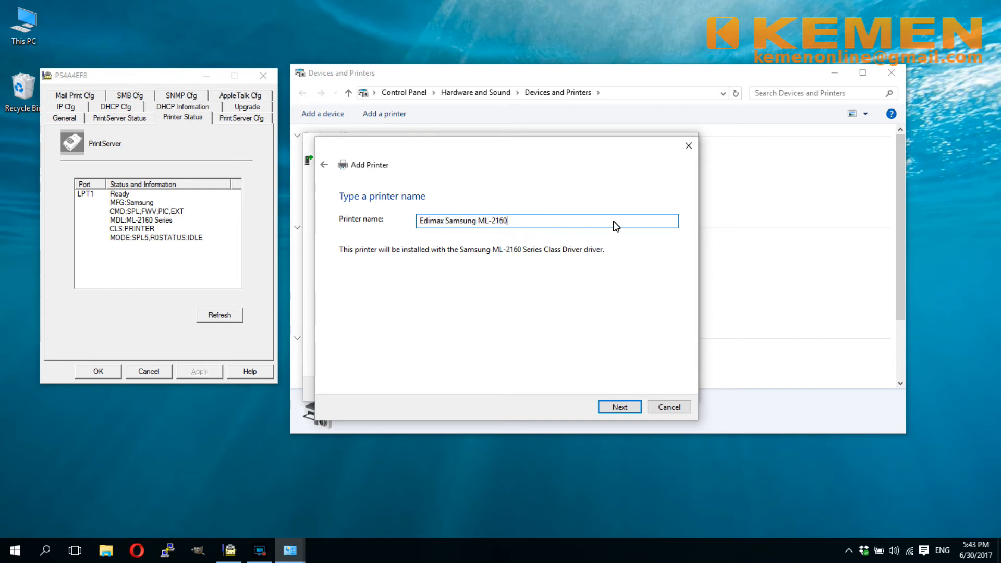
pyautogui.click(618, 407)
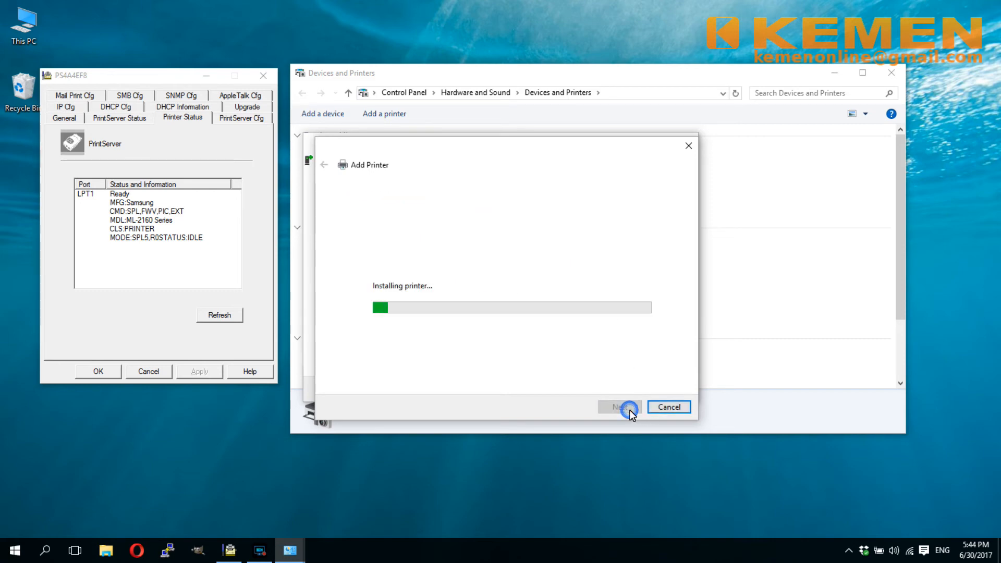
pyautogui.click(618, 407)
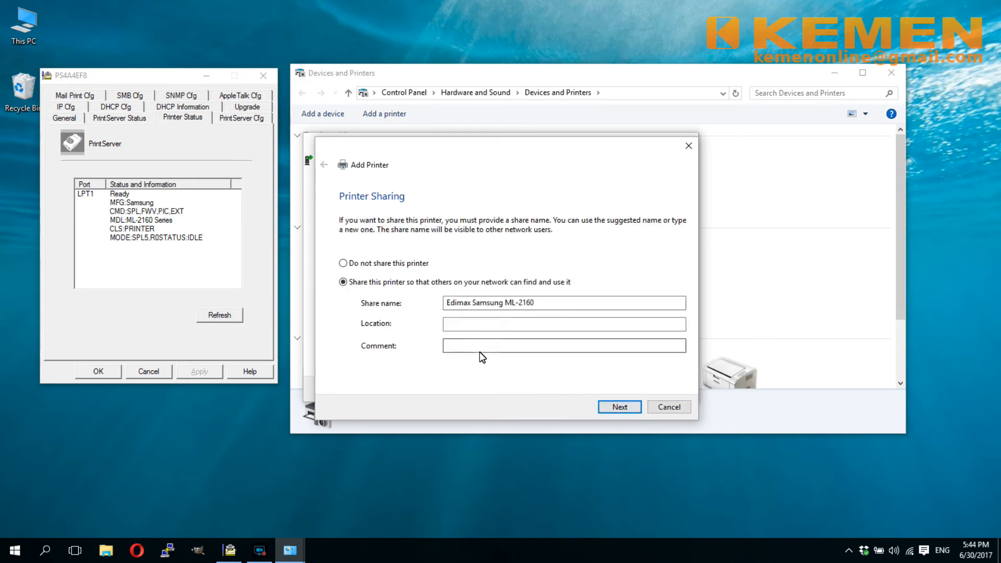
pyautogui.click(618, 407)
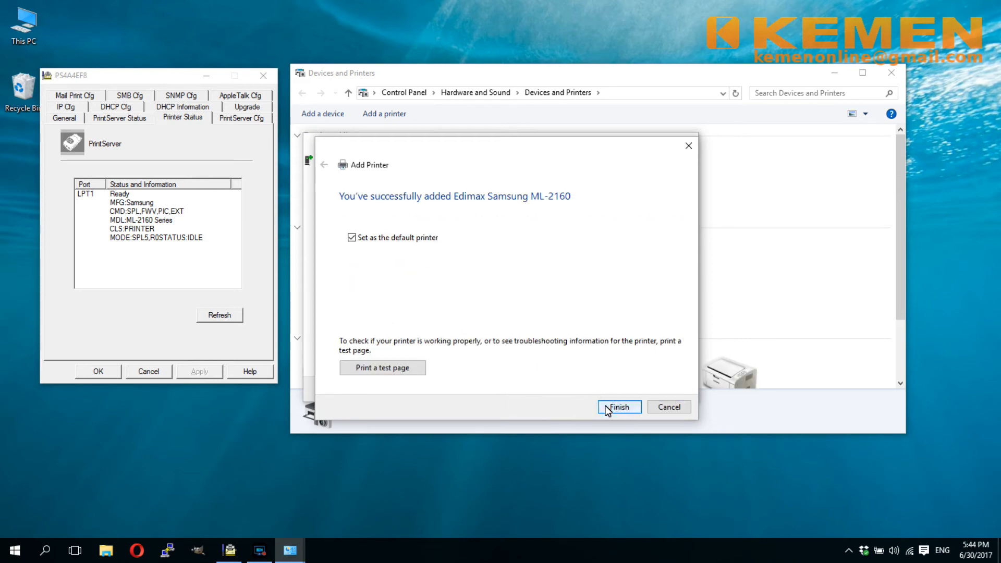
pyautogui.moveTo(416, 248)
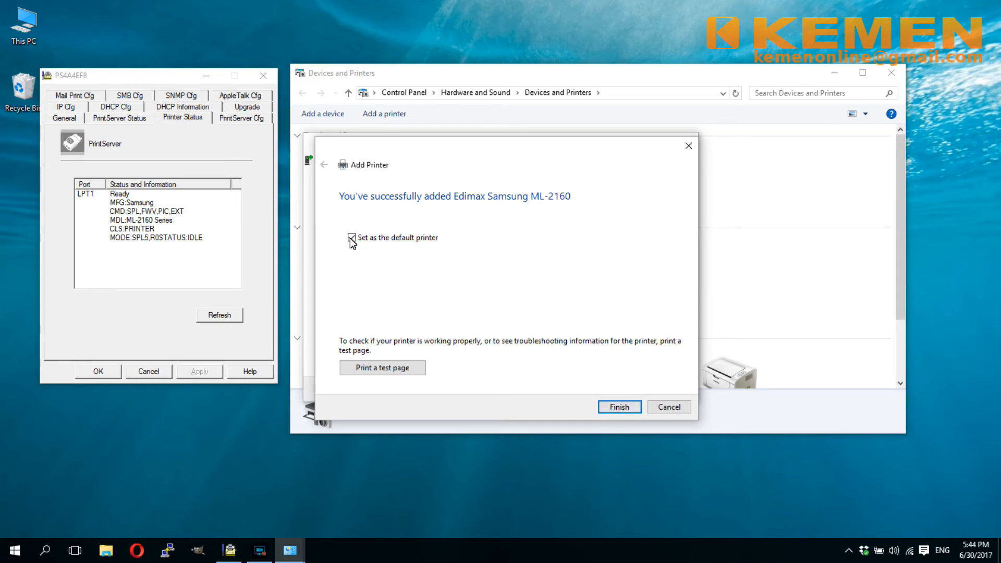
# - Leave the printer unset as default and finish the wizard
pyautogui.click(351, 237)
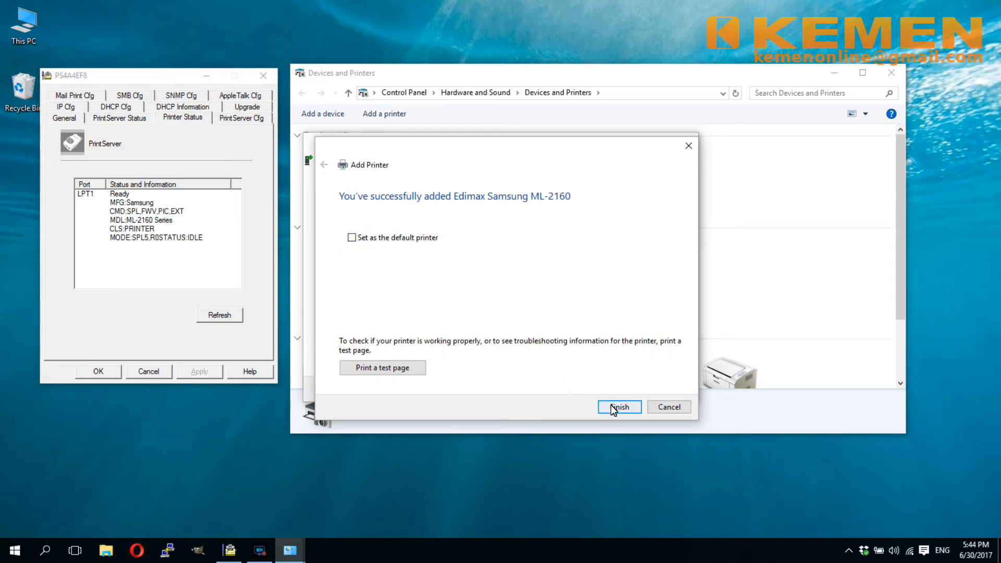
pyautogui.click(618, 406)
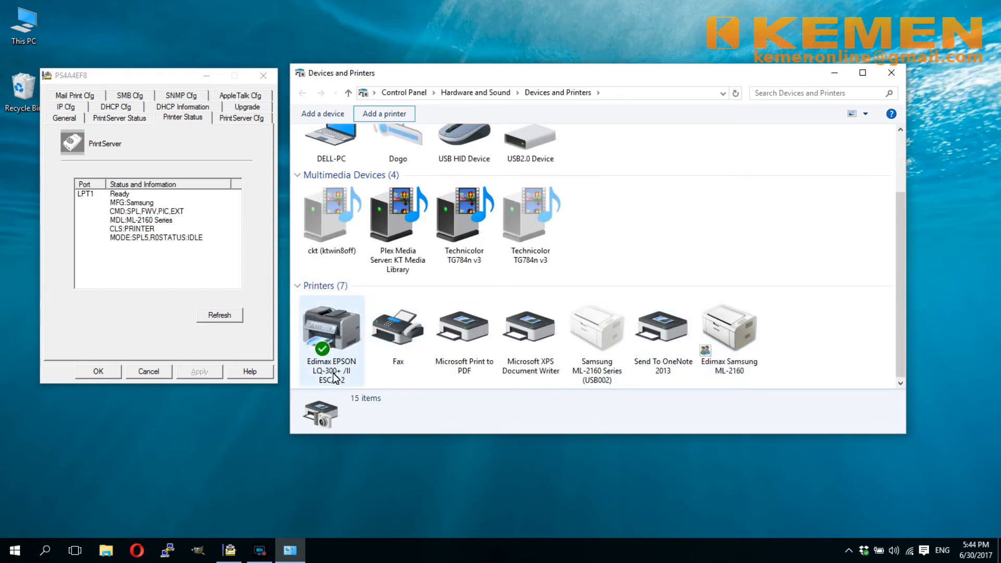
# - Send a test page to Edimax Samsung ML-2160 from its properties General tab
pyautogui.click(464, 327)
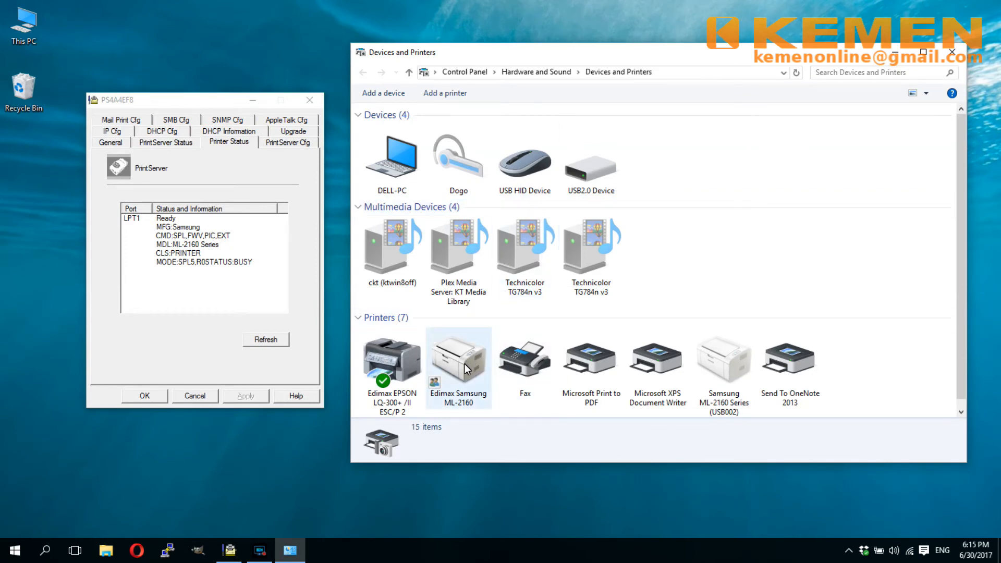
pyautogui.click(459, 354)
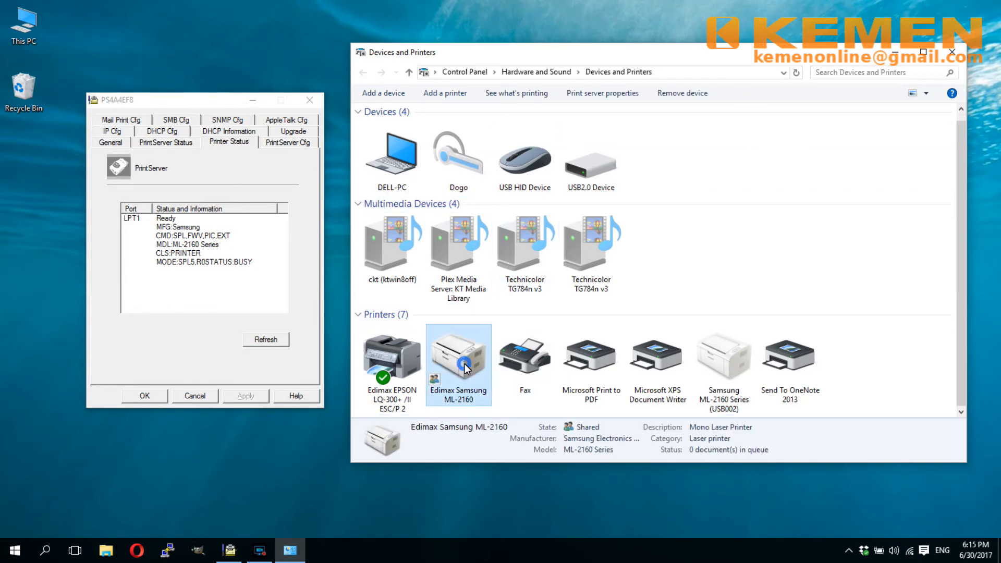
pyautogui.doubleClick(457, 356)
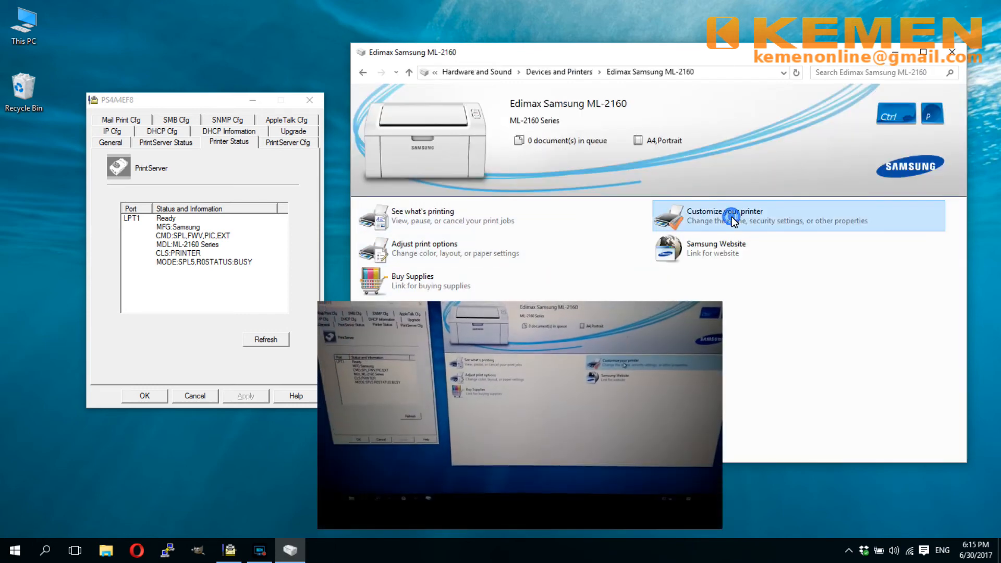
pyautogui.click(724, 215)
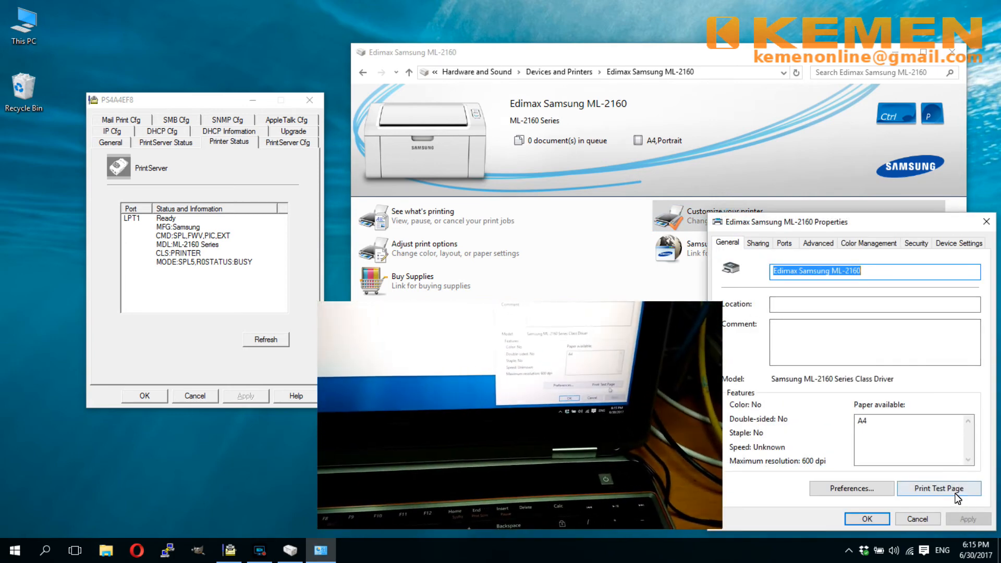
pyautogui.click(937, 488)
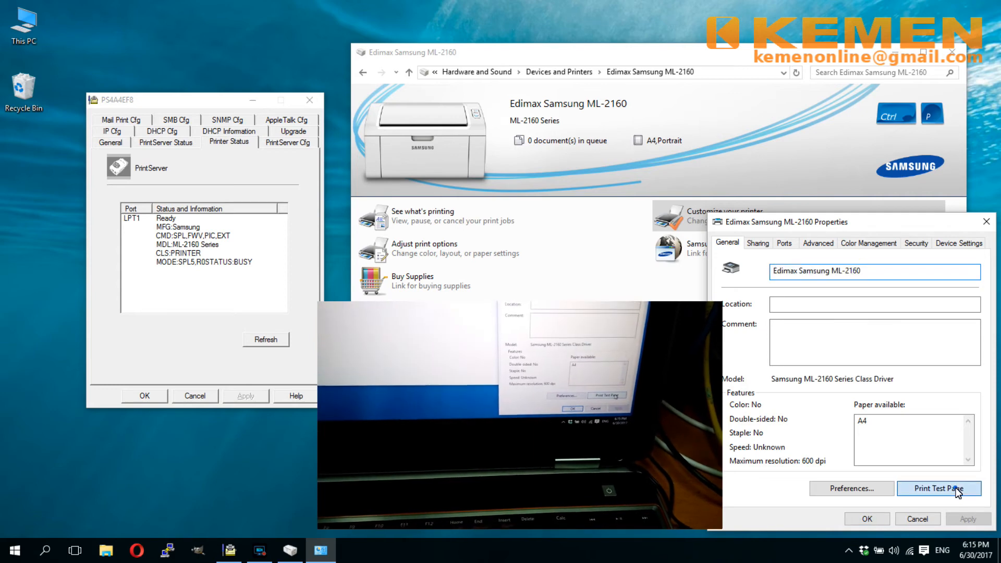
pyautogui.click(938, 488)
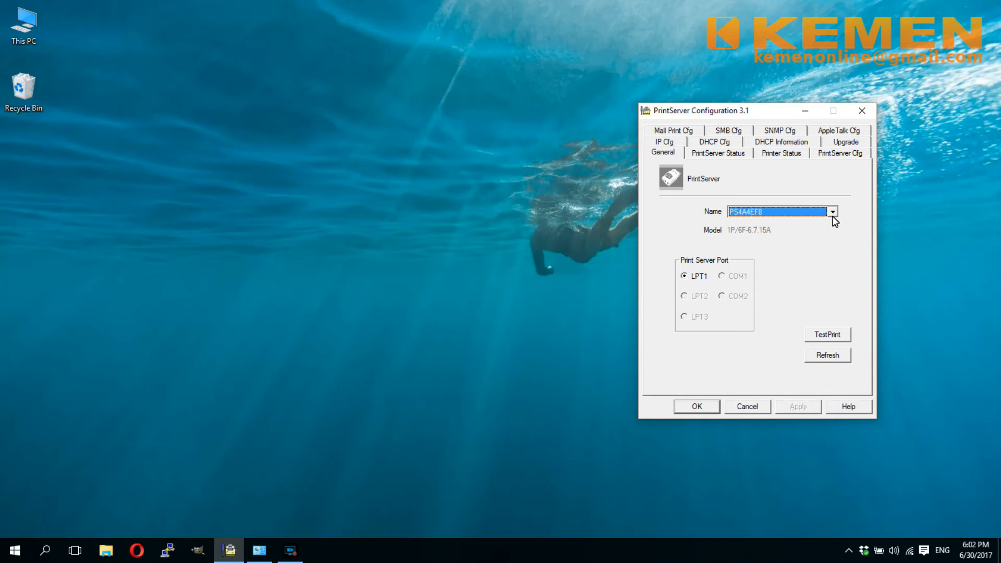
pyautogui.moveTo(817, 274)
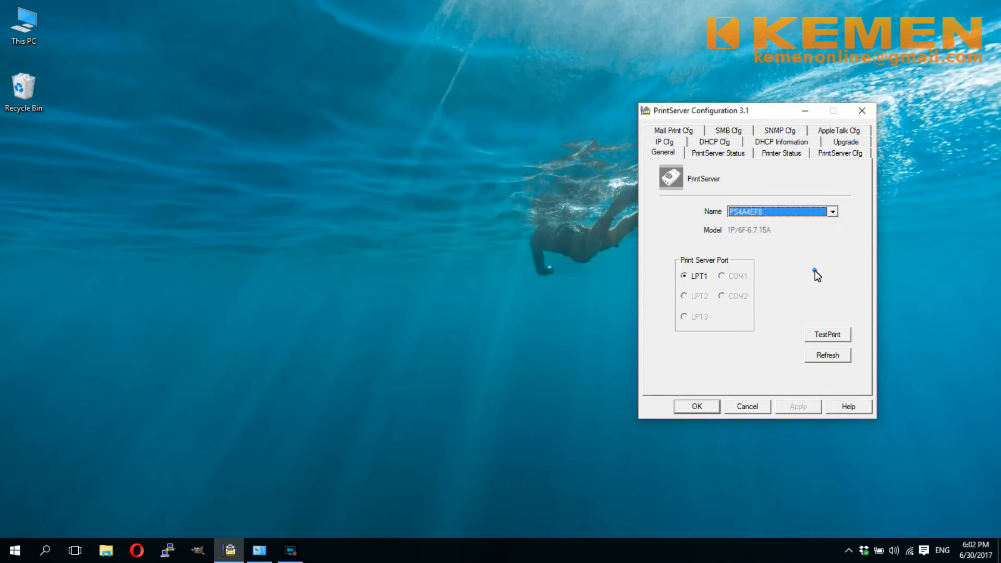
pyautogui.moveTo(728, 159)
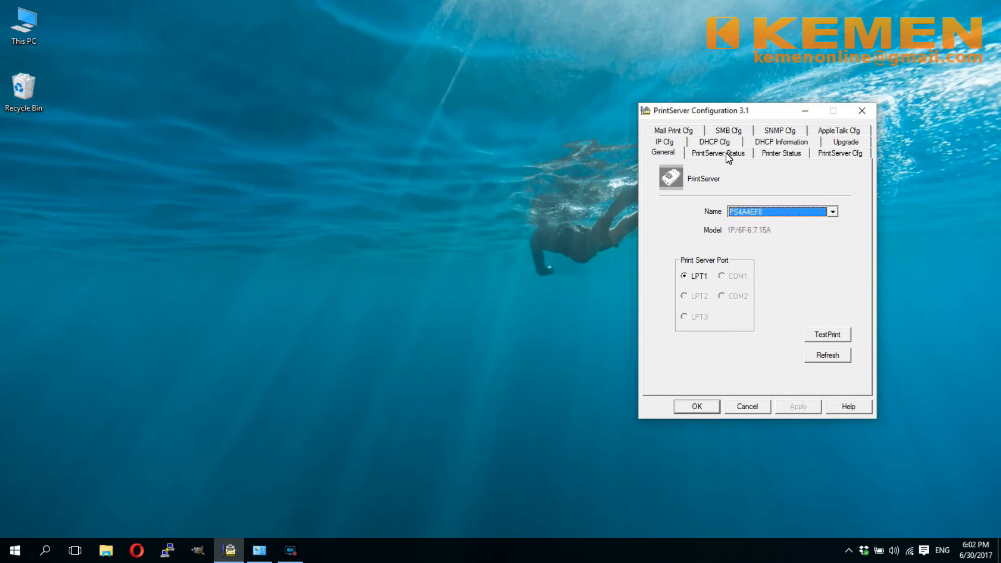
pyautogui.click(717, 152)
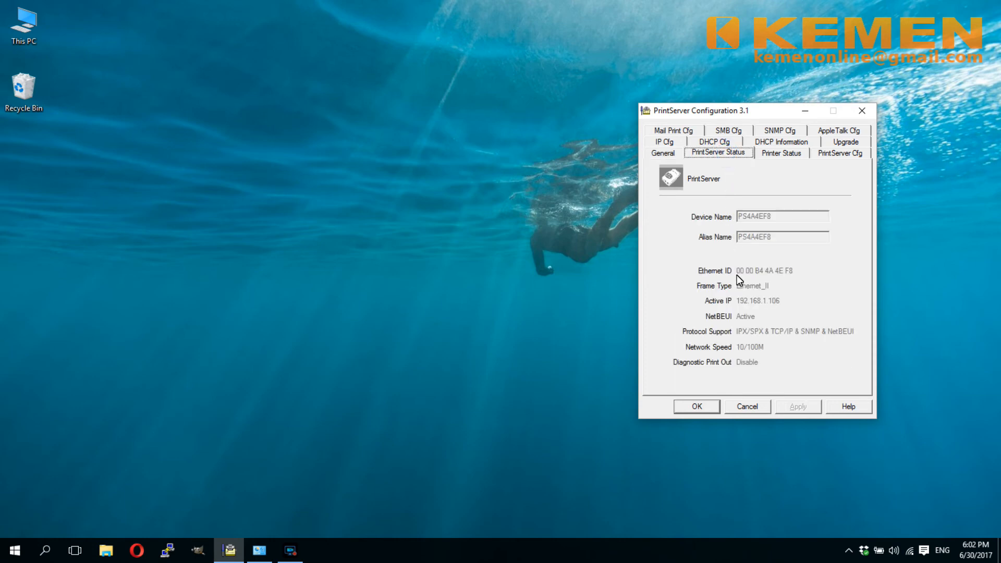
pyautogui.click(781, 152)
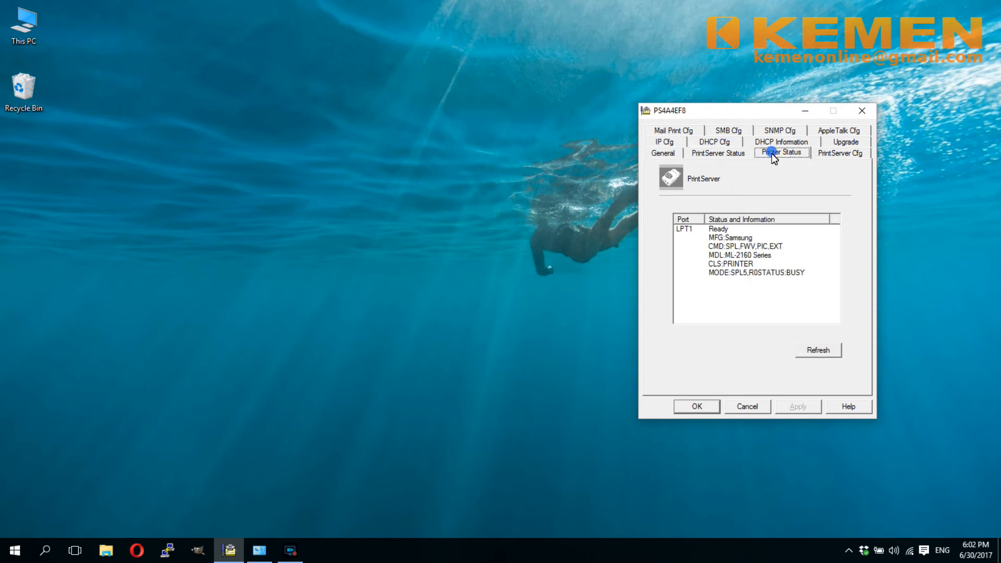
pyautogui.click(663, 153)
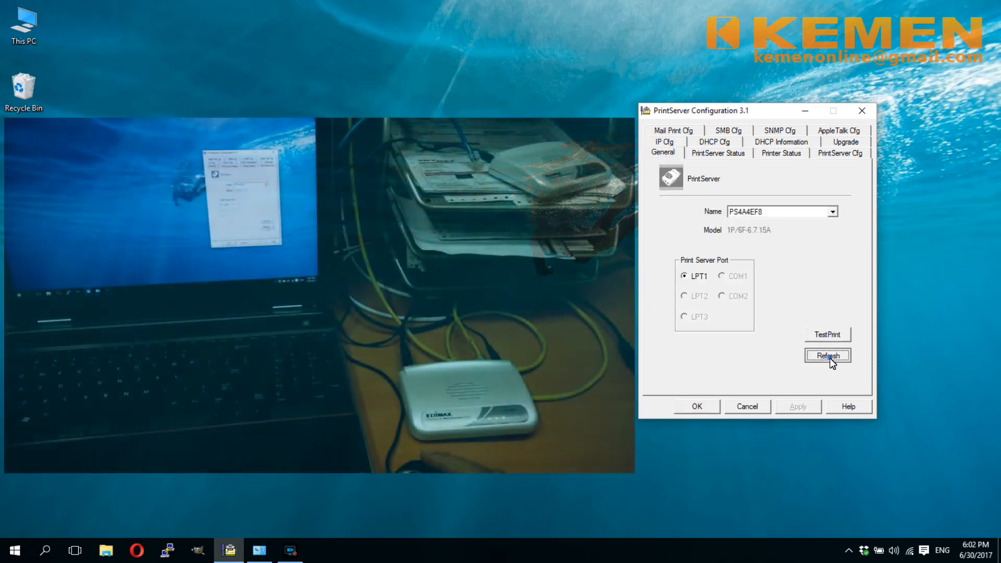
pyautogui.click(827, 354)
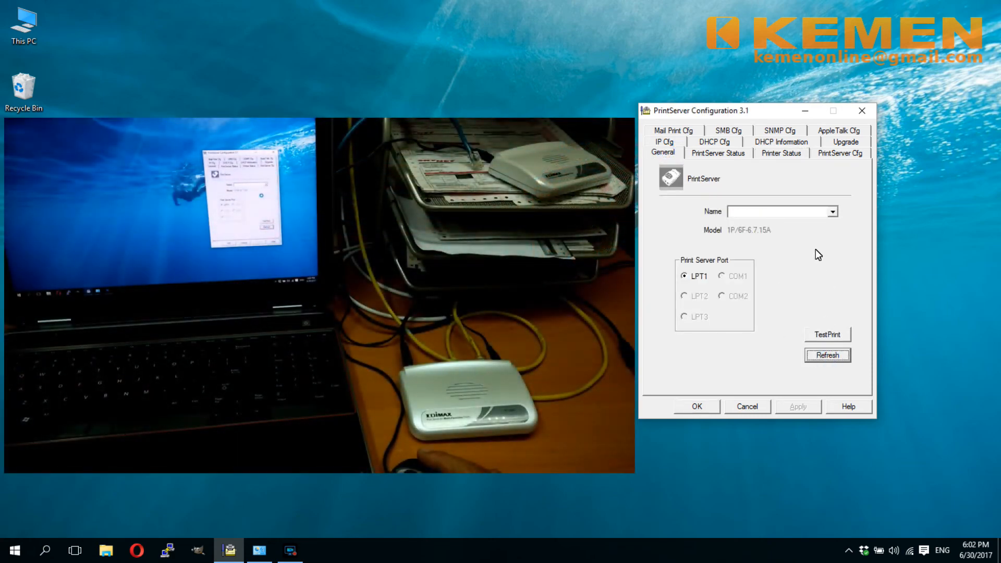
pyautogui.click(827, 354)
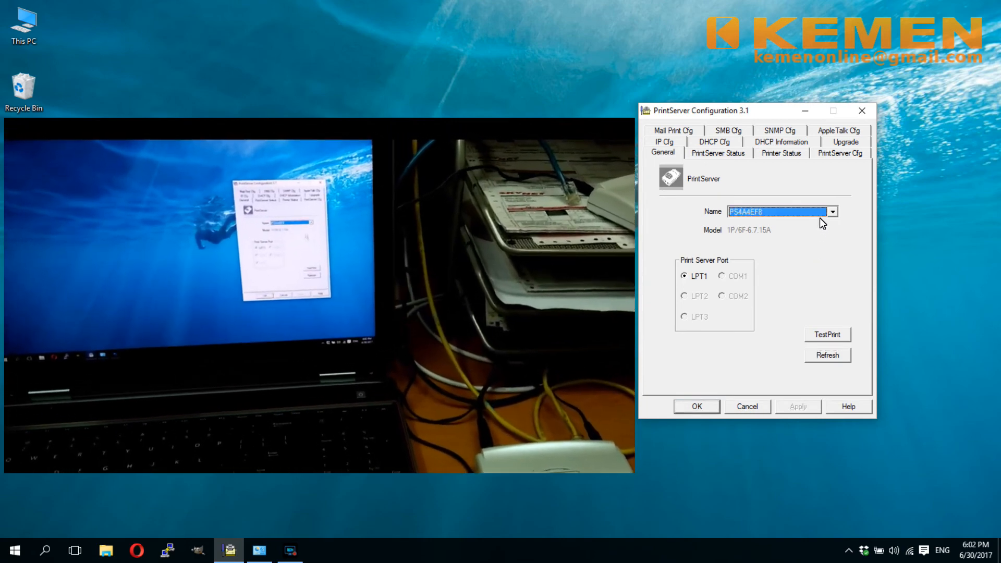
pyautogui.click(831, 211)
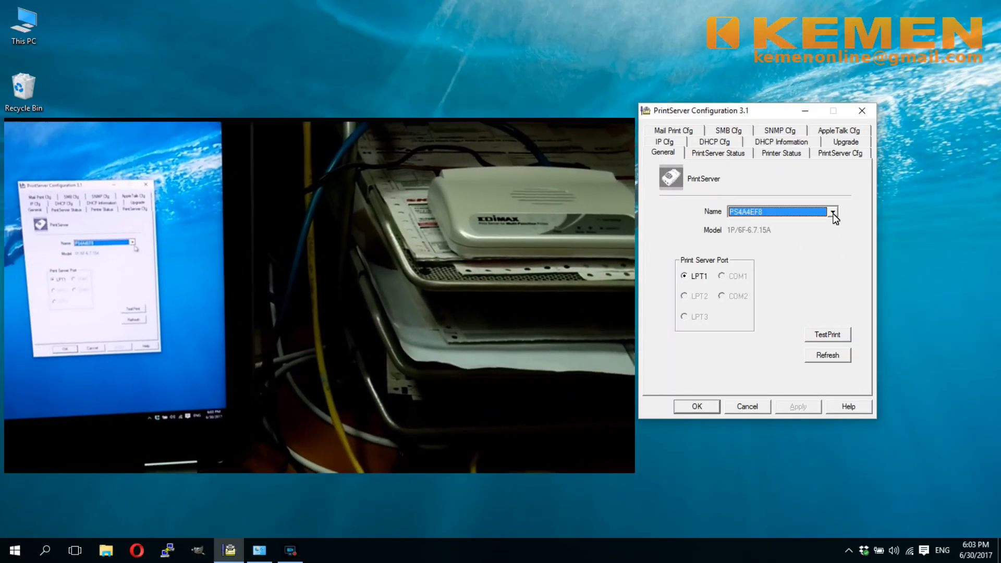
# - Refresh the print server list and select the second server PS4A4ED7
pyautogui.click(833, 211)
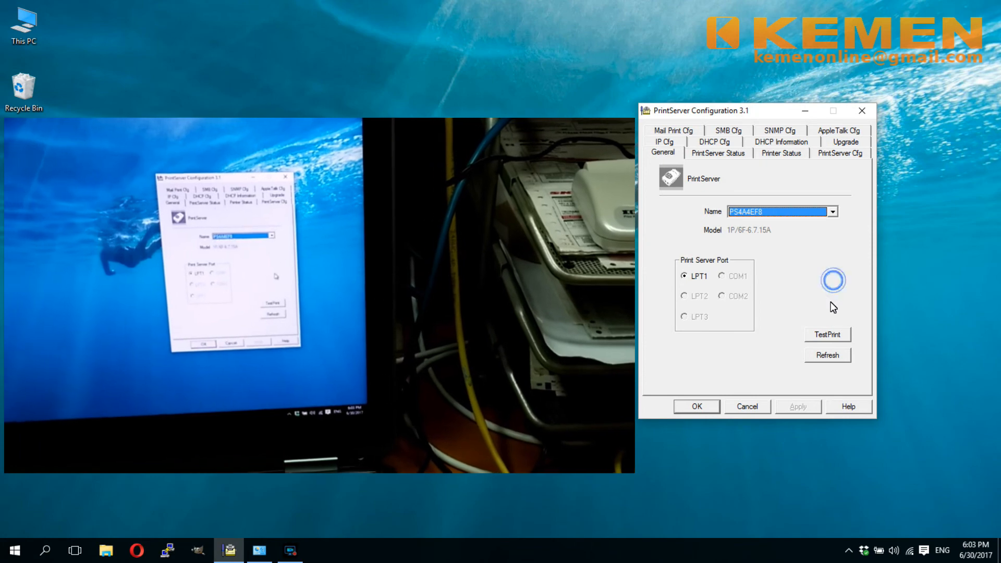
pyautogui.click(827, 354)
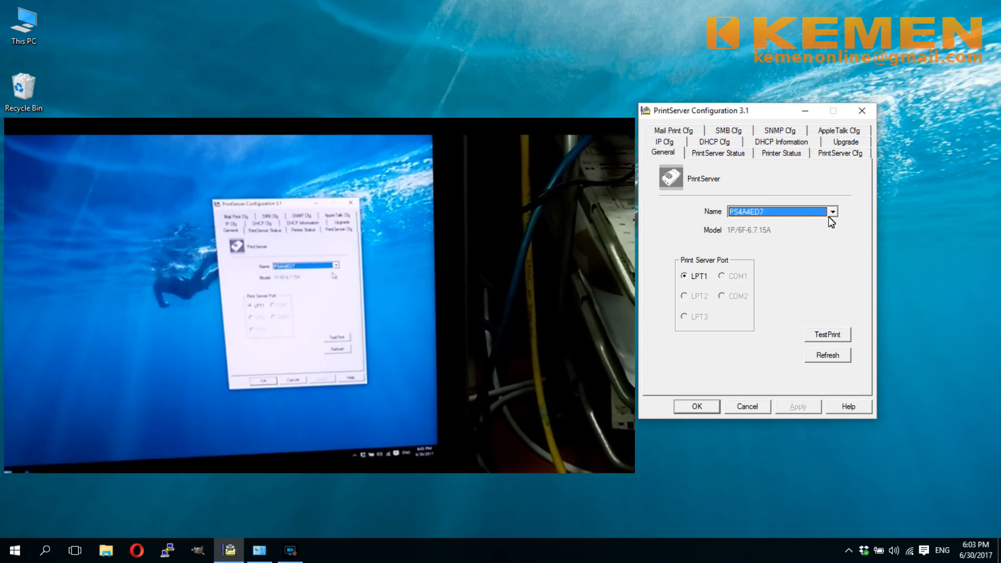
pyautogui.click(833, 211)
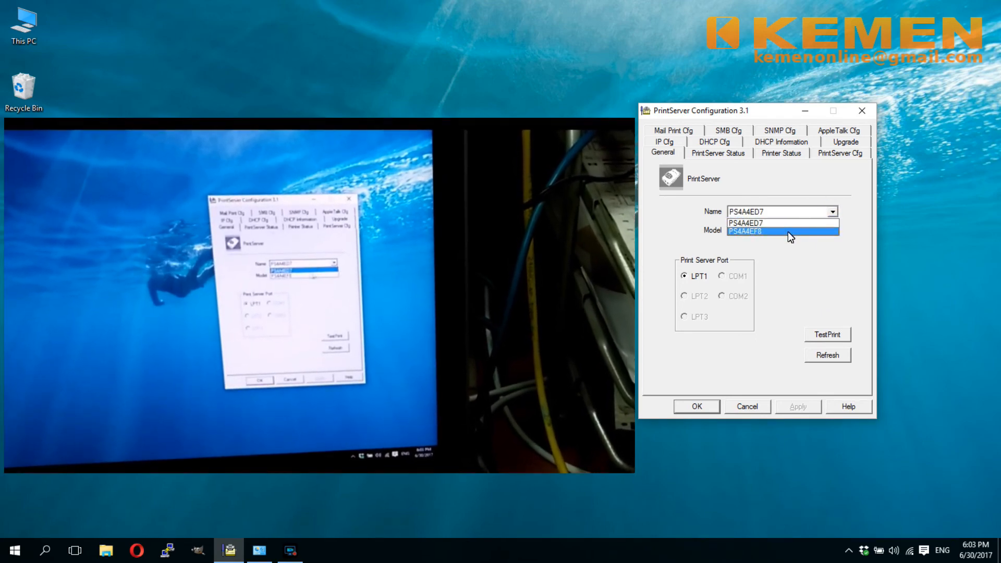
pyautogui.click(781, 223)
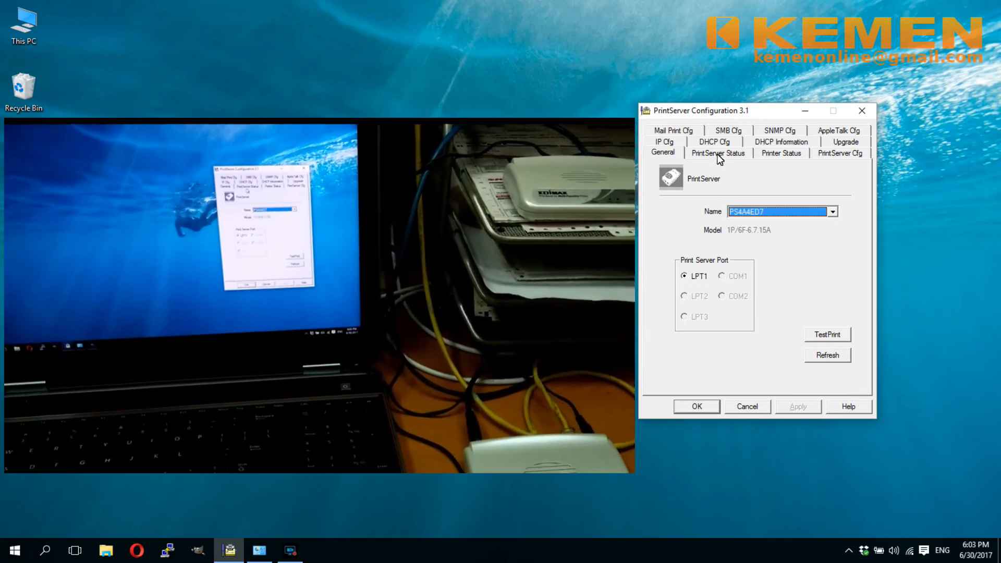
# - Review PS4A4ED7's PrintServer Status, Printer Status and IP Cfg settings (192.168.1.107)
pyautogui.click(717, 153)
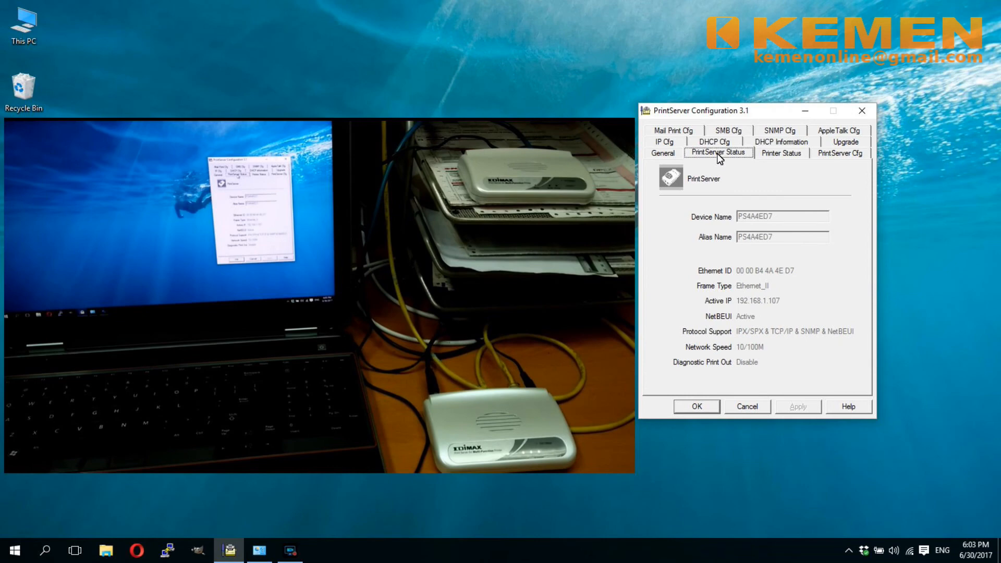
pyautogui.click(781, 152)
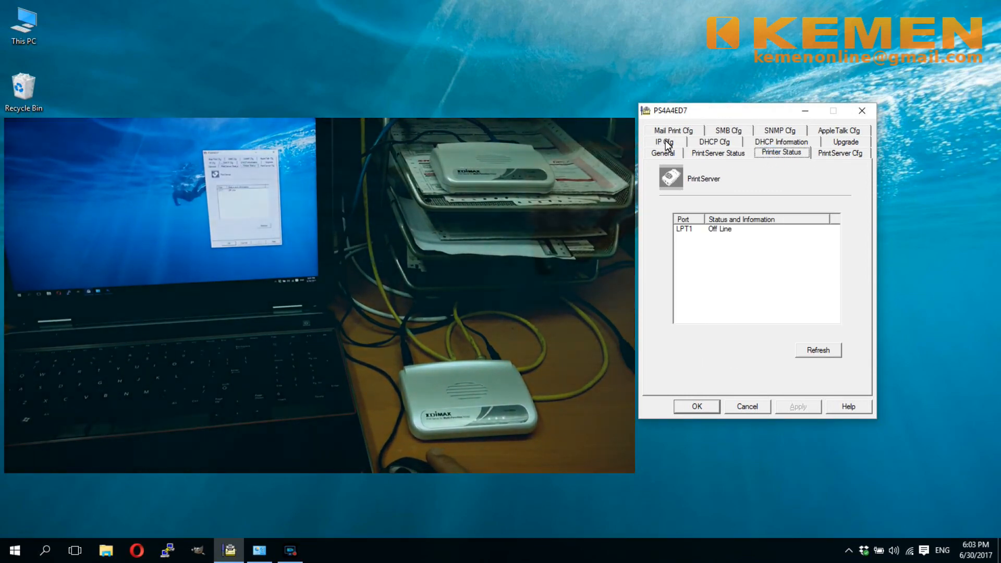
pyautogui.click(663, 142)
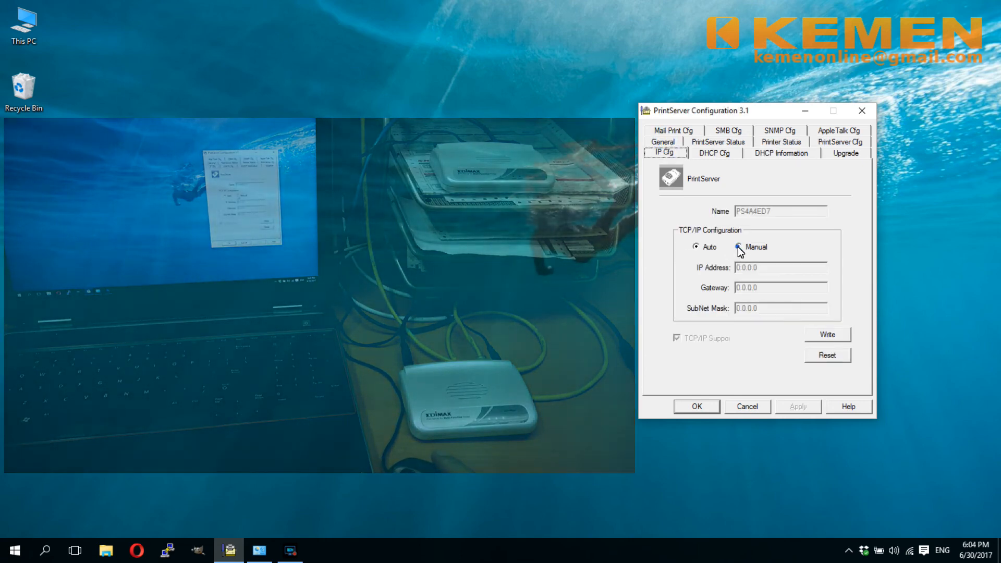
pyautogui.click(738, 248)
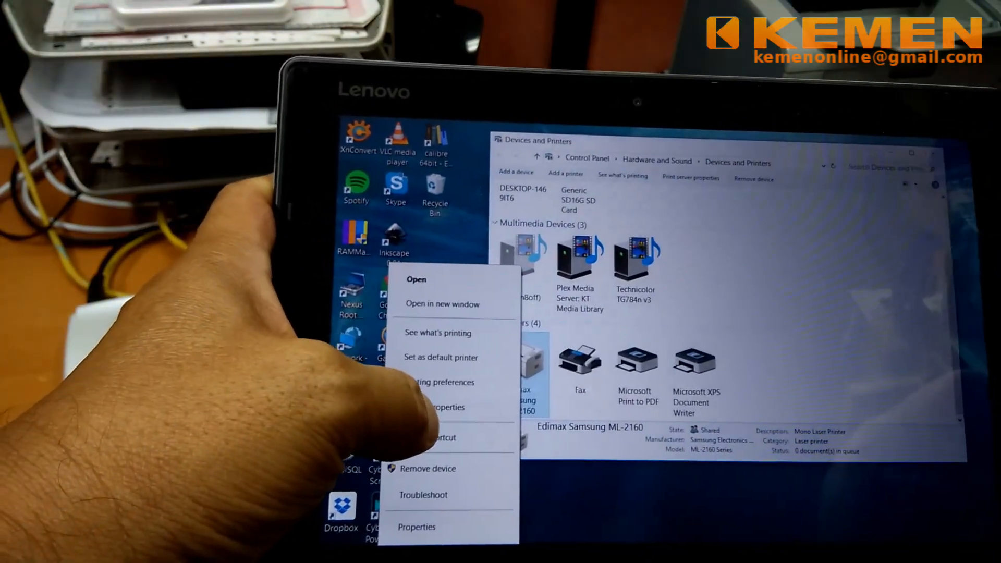
# - Print a test page to the shared Edimax Samsung ML-2160 from the Lenovo tablet and dismiss the notice
pyautogui.click(416, 526)
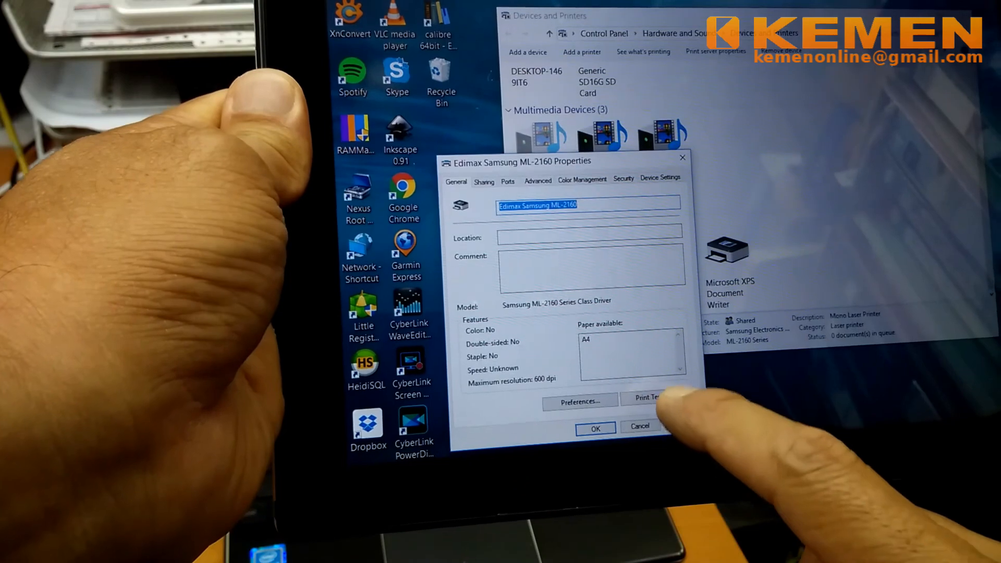
pyautogui.click(646, 397)
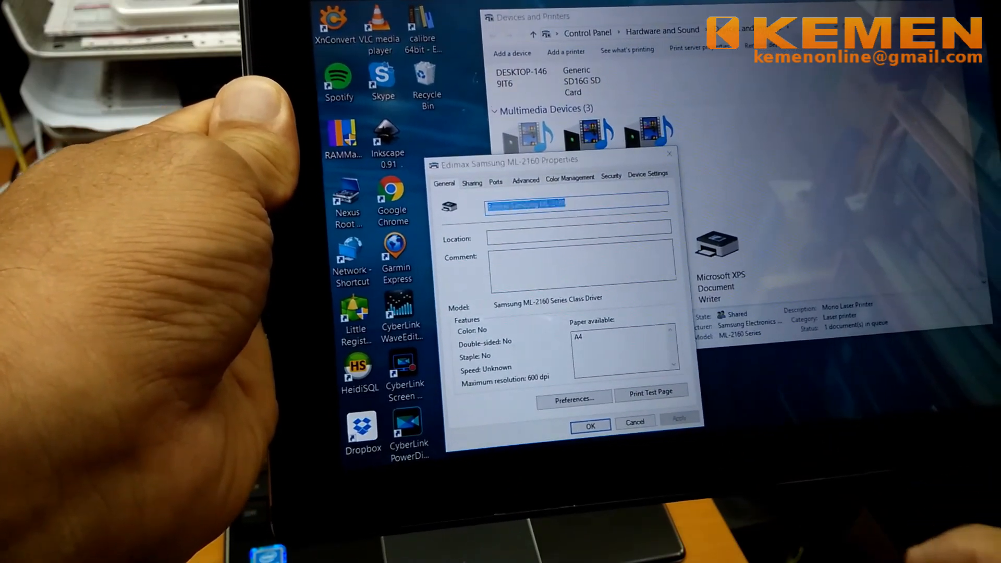
pyautogui.click(650, 390)
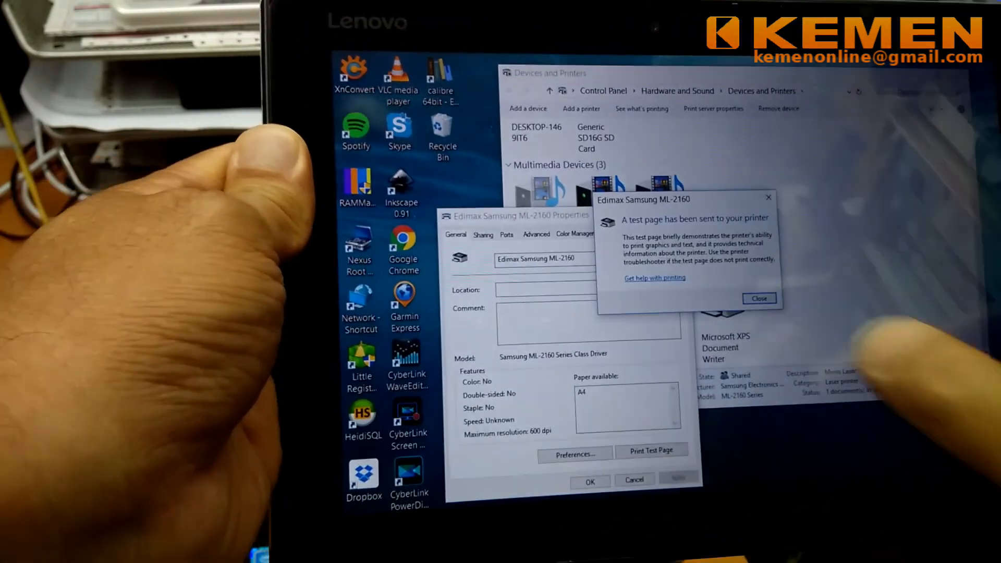
pyautogui.click(759, 298)
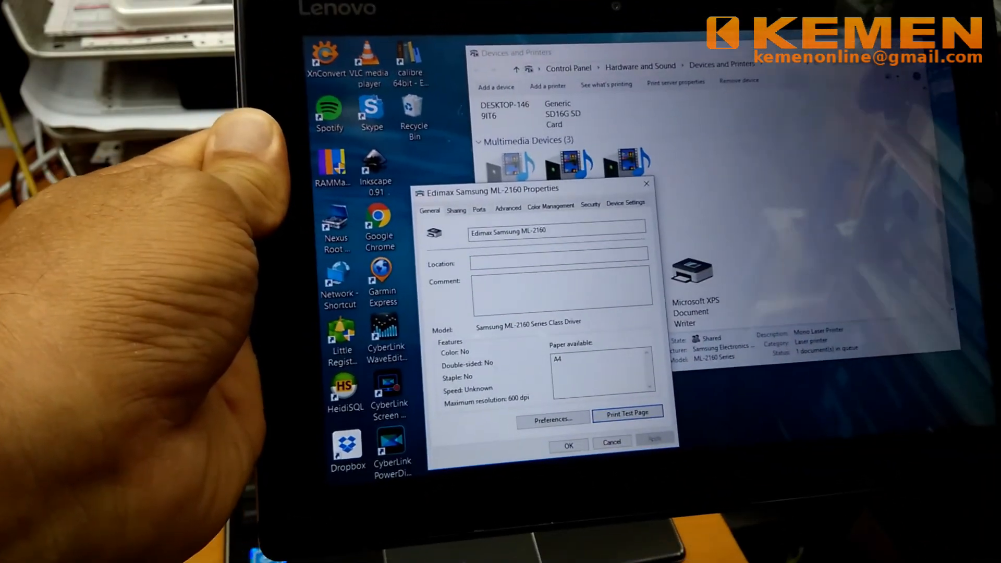